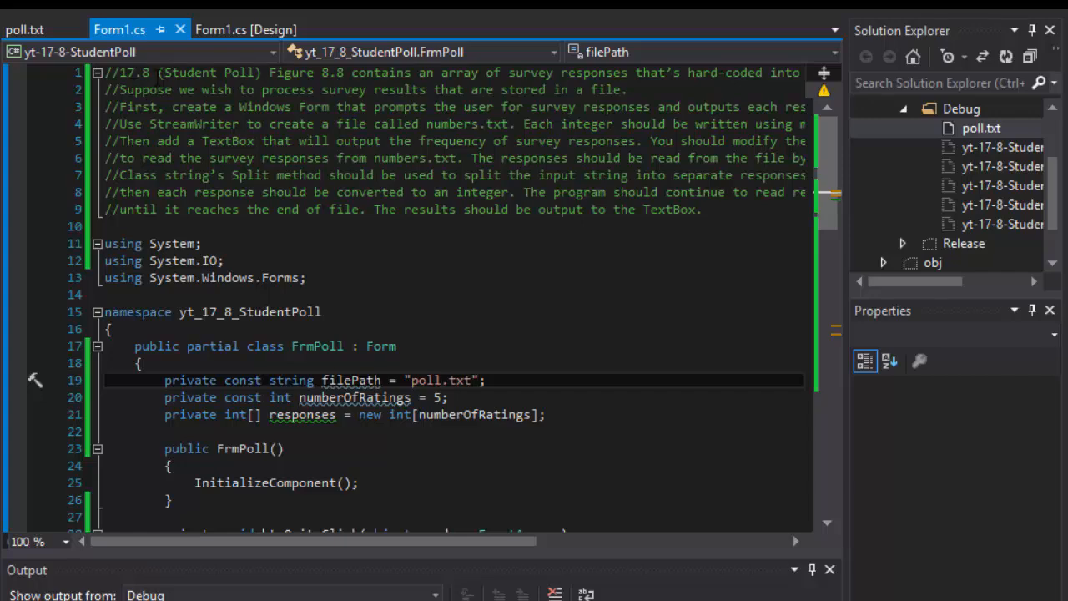
# Step: Show the Student Poll form in the designer and select the txtDisplay results text box
pyautogui.scroll(-3)
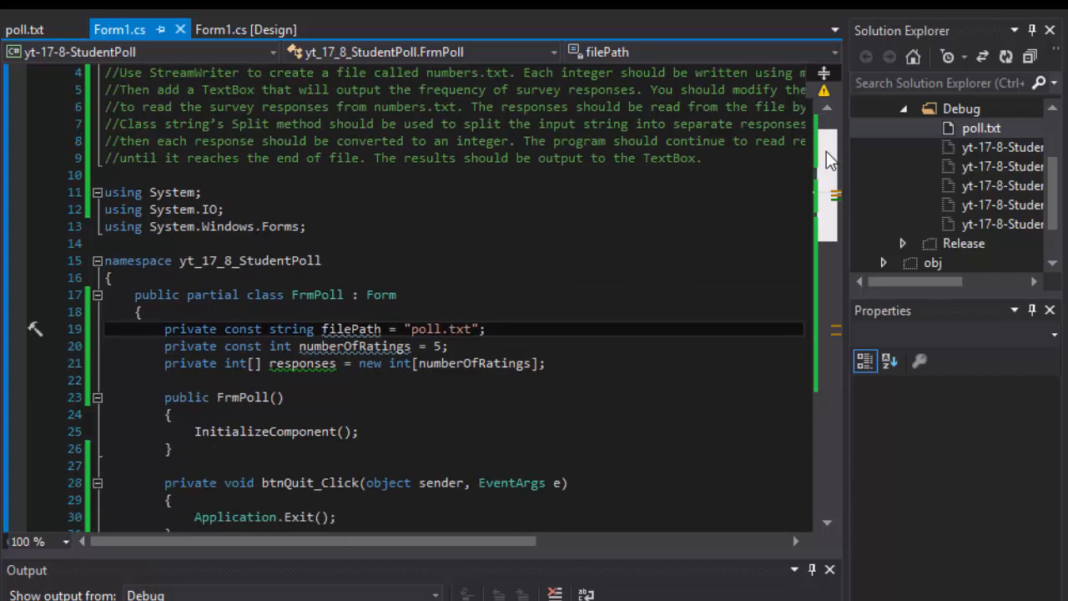
pyautogui.scroll(-3)
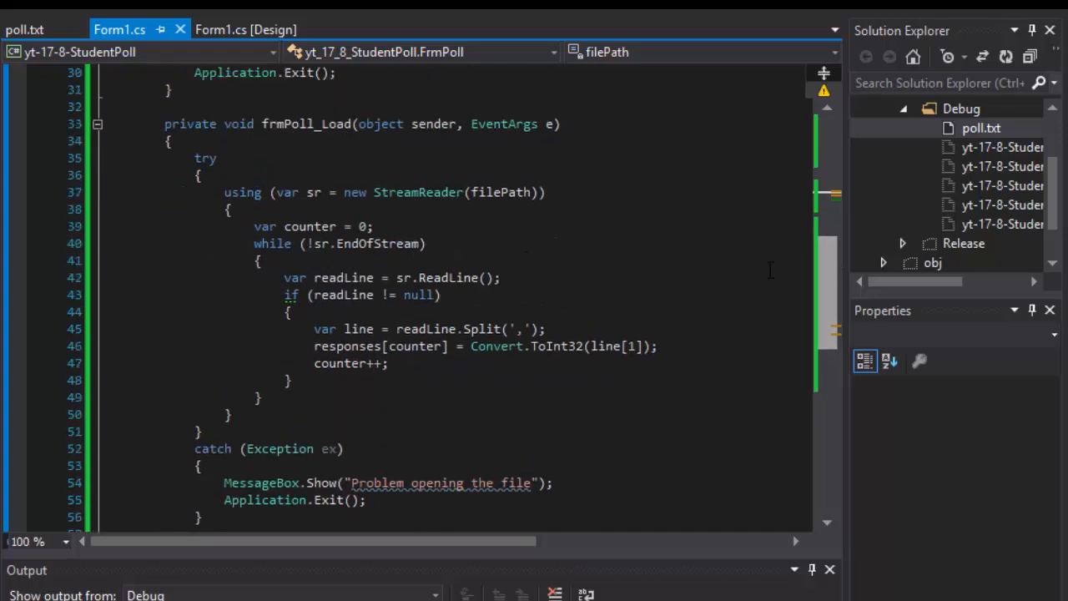
pyautogui.doubleClick(205, 157)
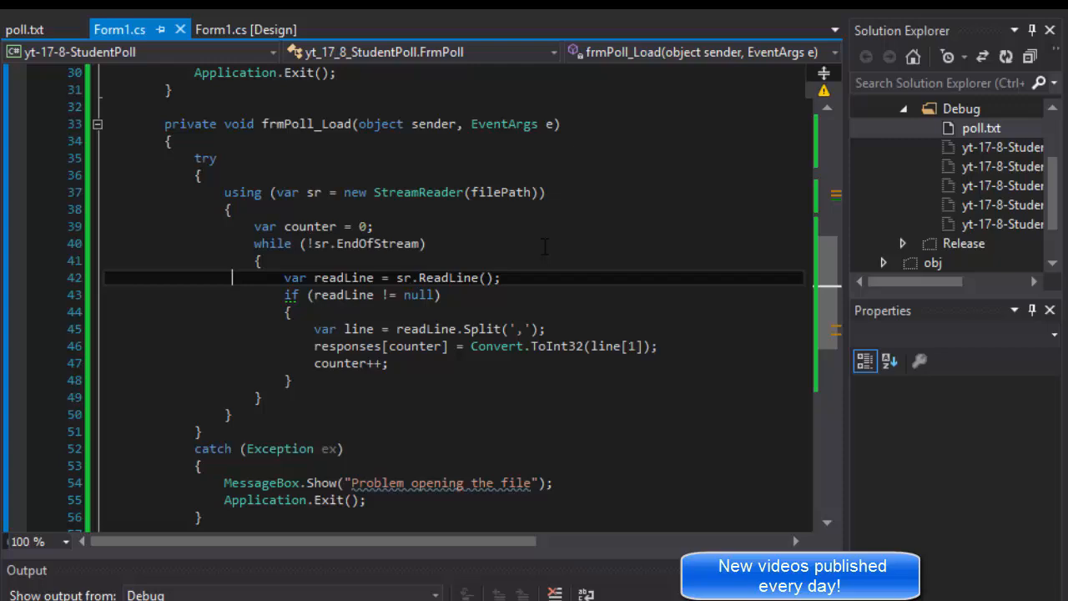
pyautogui.scroll(3)
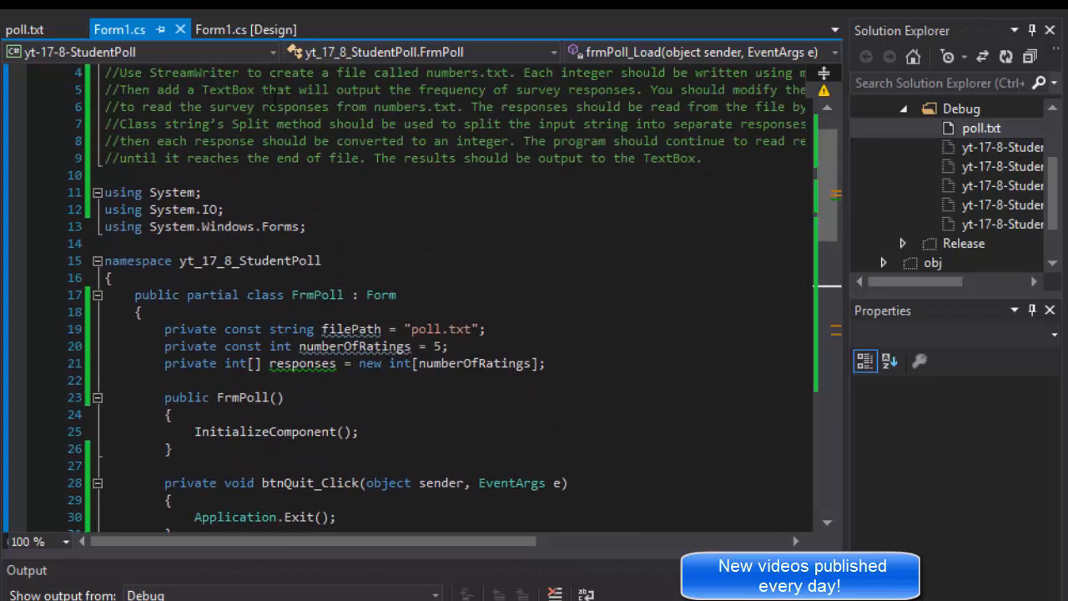
pyautogui.click(245, 30)
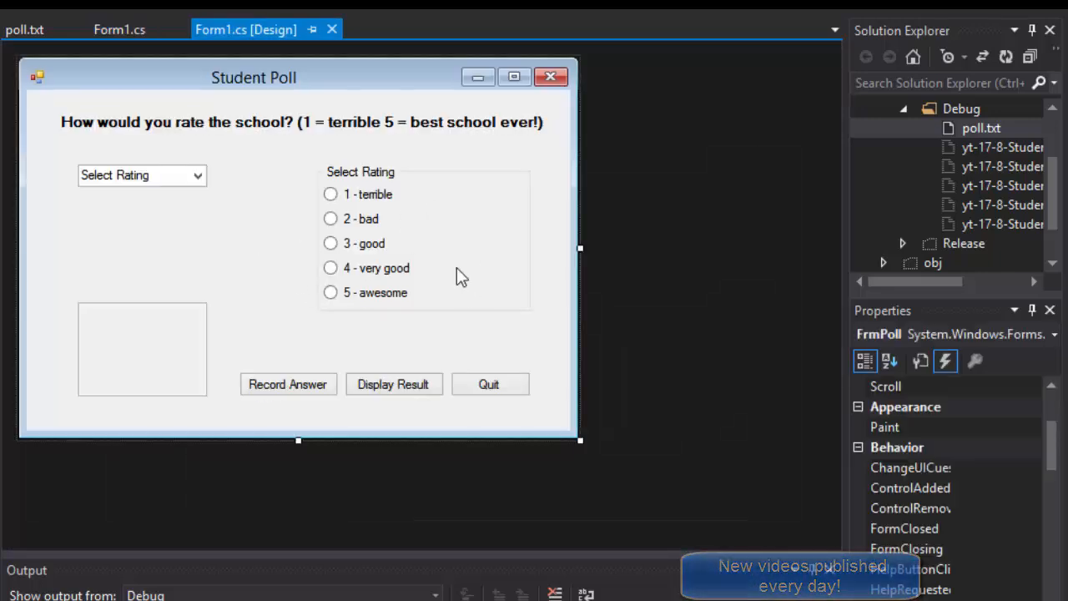
pyautogui.moveTo(651, 284)
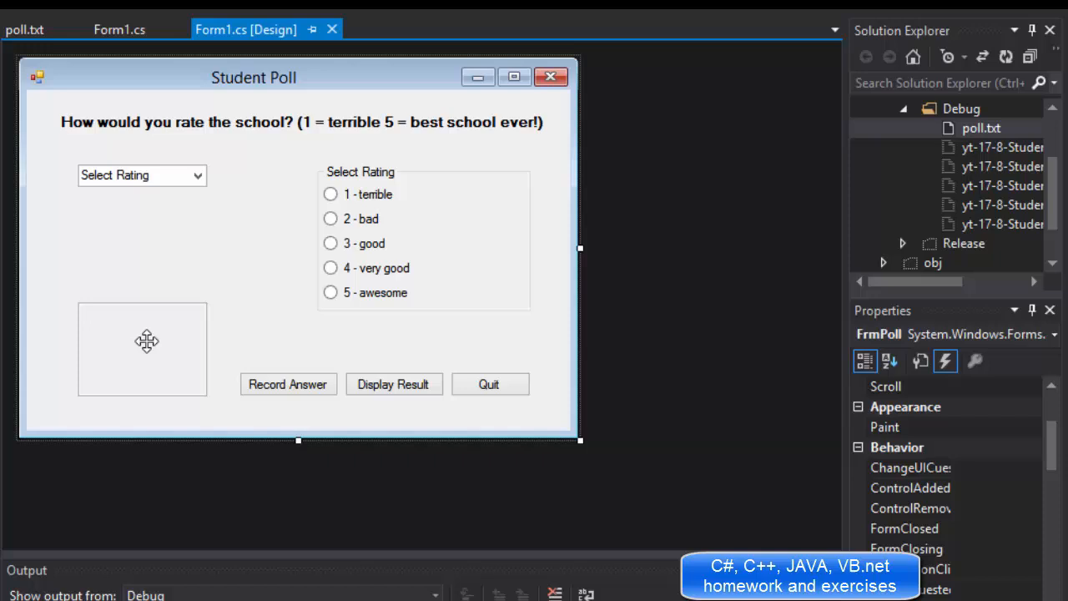
pyautogui.click(142, 349)
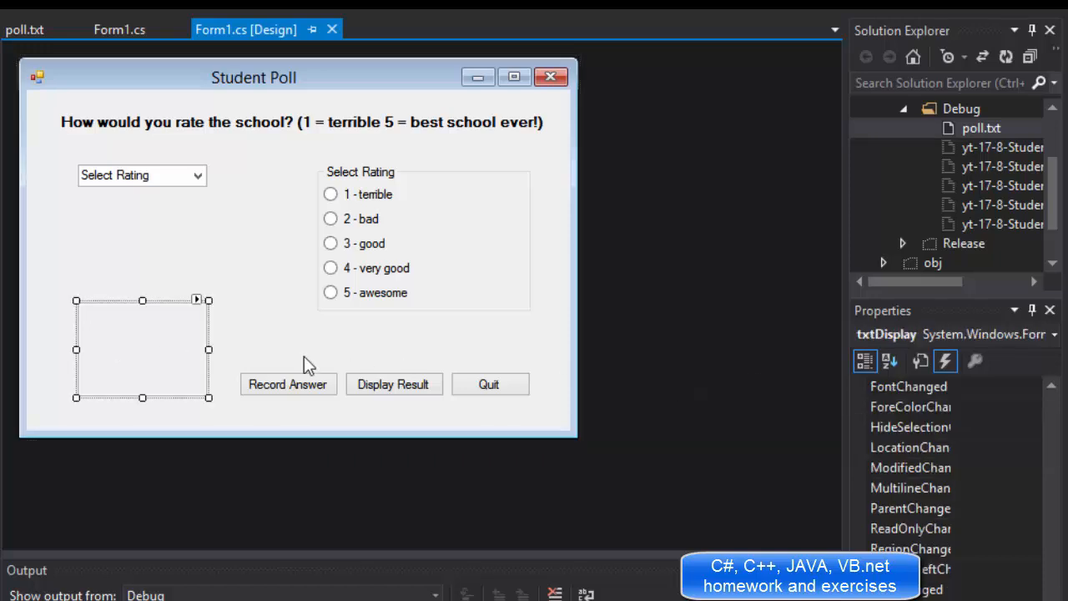
pyautogui.moveTo(845, 477)
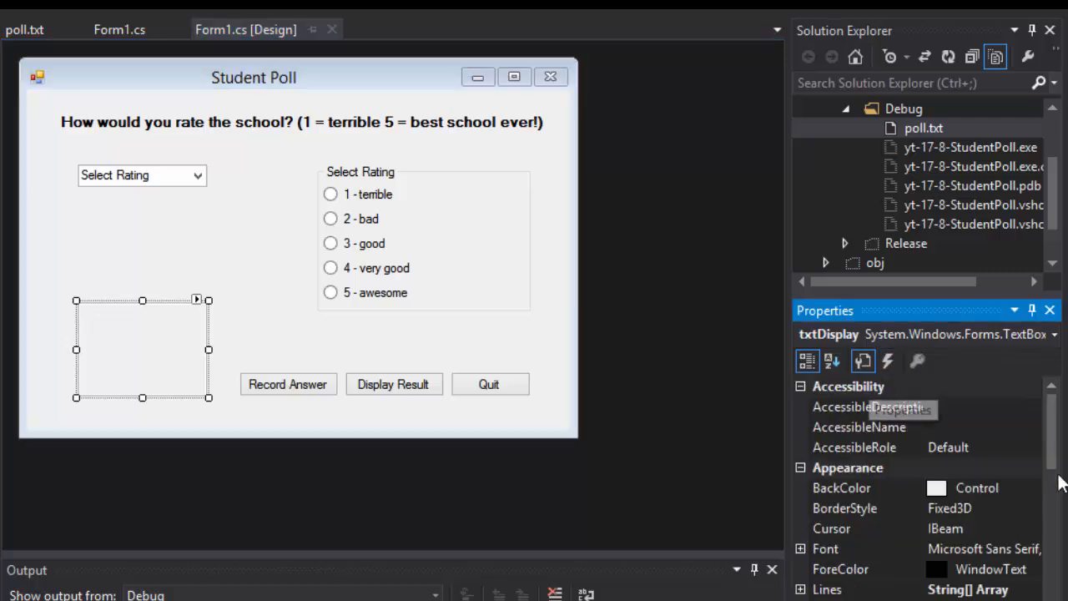
# Step: Review txtDisplay's Properties, confirming it is ReadOnly and Multiline
pyautogui.scroll(-3)
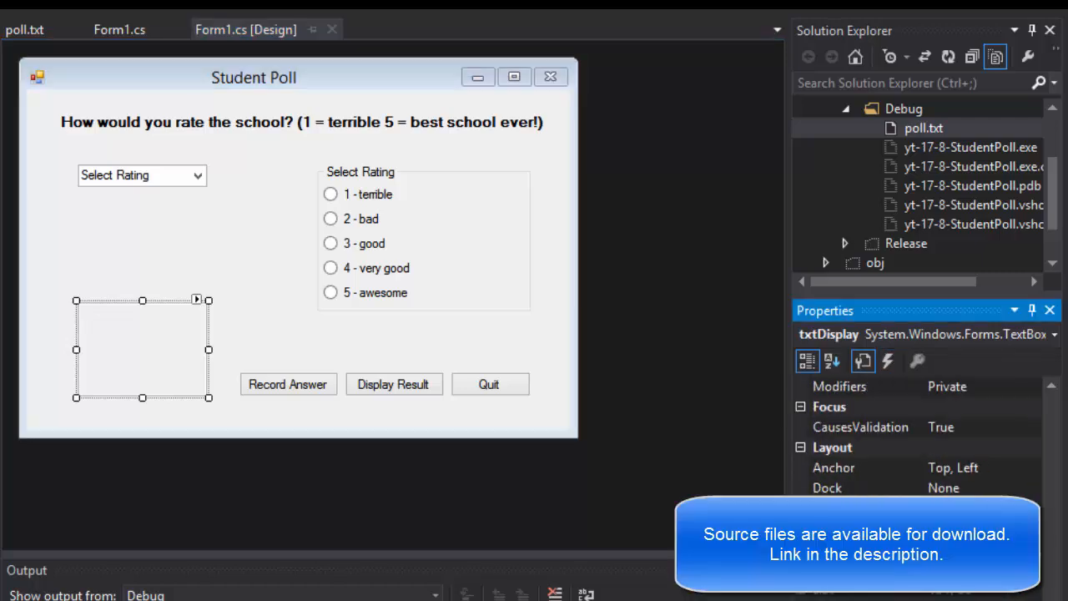
pyautogui.scroll(-3)
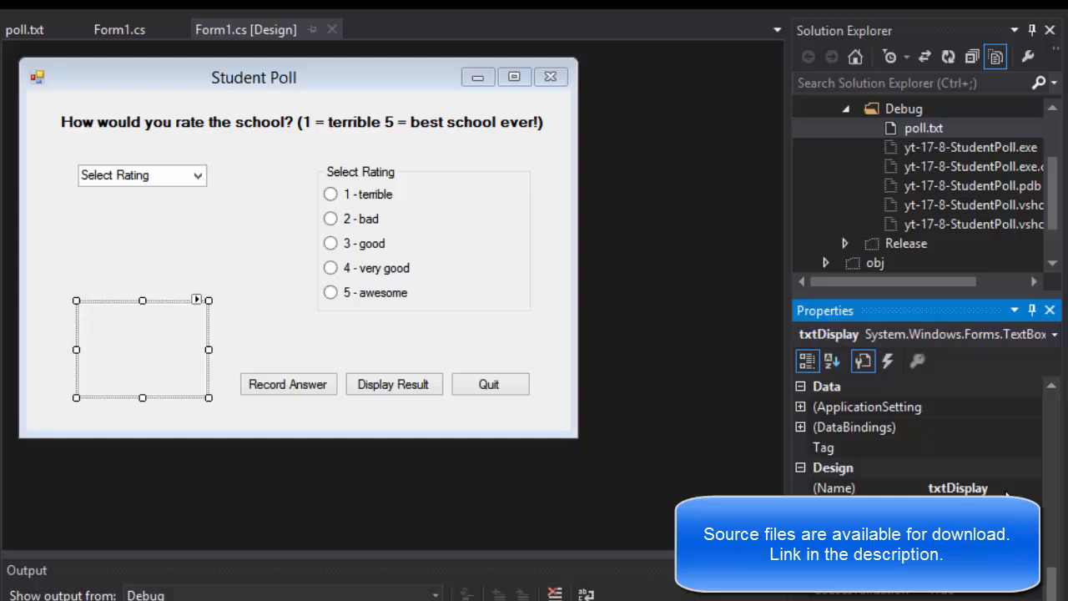
pyautogui.scroll(-3)
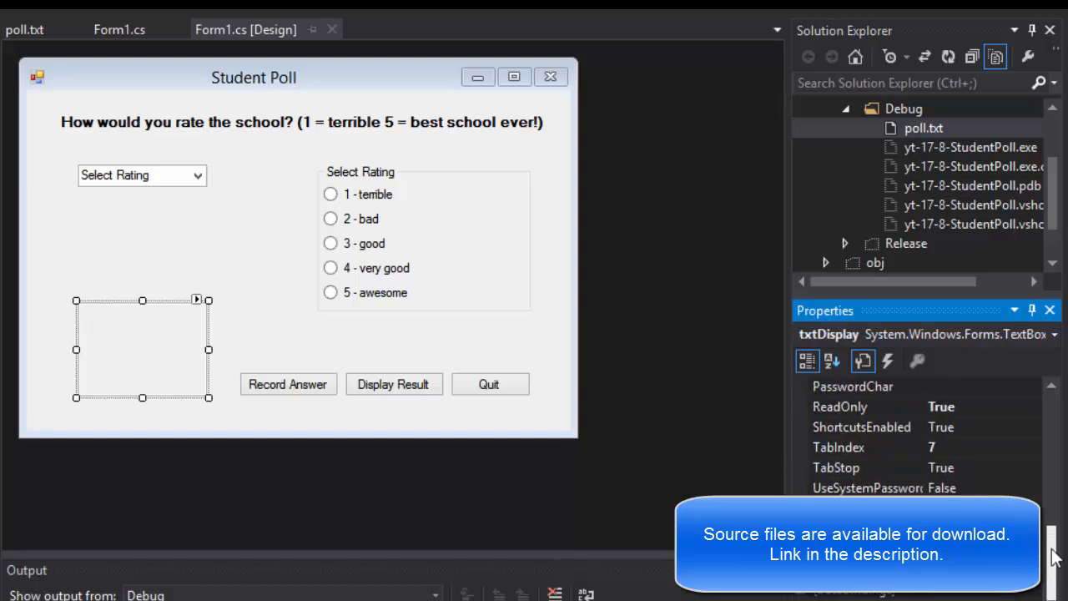
pyautogui.scroll(3)
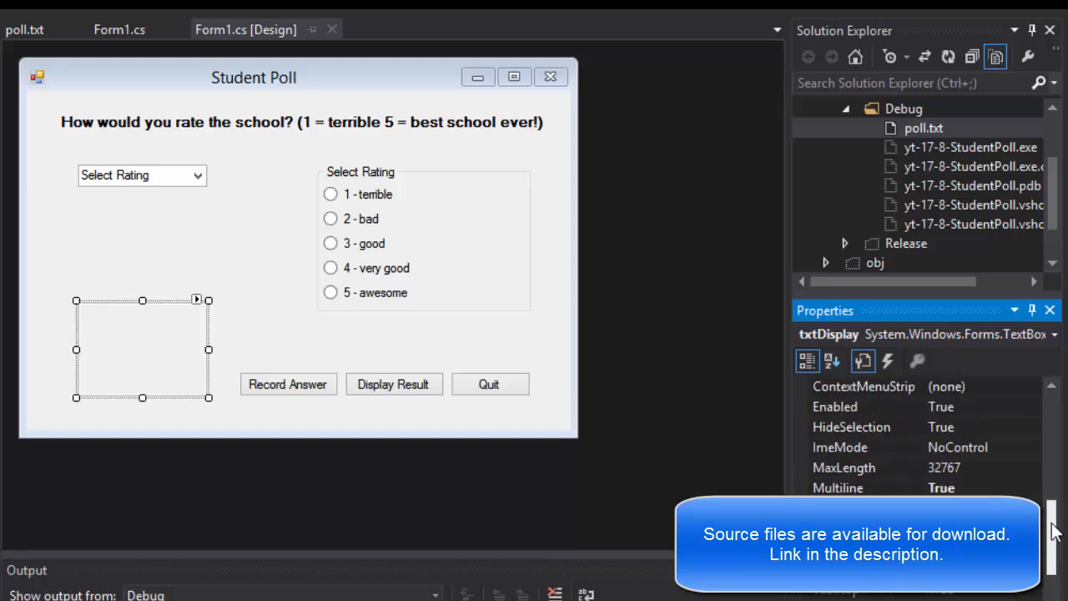
pyautogui.scroll(3)
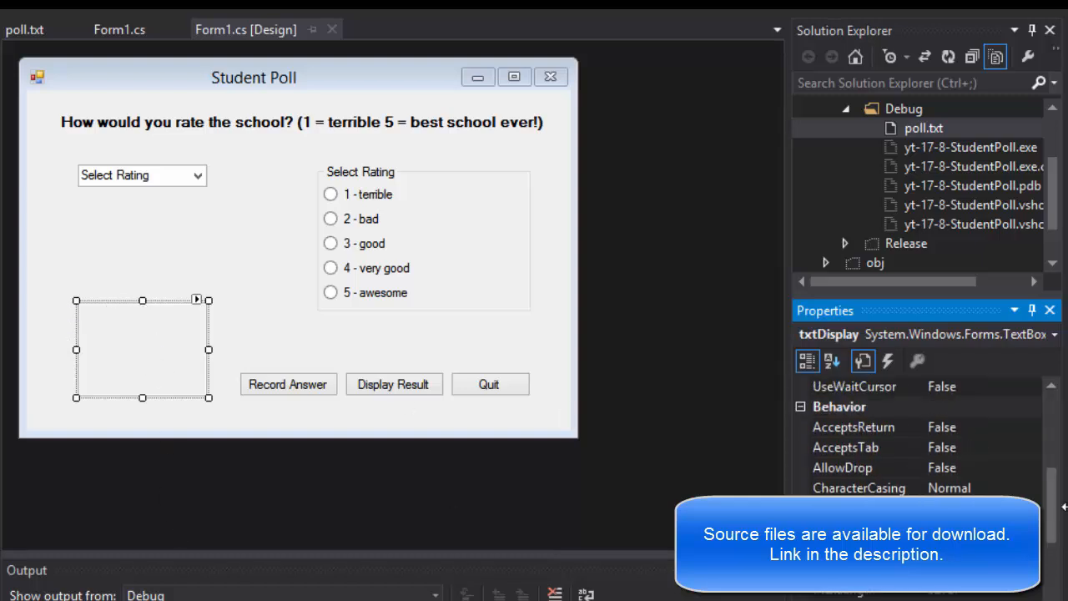
pyautogui.moveTo(151, 334)
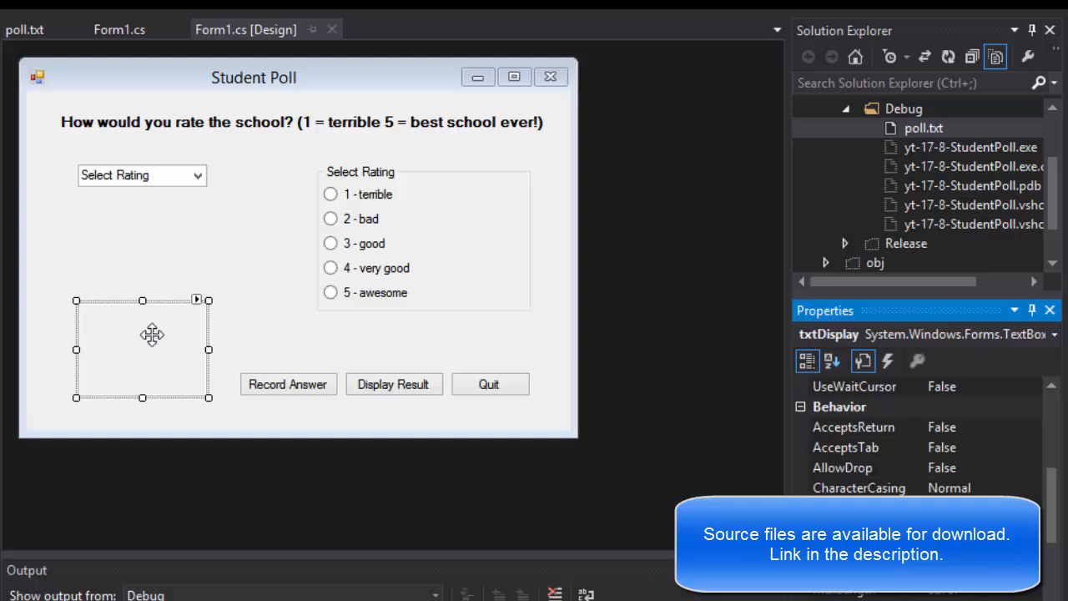
pyautogui.moveTo(514, 441)
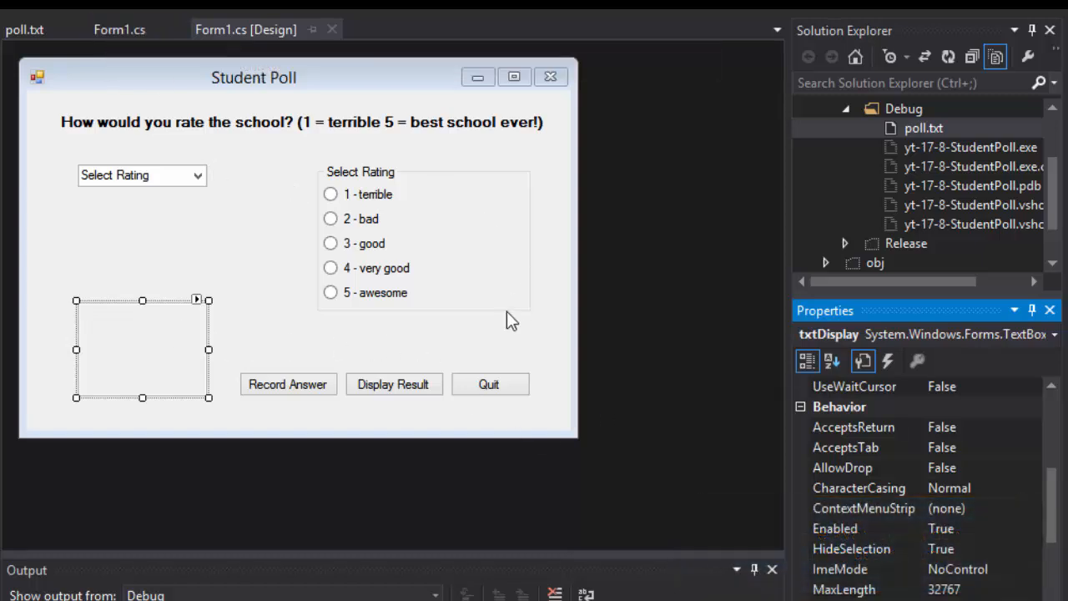
# Step: Add txtDisplay.Clear() as the first line of btnDisplay_Click in Form1.cs
pyautogui.click(120, 30)
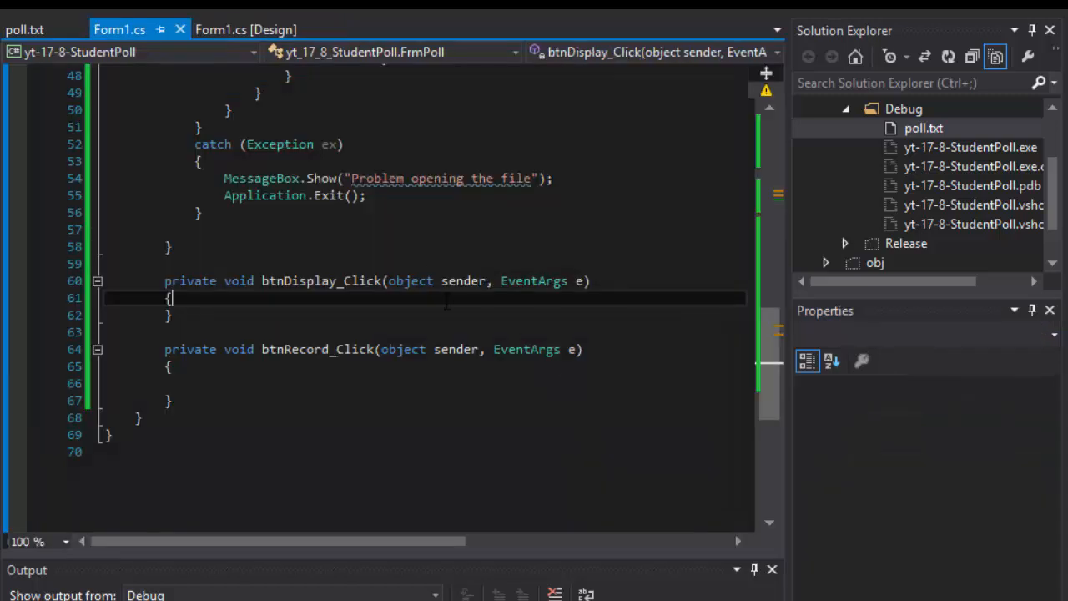
pyautogui.moveTo(70, 327)
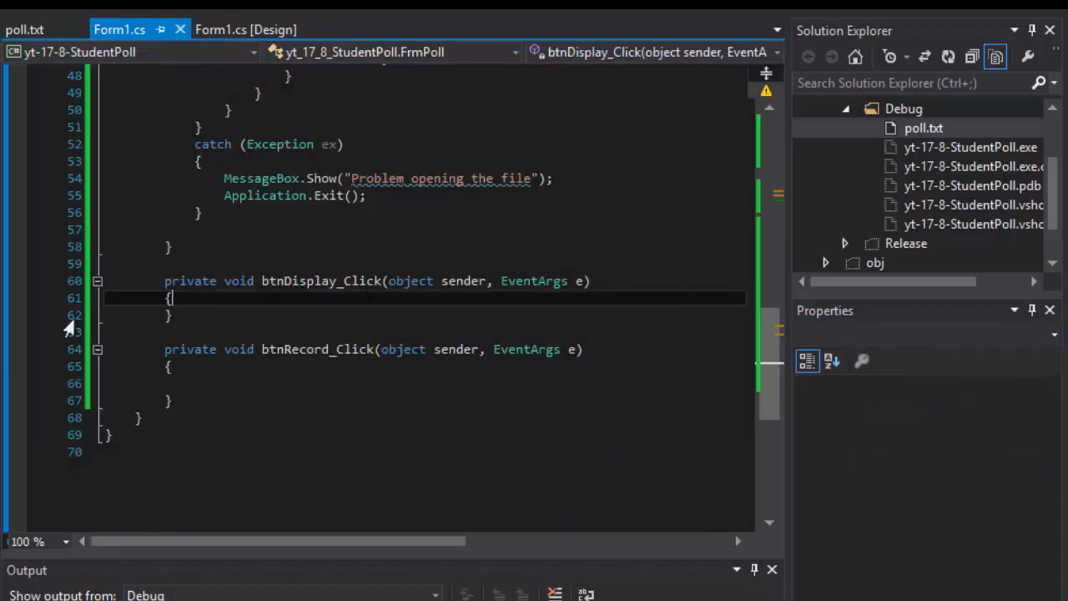
pyautogui.moveTo(137, 324)
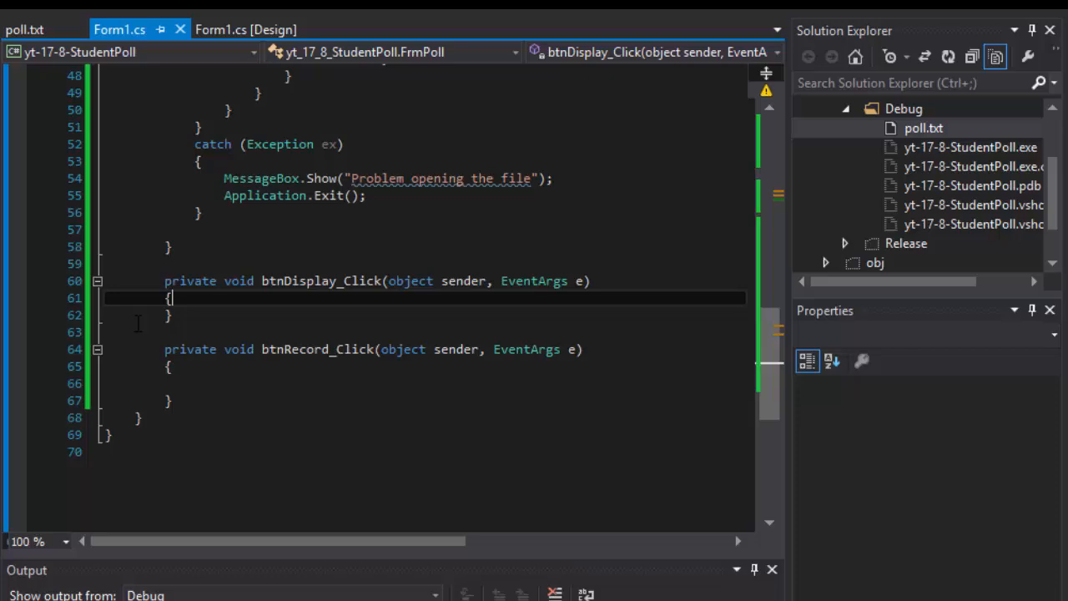
pyautogui.press('Enter')
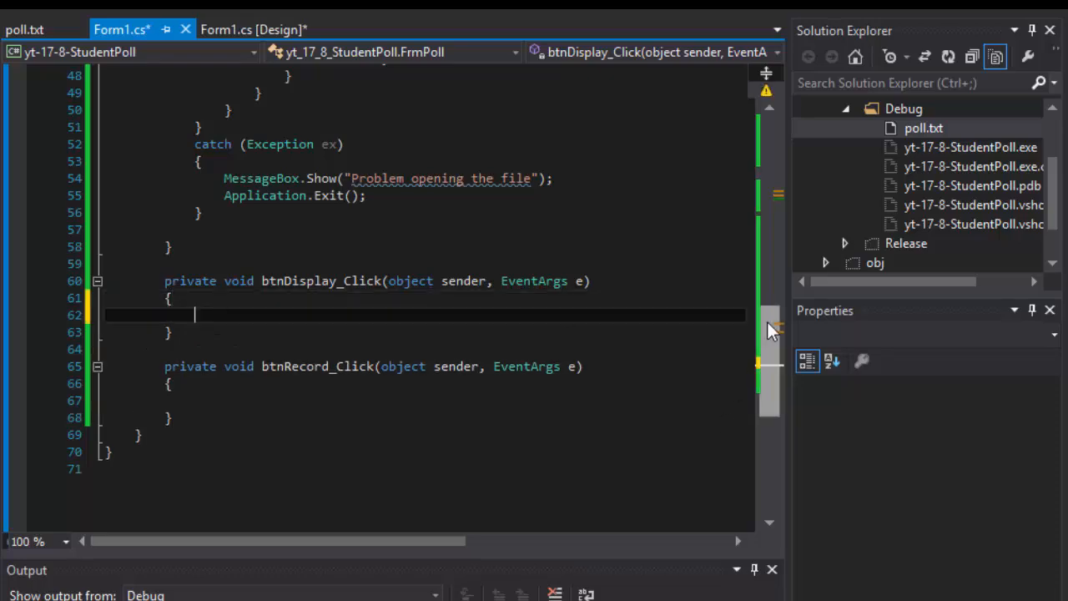
pyautogui.scroll(3)
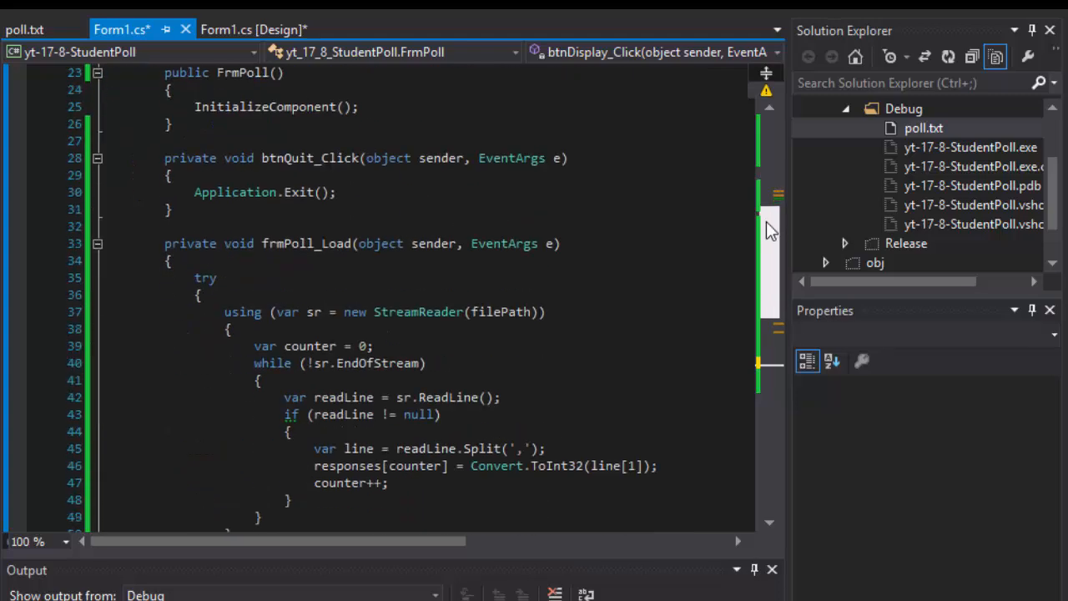
pyautogui.scroll(3)
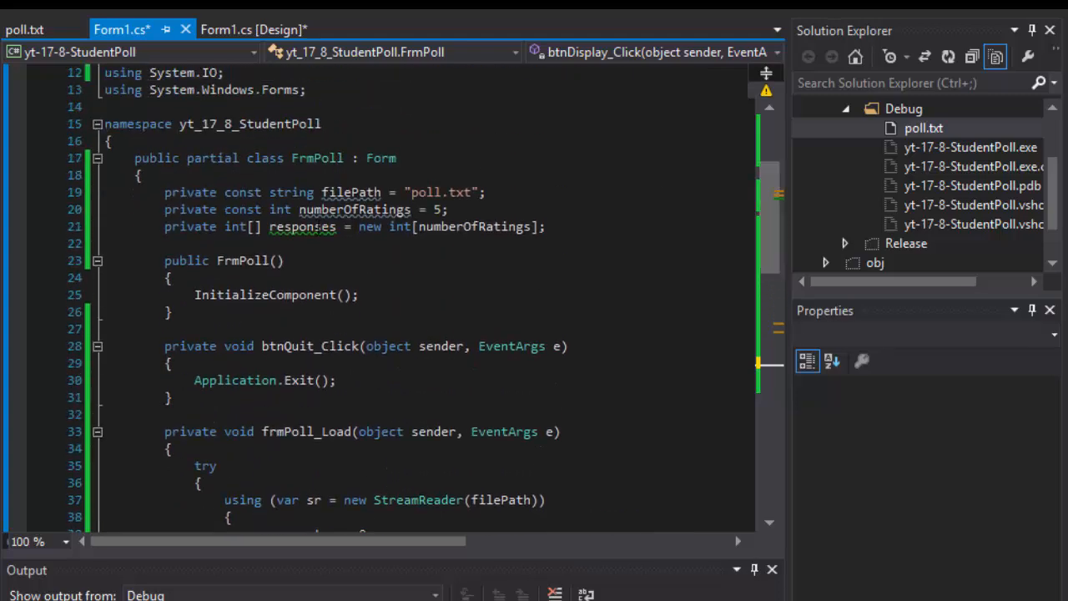
pyautogui.scroll(-3)
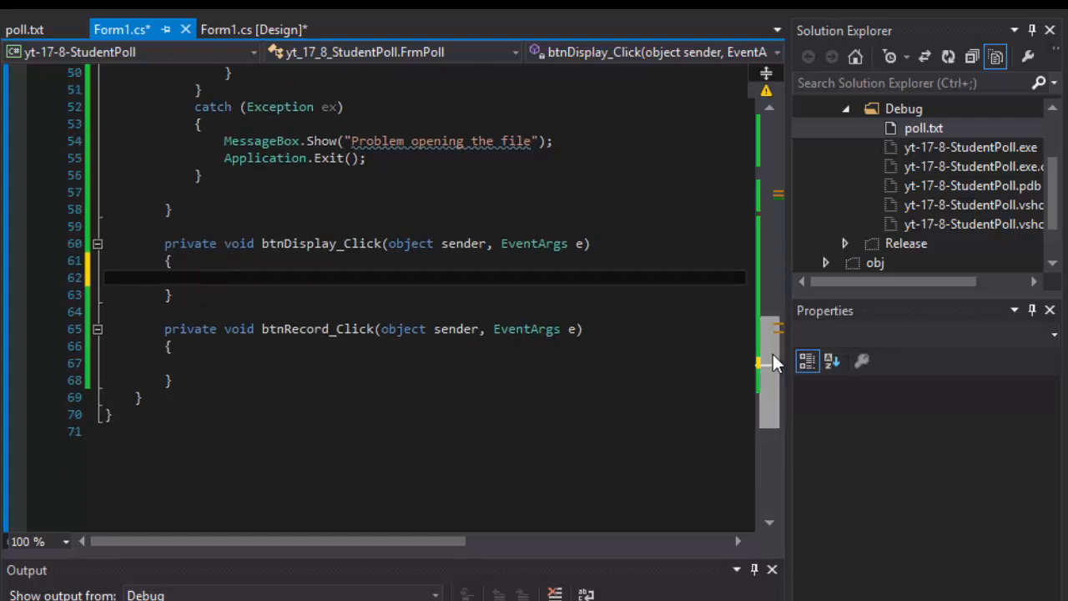
pyautogui.write('txt')
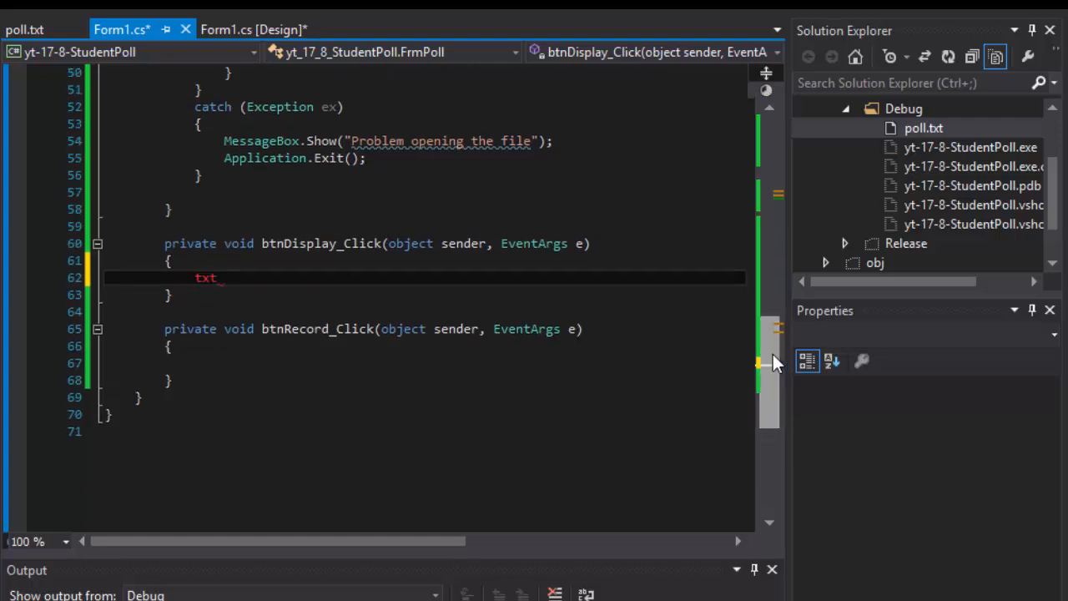
pyautogui.write('Display')
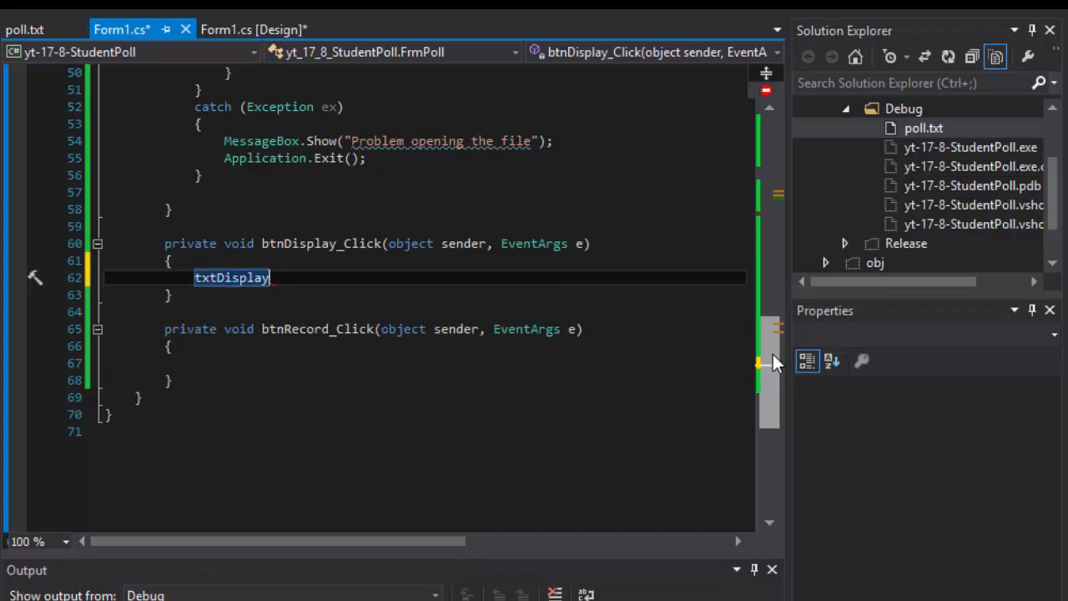
pyautogui.write('.cle')
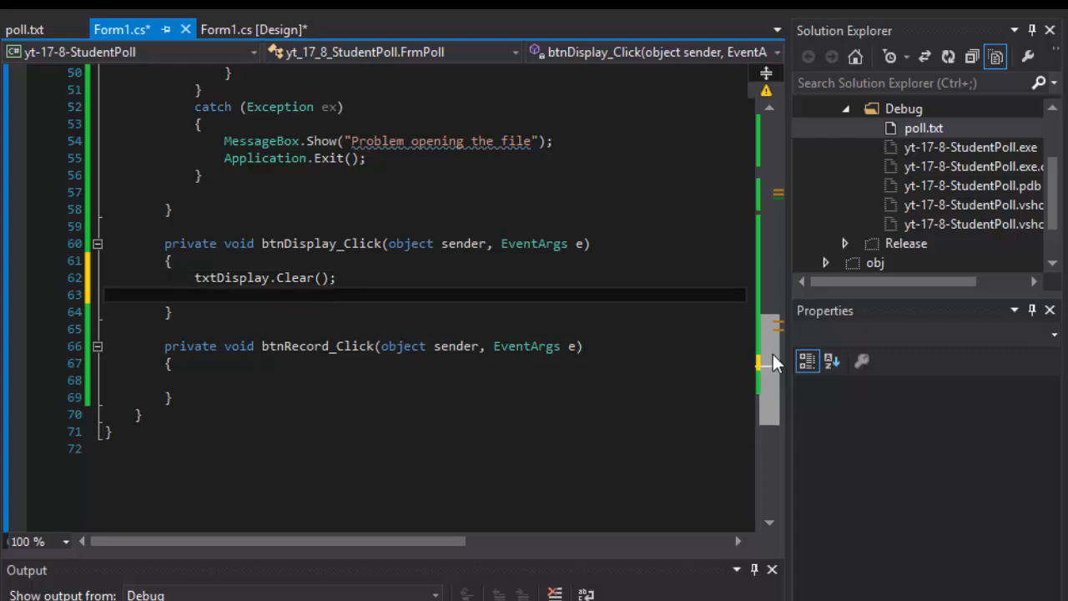
# Step: Add a for loop from i = 0 to numberOfRatings with an empty body after the Clear call
pyautogui.write('for (var i')
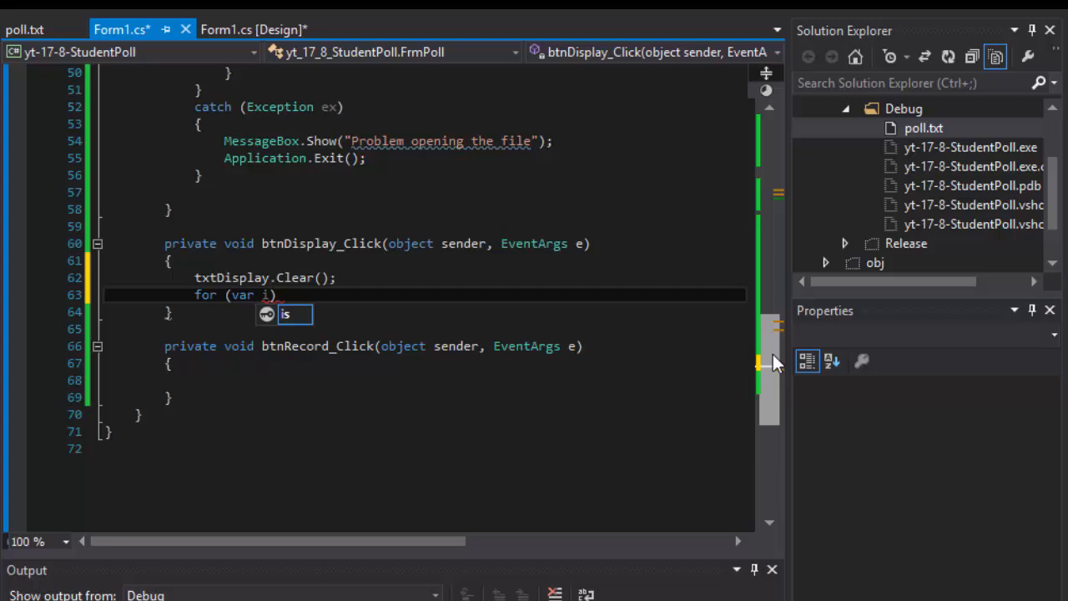
pyautogui.write('= 0)')
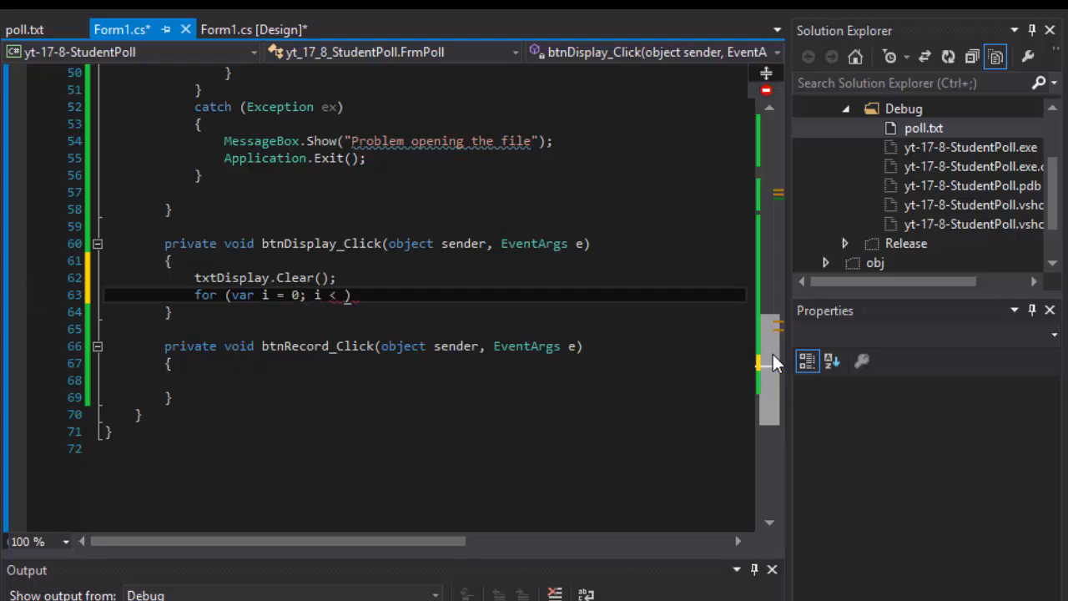
pyautogui.write('numberOfRatings;')
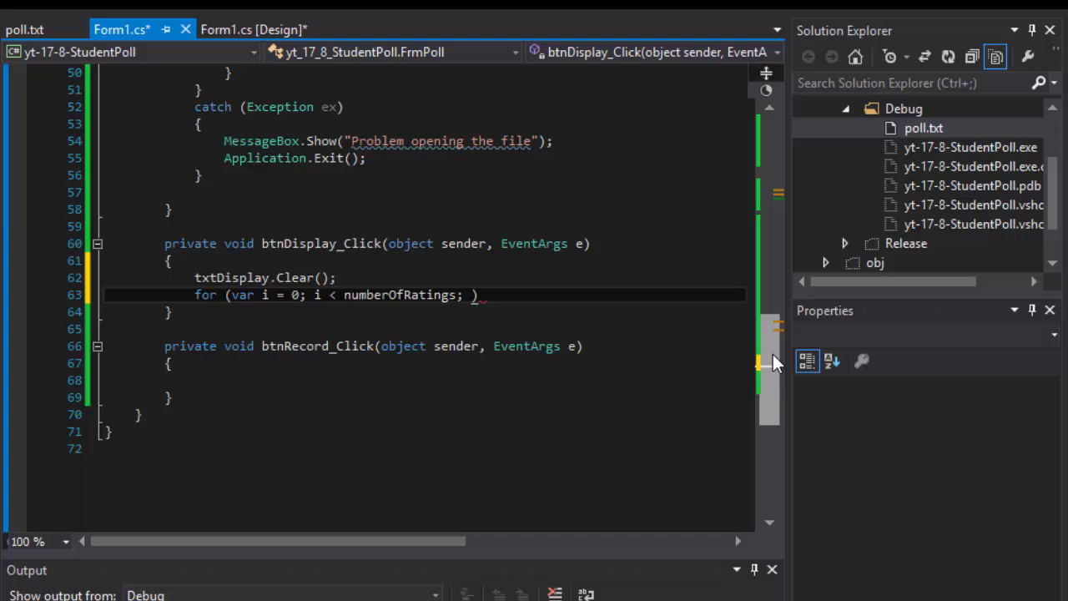
pyautogui.write('i++')
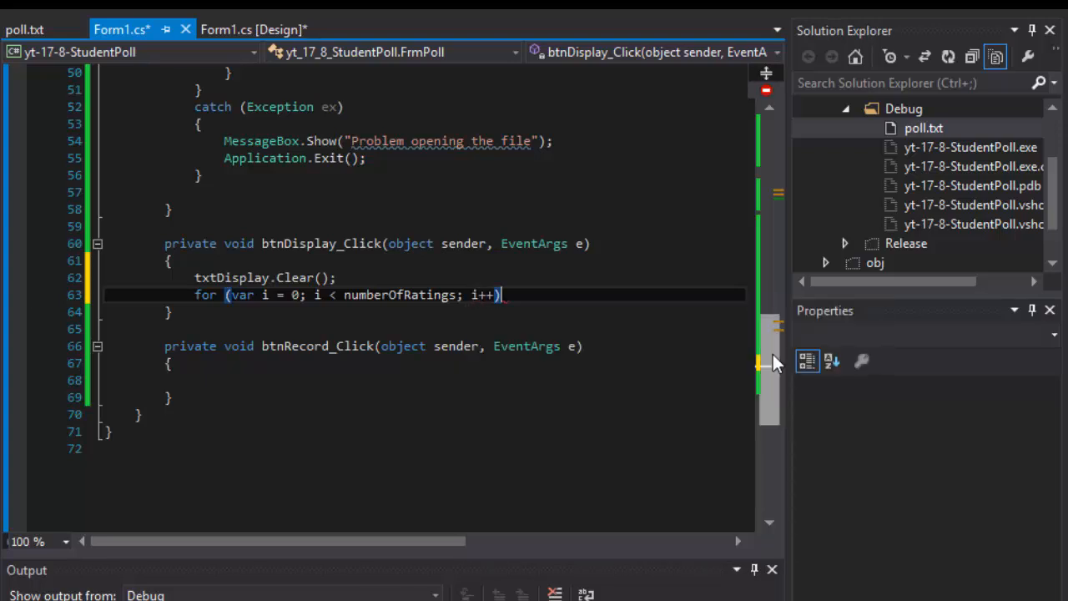
pyautogui.press('Enter')
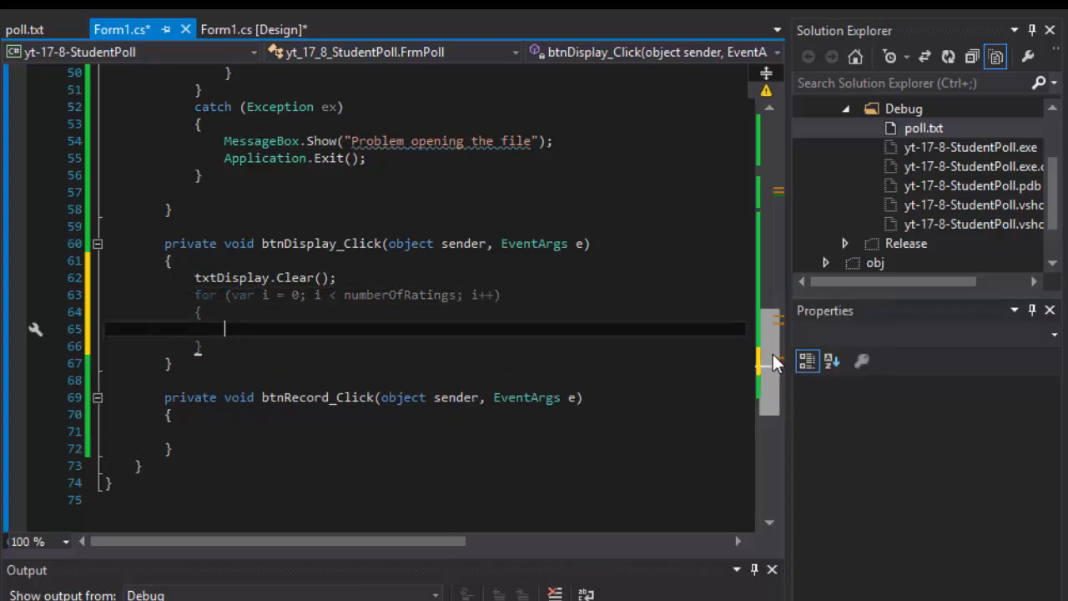
pyautogui.moveTo(437, 307)
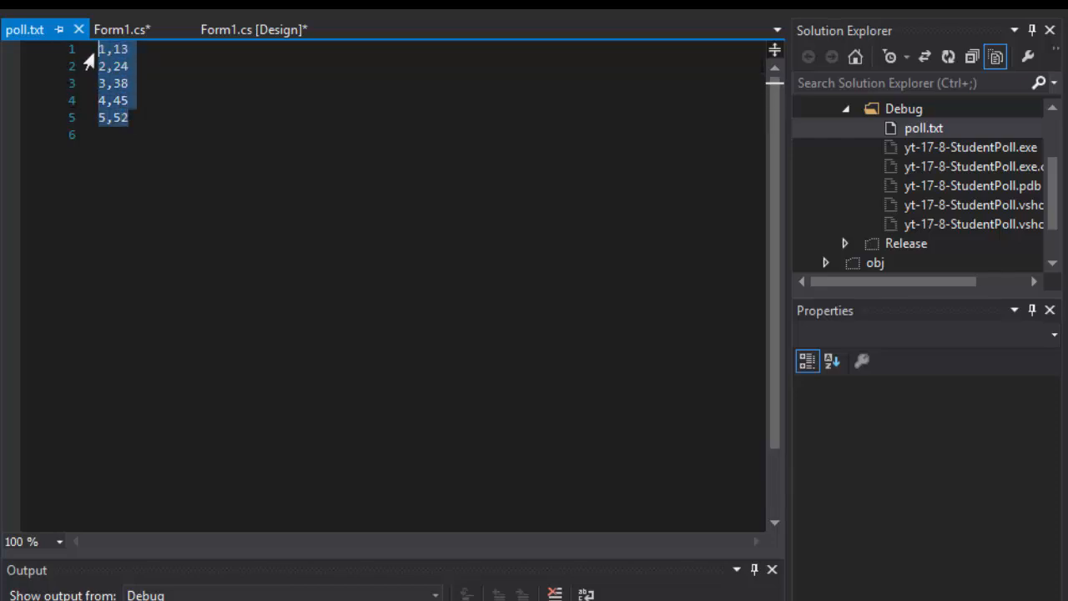
pyautogui.click(122, 30)
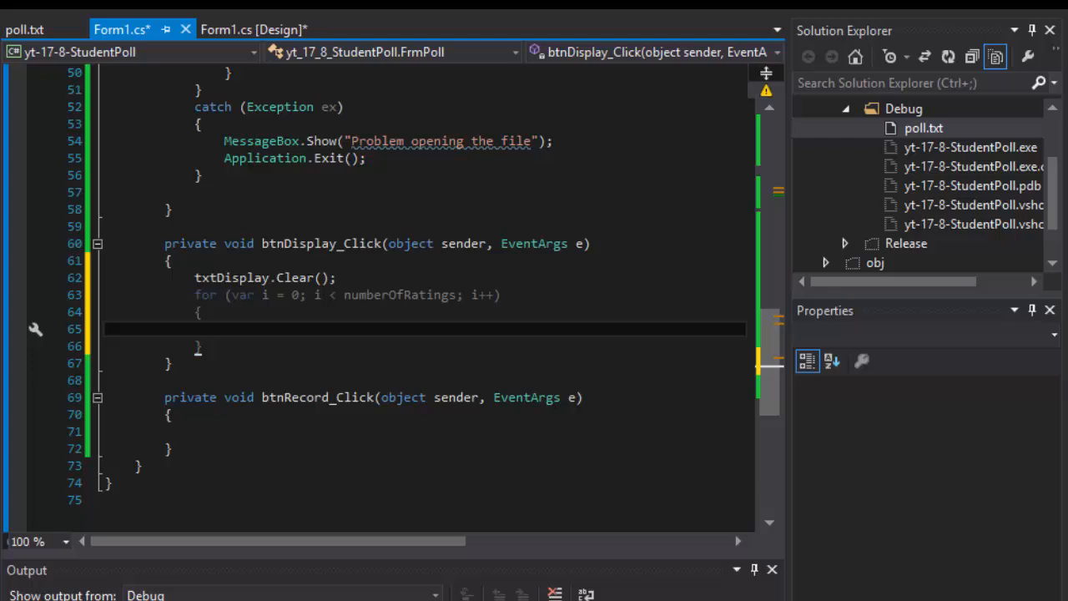
# Step: Append txtDisplay.Text += string.Format("Response {0}: {1}\n" inside the loop
pyautogui.write('txtDispla')
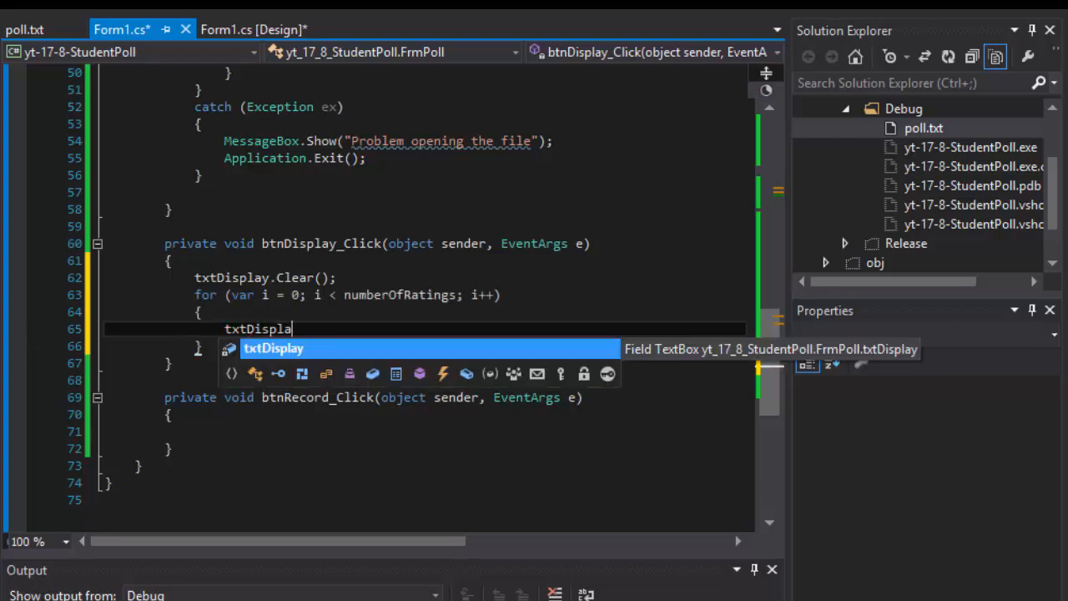
pyautogui.write('.Text +=')
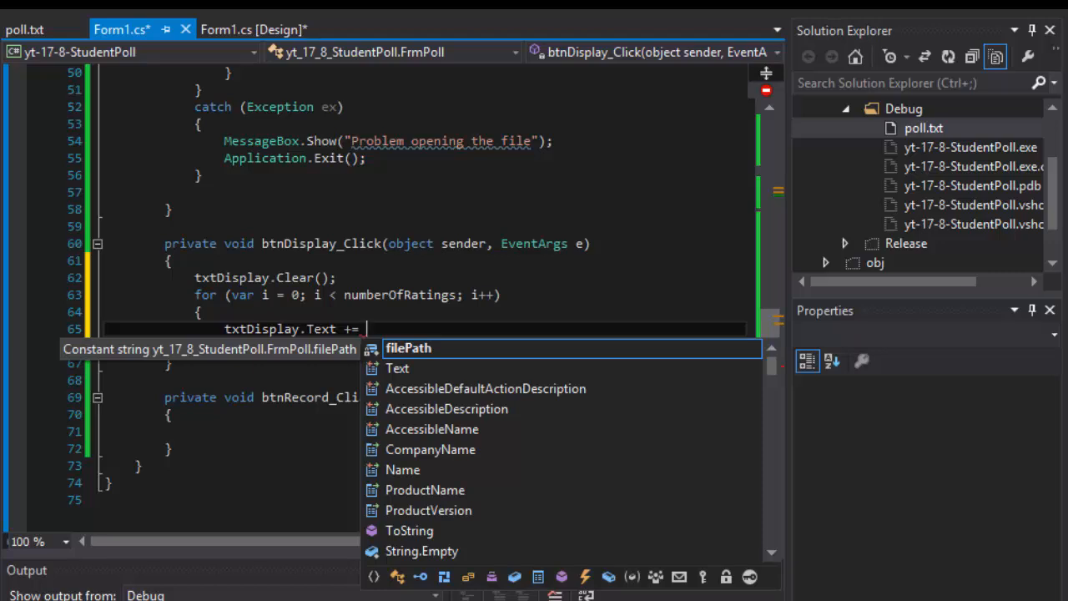
pyautogui.write('S')
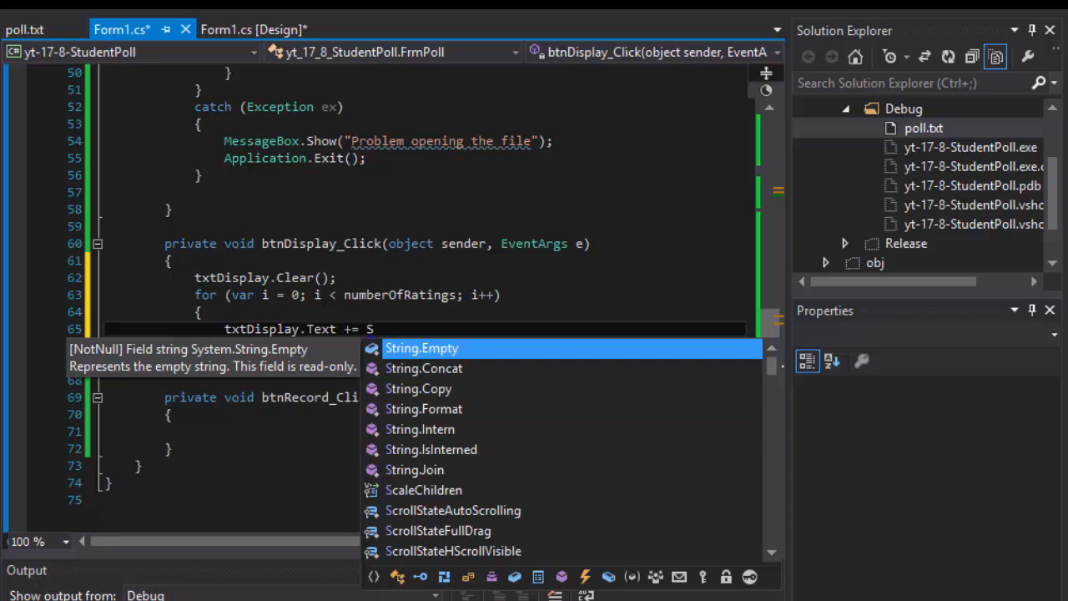
pyautogui.write('tring.Format(')
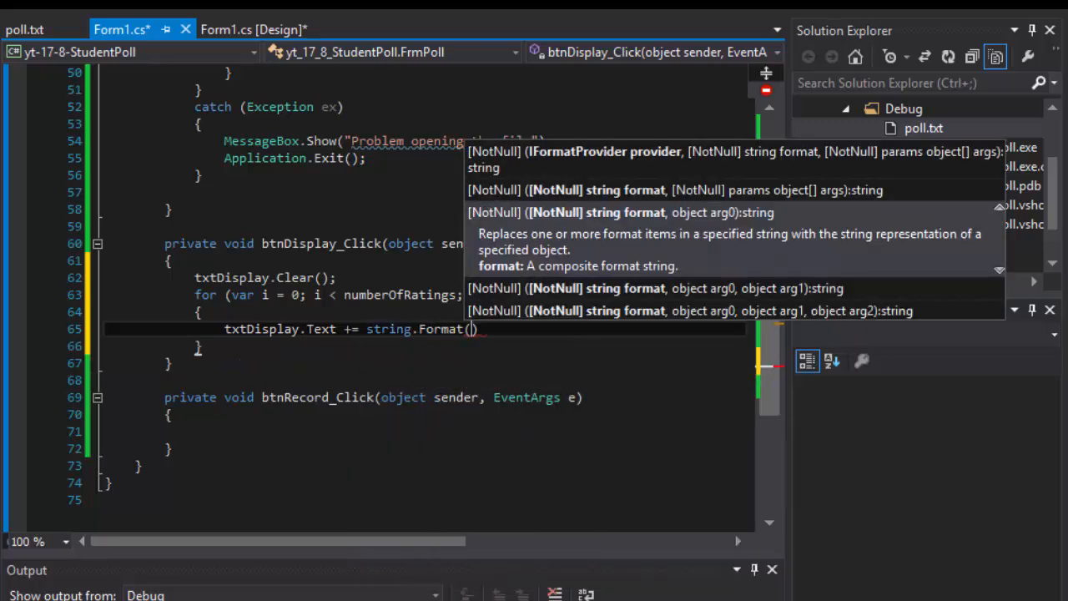
pyautogui.write('"Res')
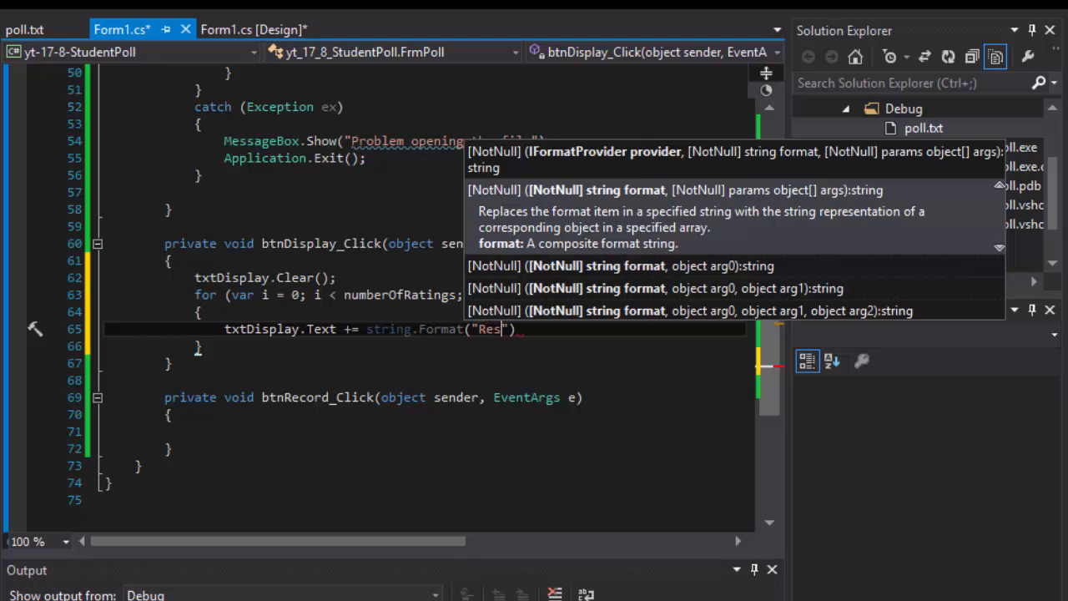
pyautogui.write('ponse')
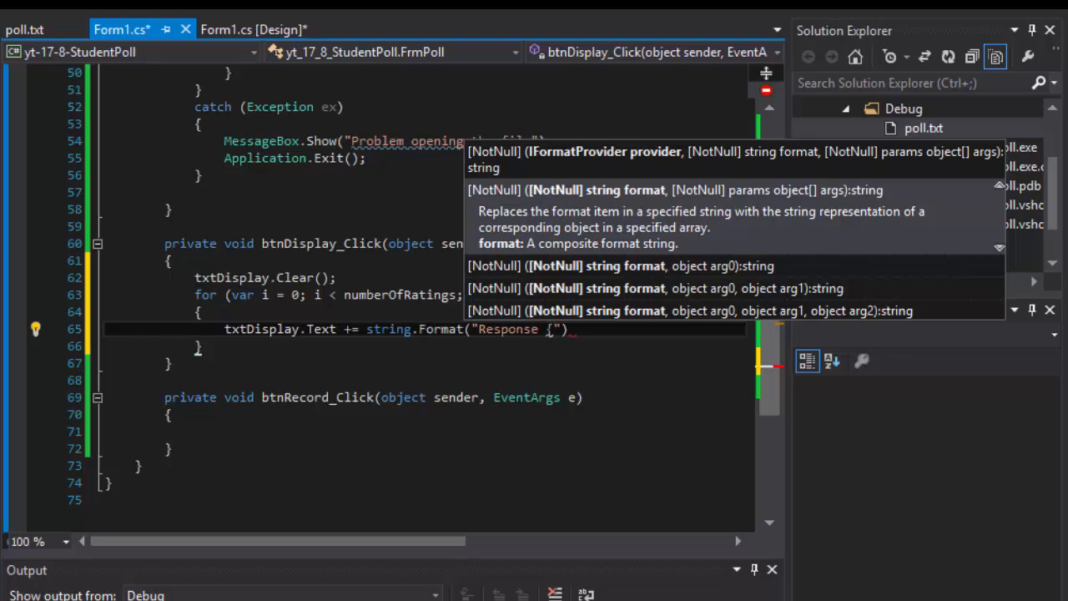
pyautogui.write('{0}')
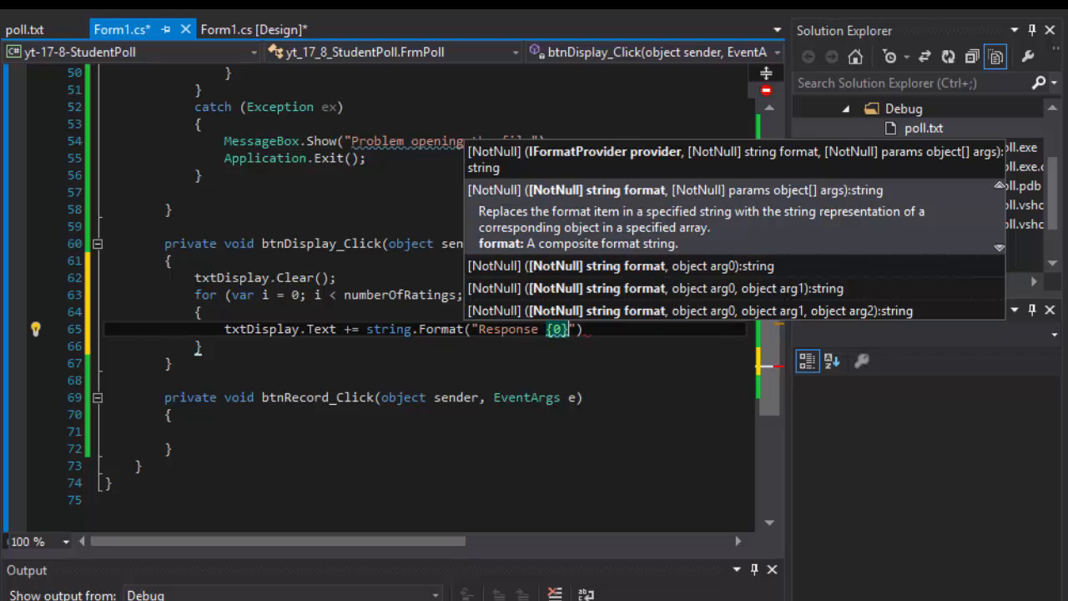
pyautogui.write(':')
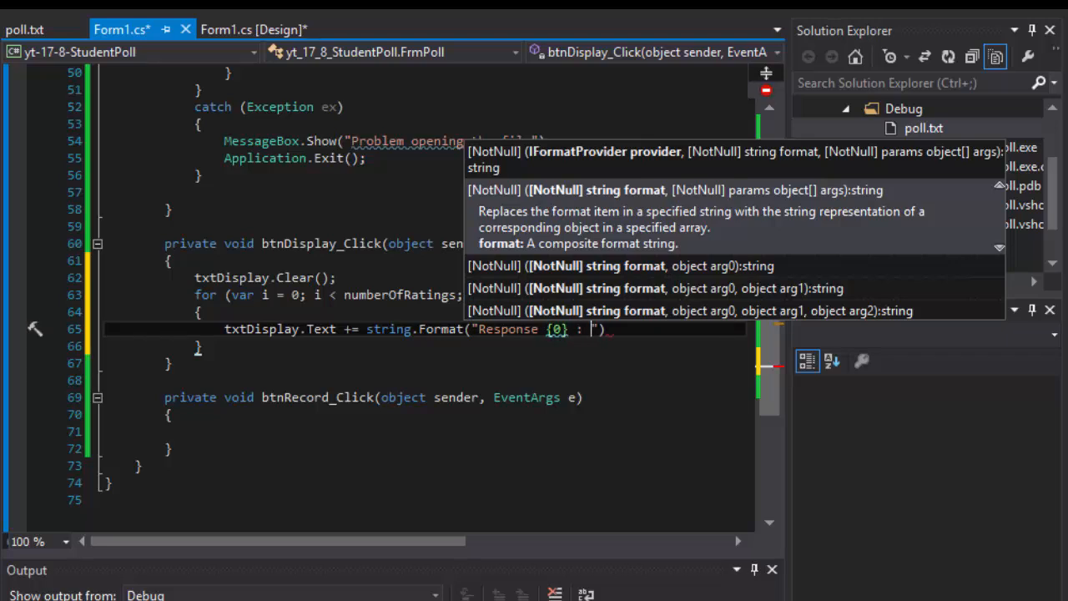
pyautogui.write('"')
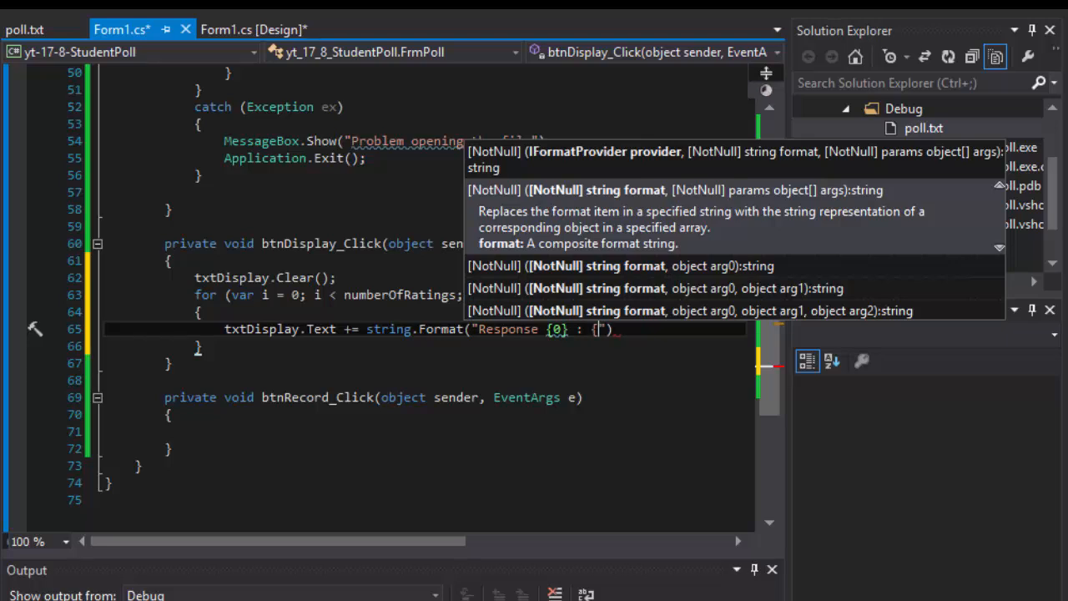
pyautogui.write('{1}')
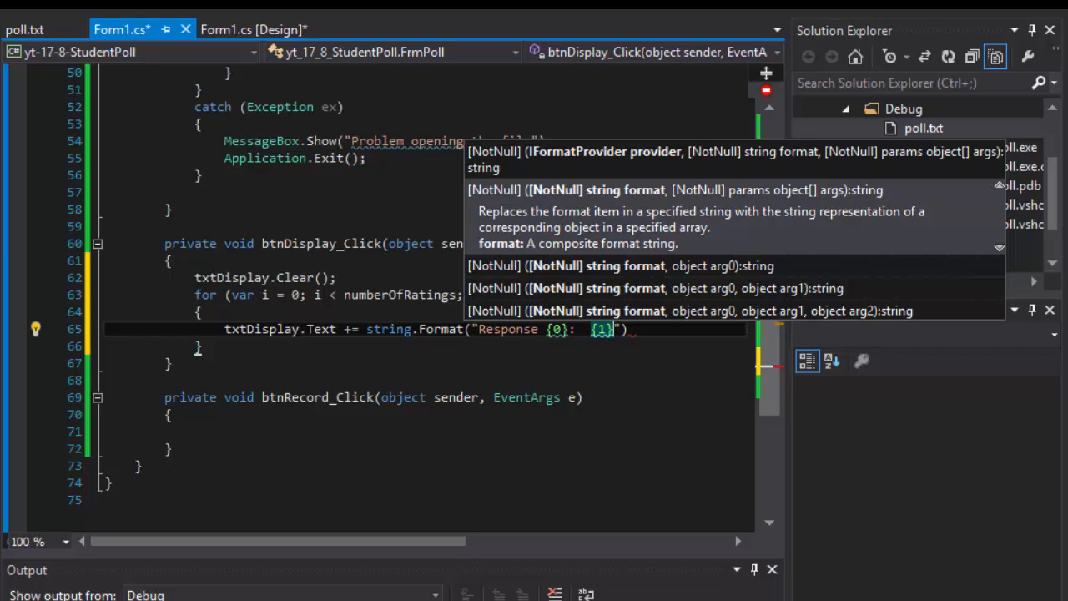
pyautogui.write('\\n')
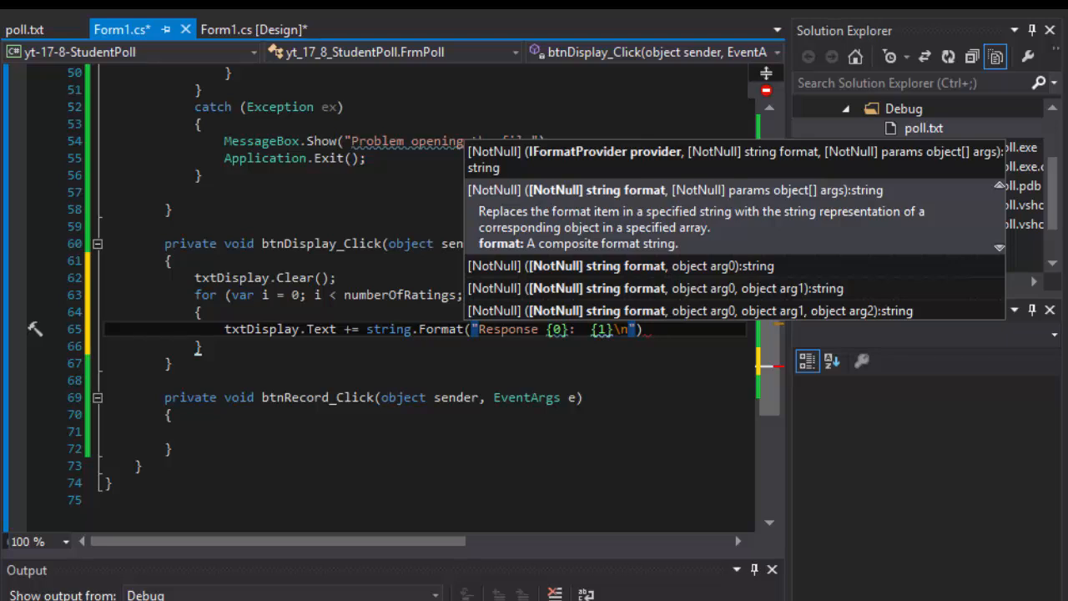
# Step: Fill the format with i + 1 and responses[i], end the statement and wrap it onto two lines
pyautogui.write(',')
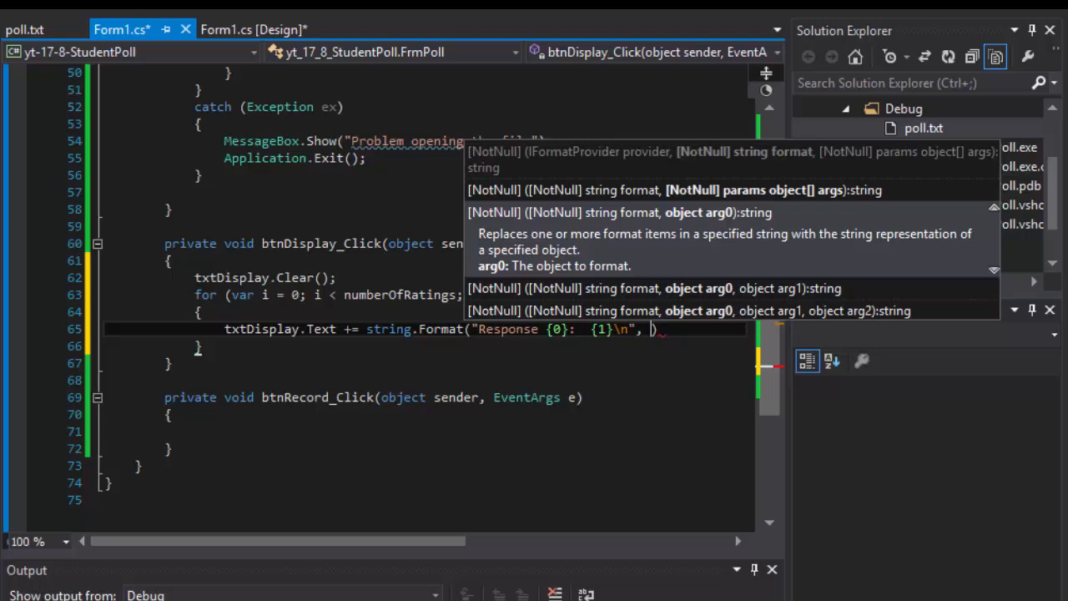
pyautogui.write('i')
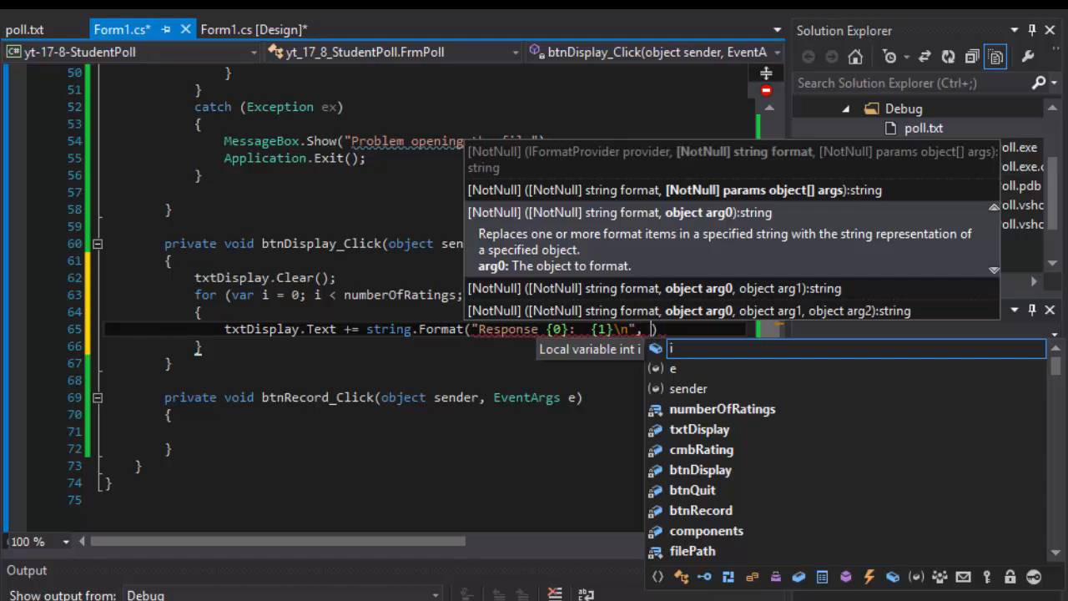
pyautogui.write('i')
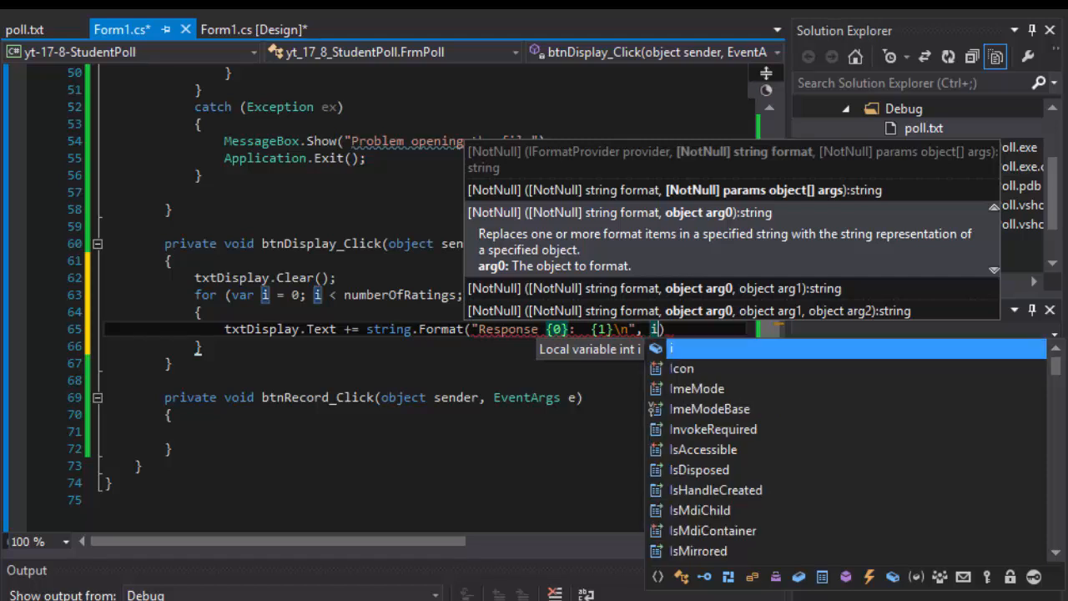
pyautogui.write('+ 1')
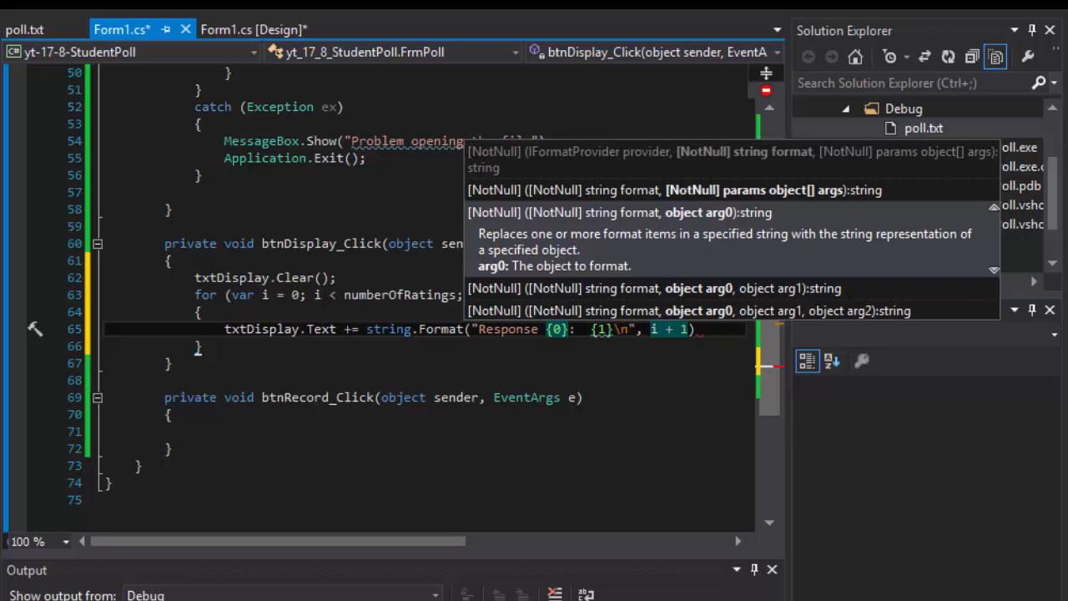
pyautogui.write(',')
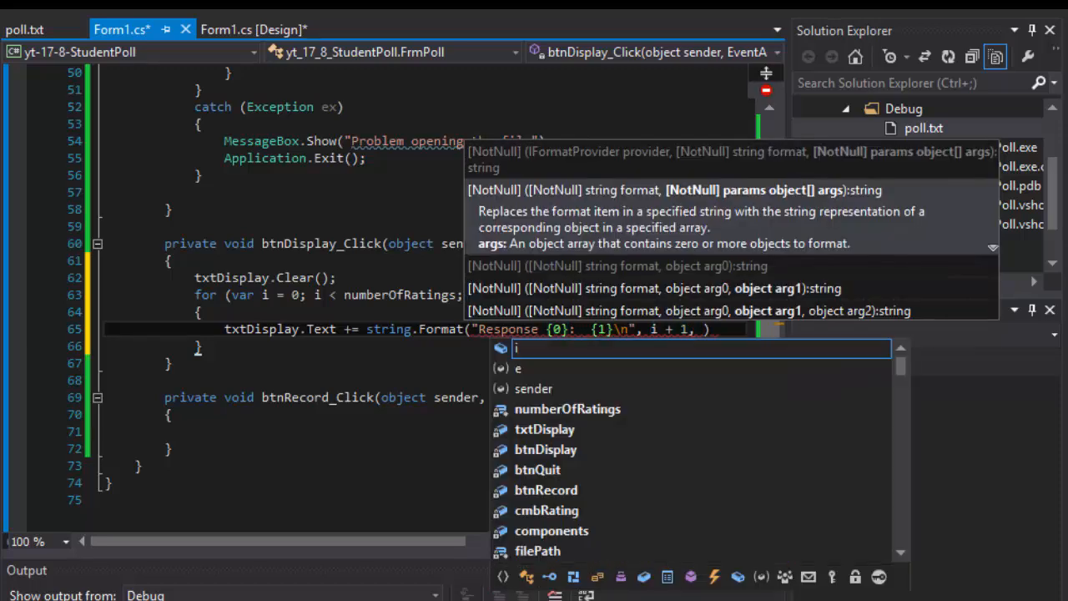
pyautogui.write('responses[i')
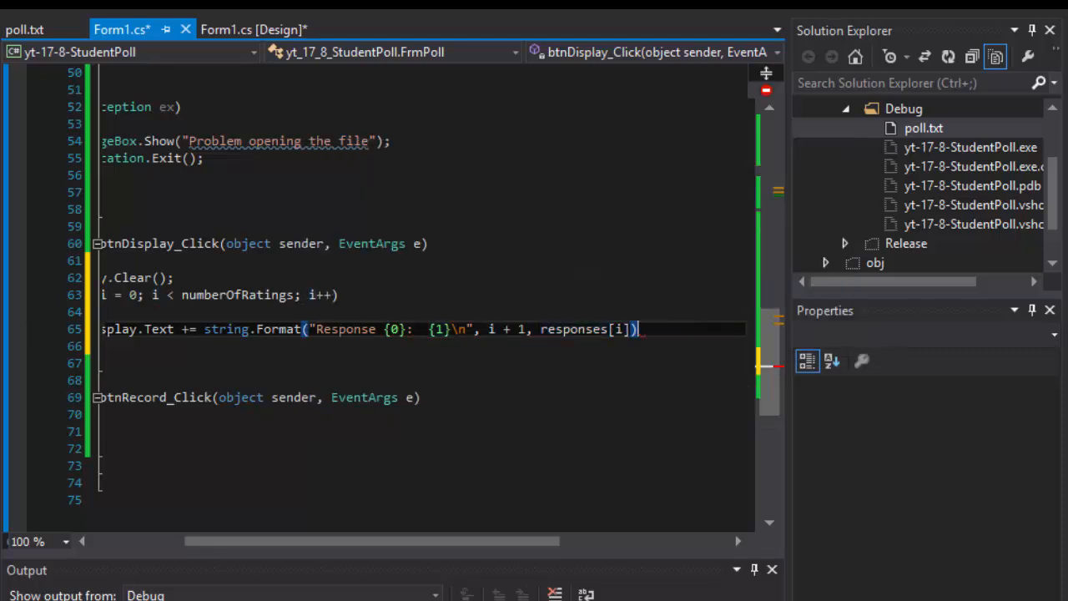
pyautogui.write(';')
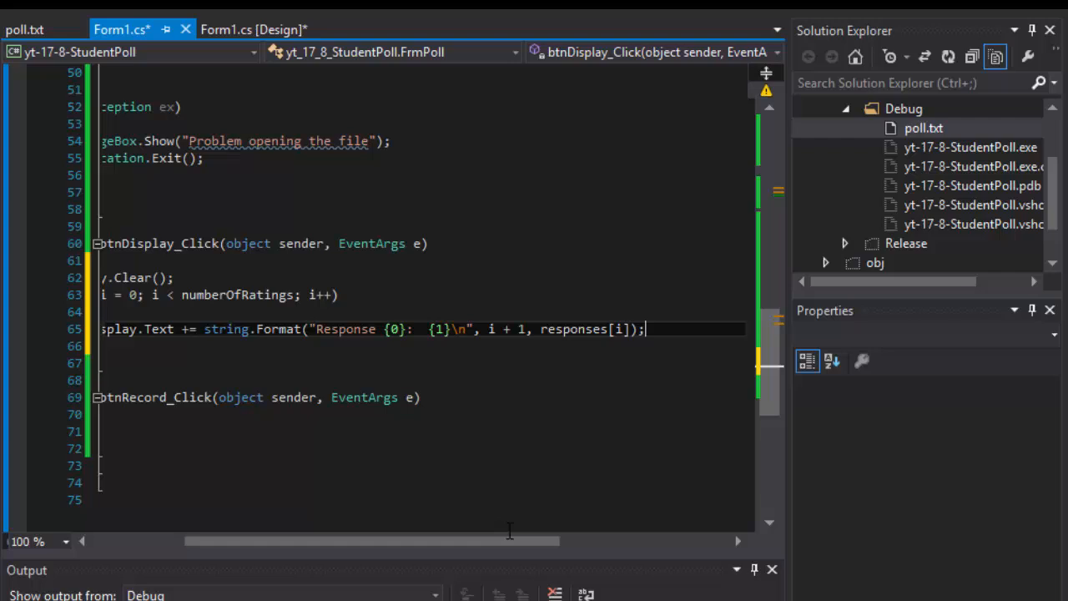
pyautogui.moveTo(509, 541); pyautogui.dragTo(387, 541)
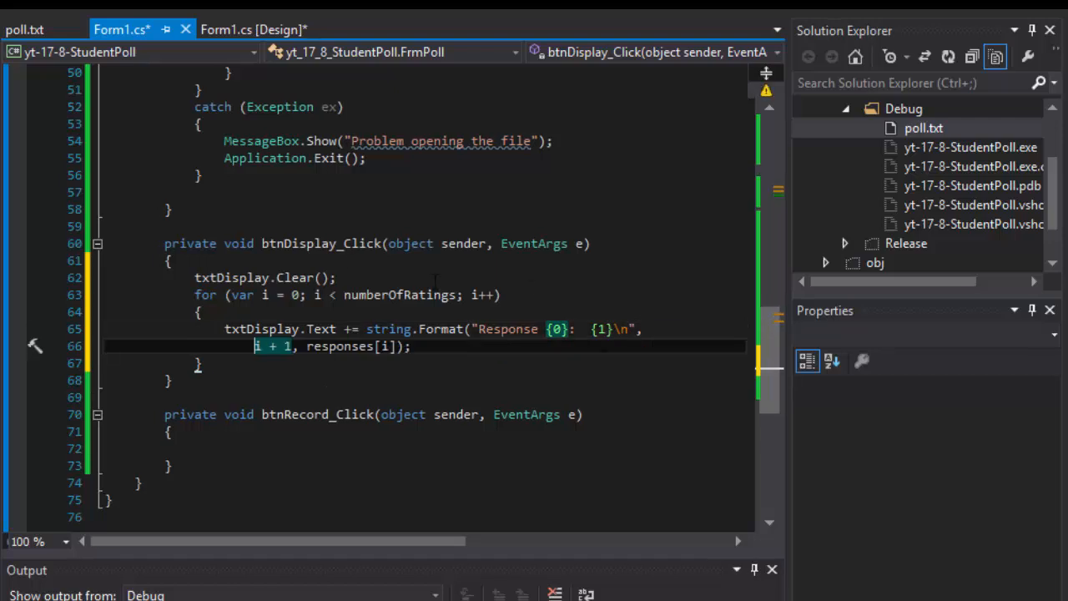
pyautogui.click(257, 346)
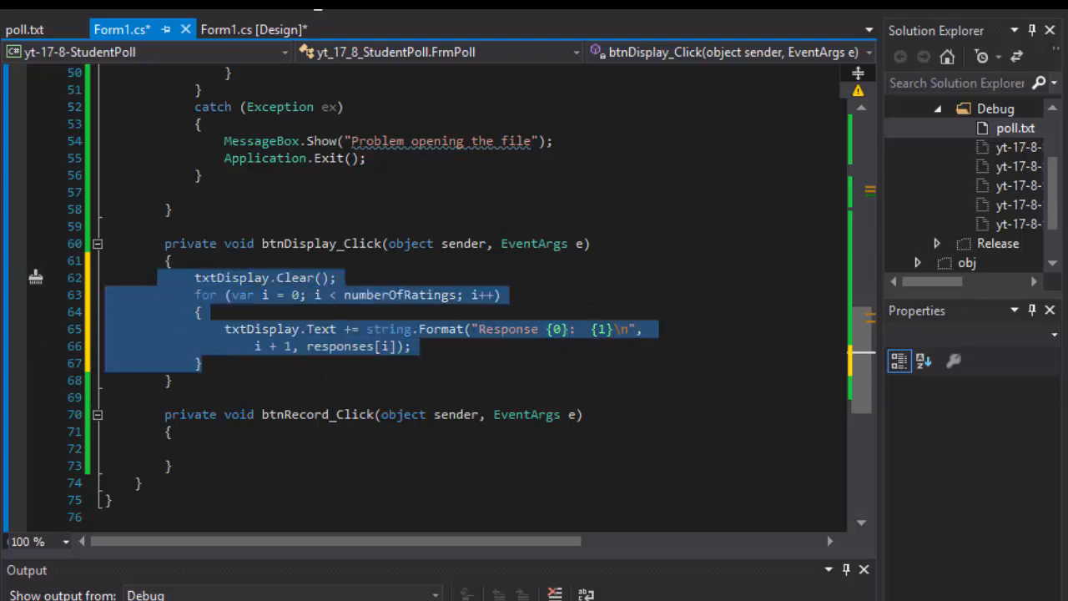
# Step: Run the app, check the five Response counts against poll.txt, then quit it
pyautogui.press('ctrl+s')
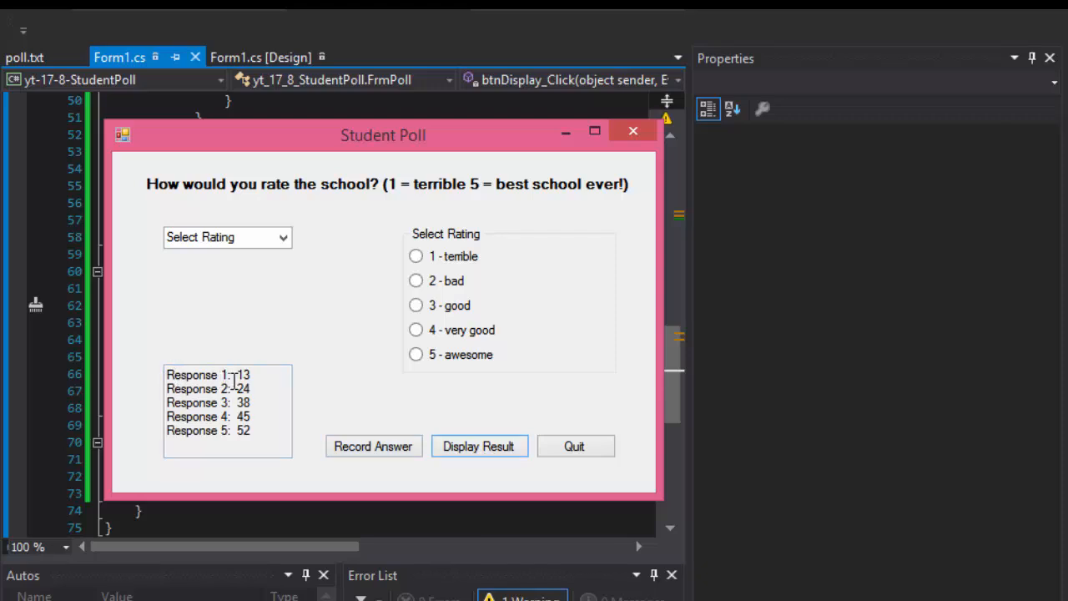
pyautogui.doubleClick(245, 374)
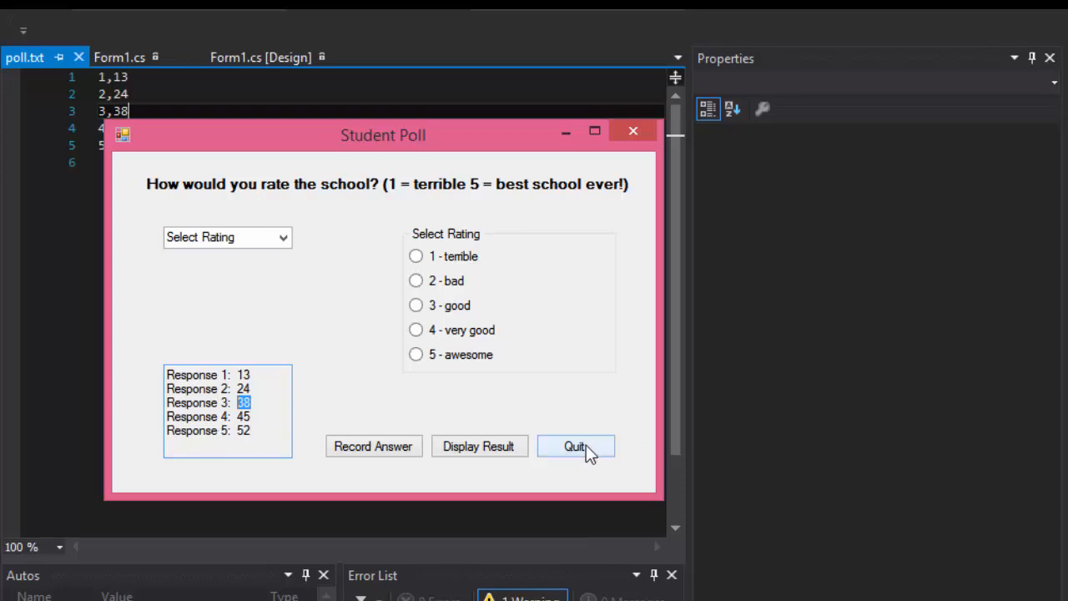
pyautogui.click(574, 445)
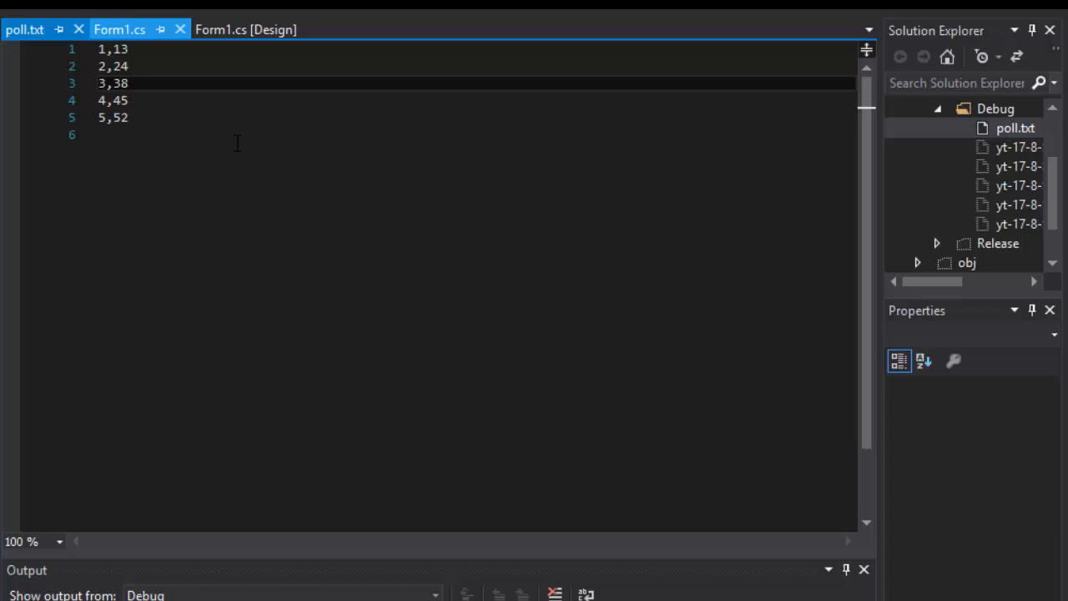
# Step: Glance at the form designer, then return to Form1.cs at the btnDisplay_Click handler
pyautogui.click(120, 30)
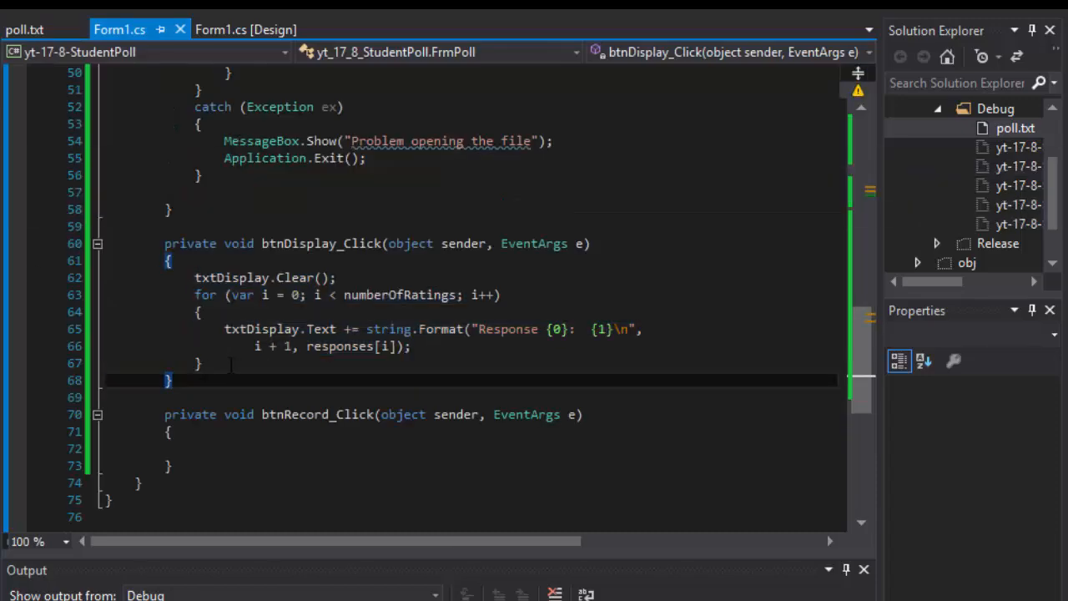
pyautogui.click(245, 30)
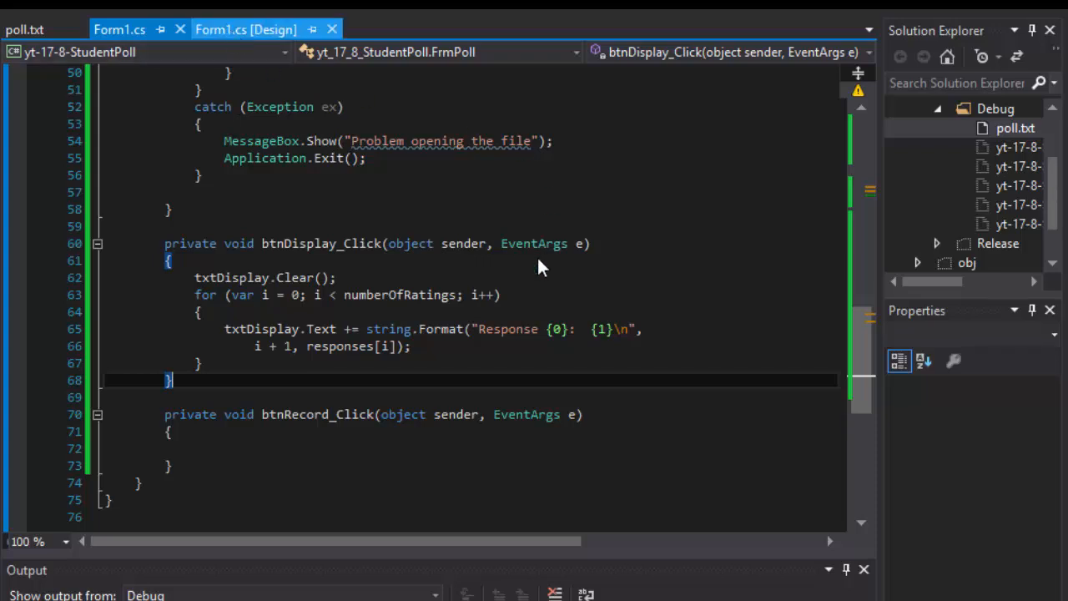
pyautogui.click(245, 30)
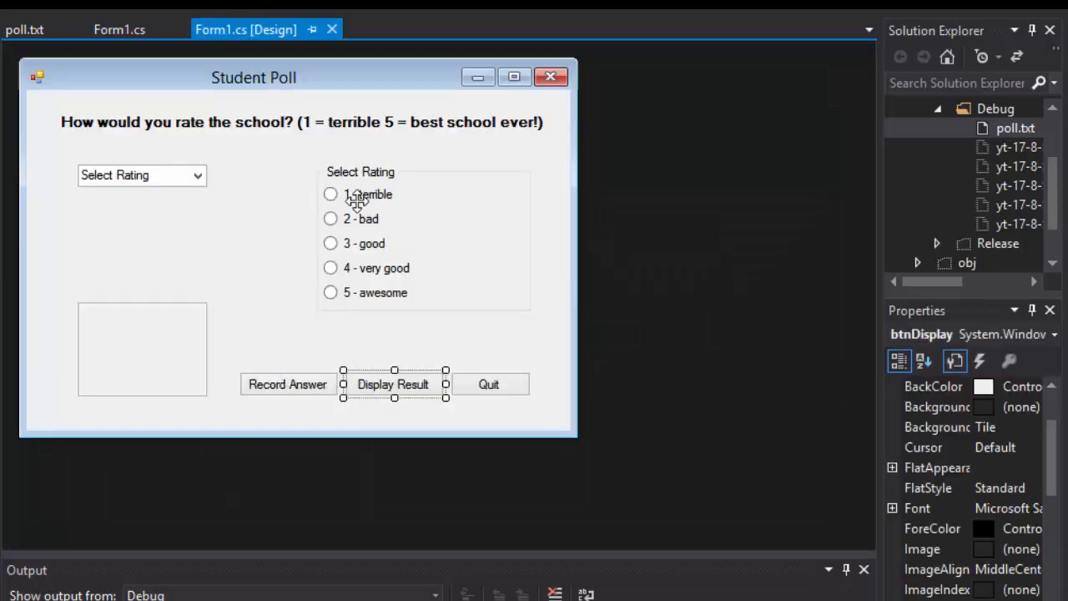
pyautogui.moveTo(260, 190)
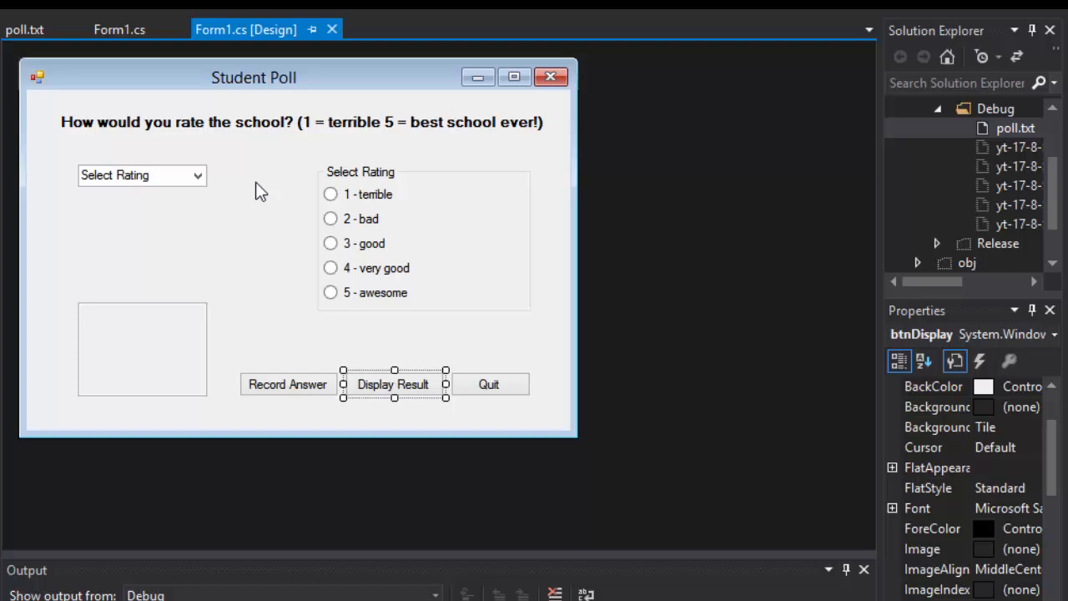
pyautogui.moveTo(360, 217)
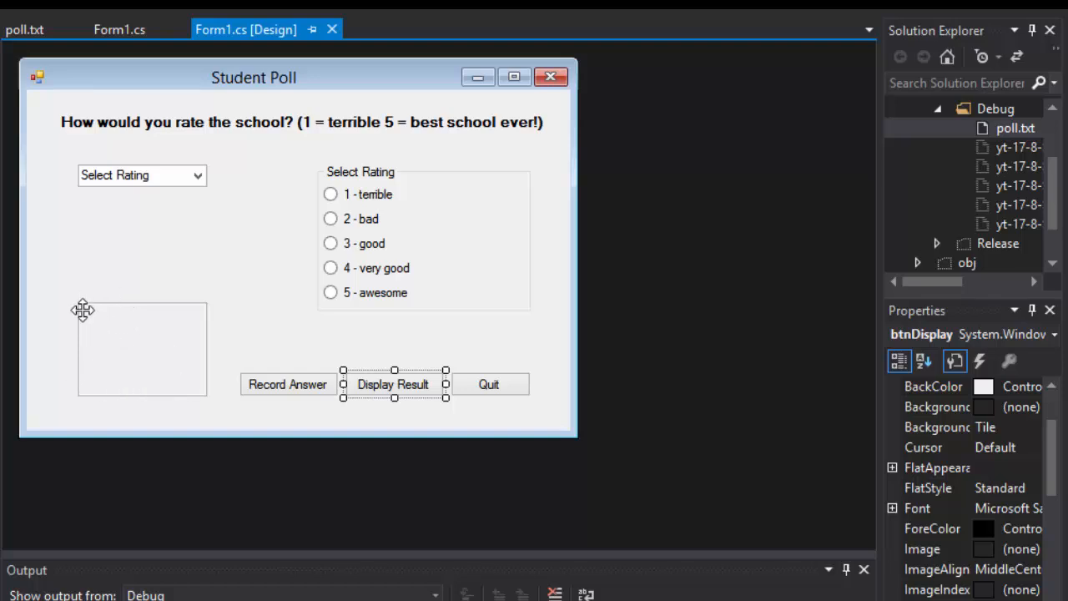
pyautogui.moveTo(152, 388)
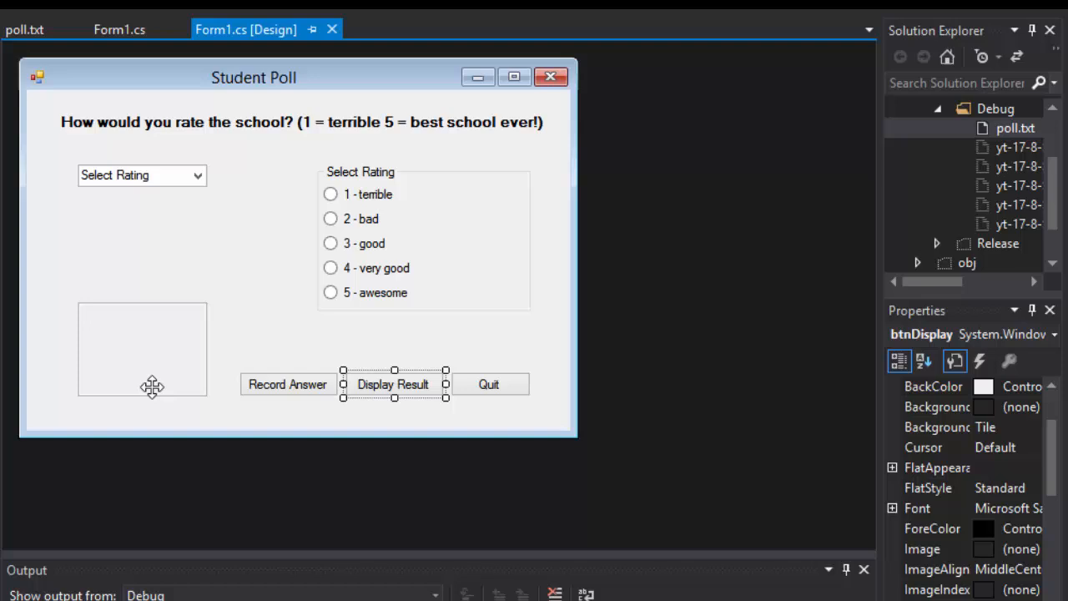
pyautogui.moveTo(347, 400)
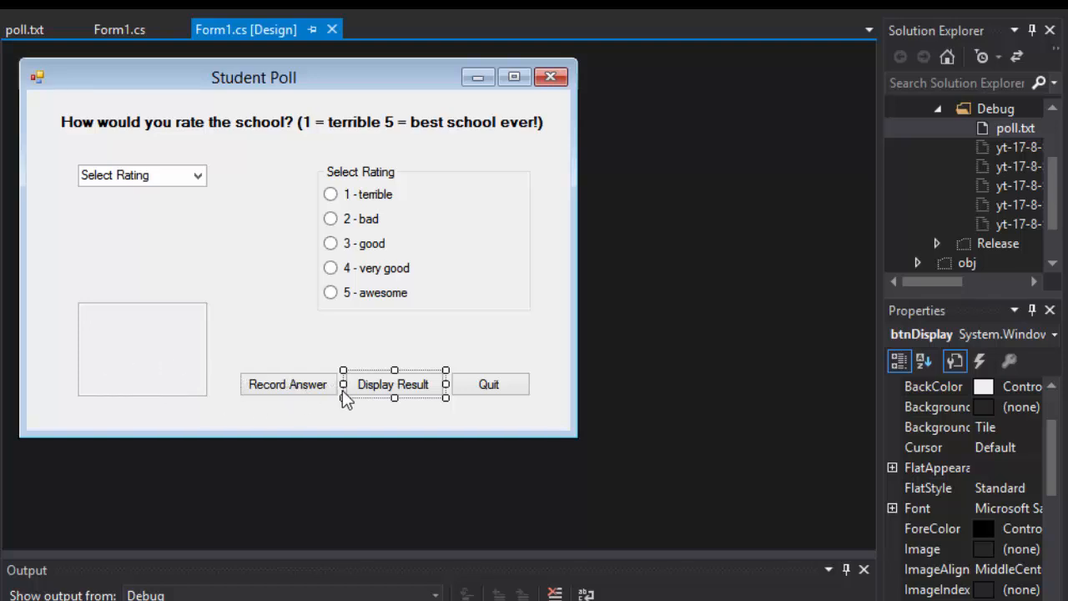
pyautogui.moveTo(300, 387)
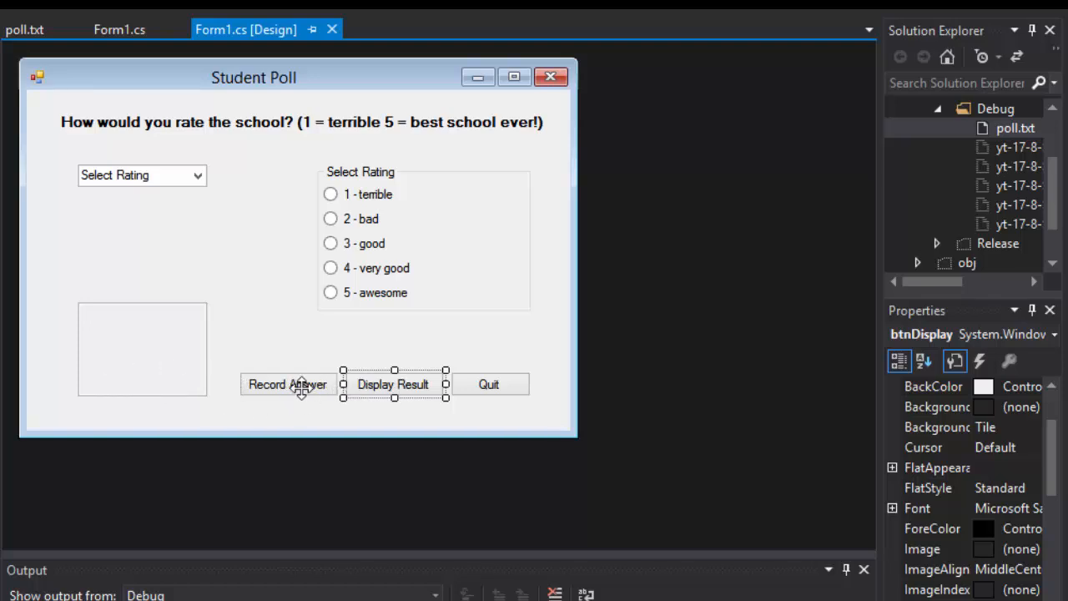
pyautogui.moveTo(120, 30)
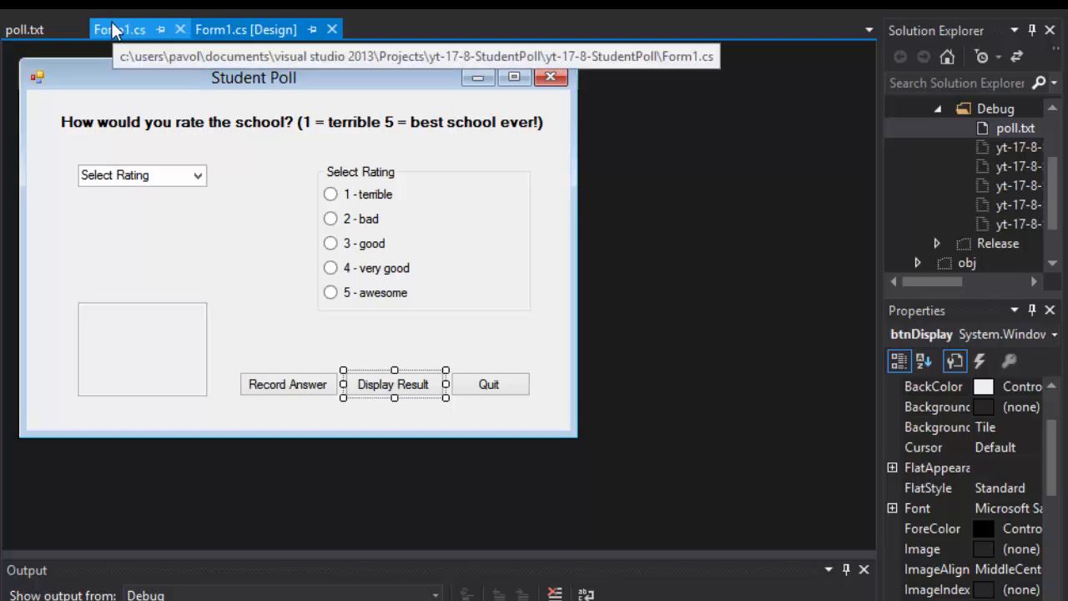
pyautogui.click(120, 30)
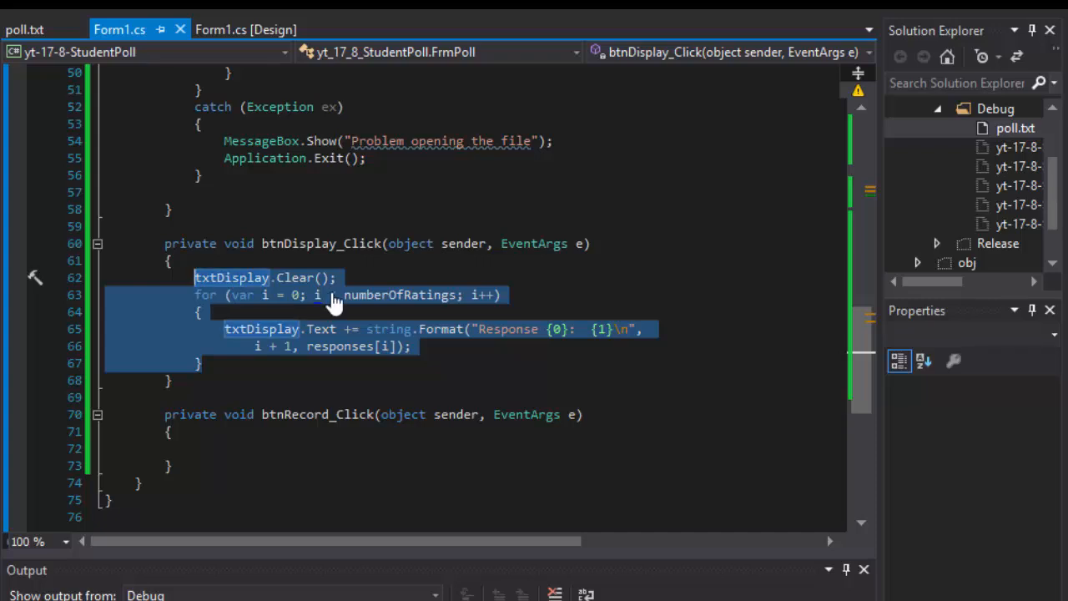
# Step: Move the results loop out of the click handler into a new private void DisplayRecords() method
pyautogui.press('Delete')
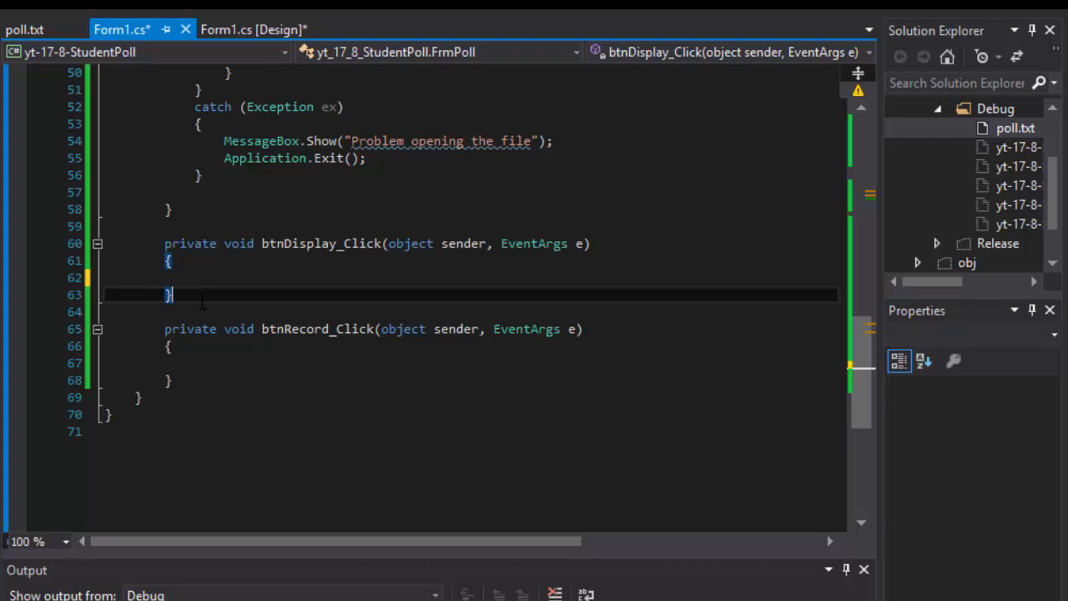
pyautogui.write('private')
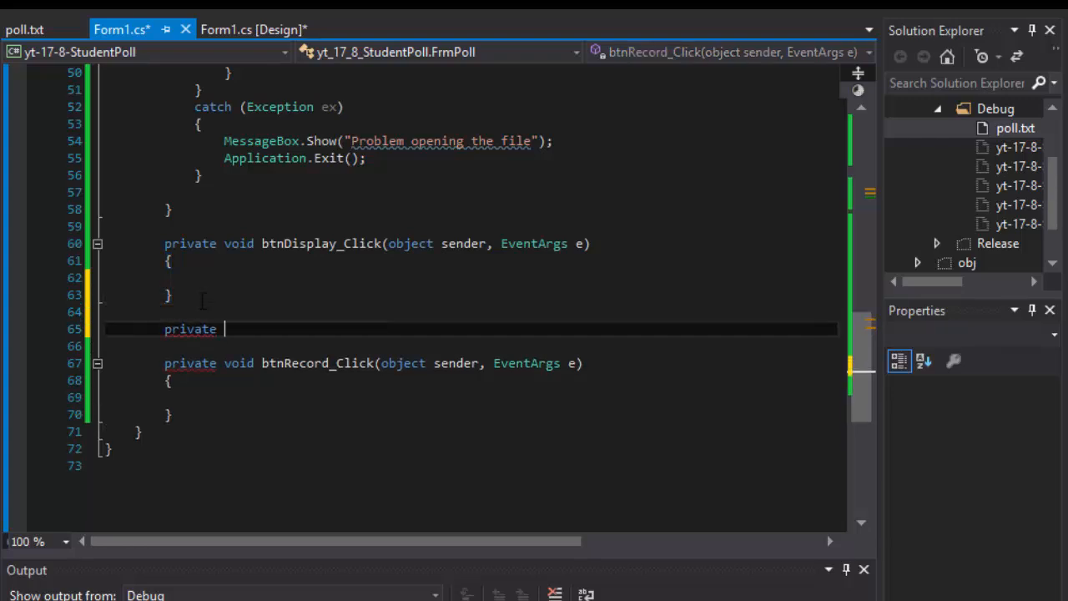
pyautogui.write('void Dis')
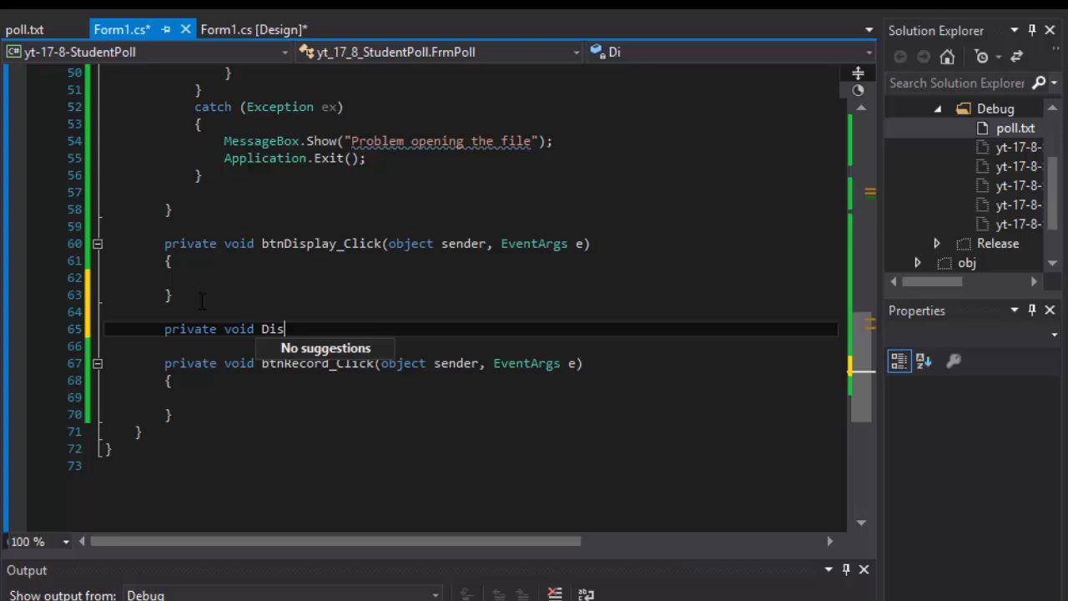
pyautogui.write('playRecor')
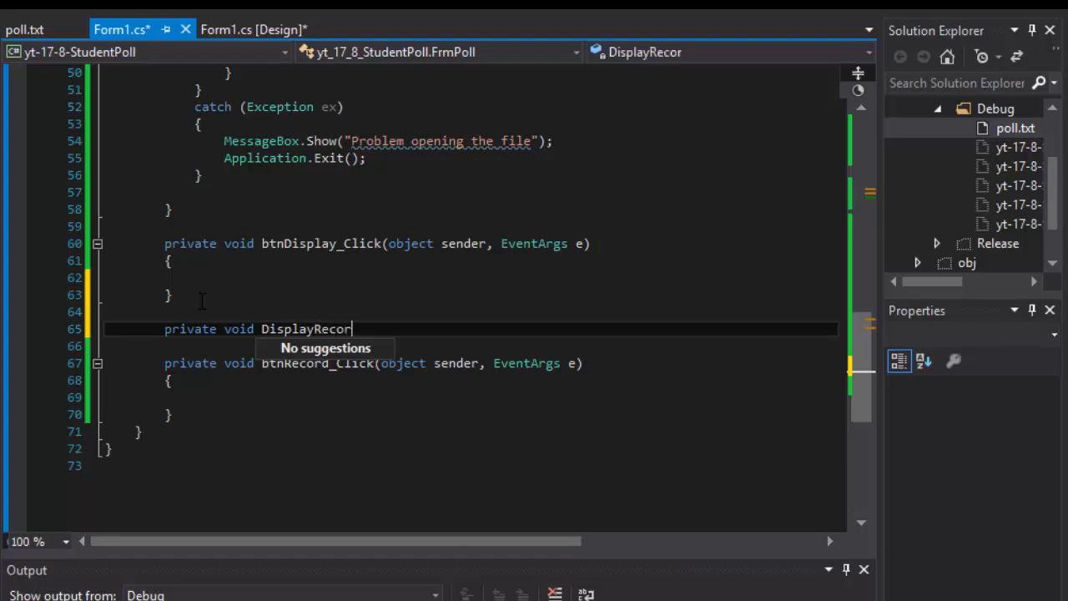
pyautogui.write('ds()')
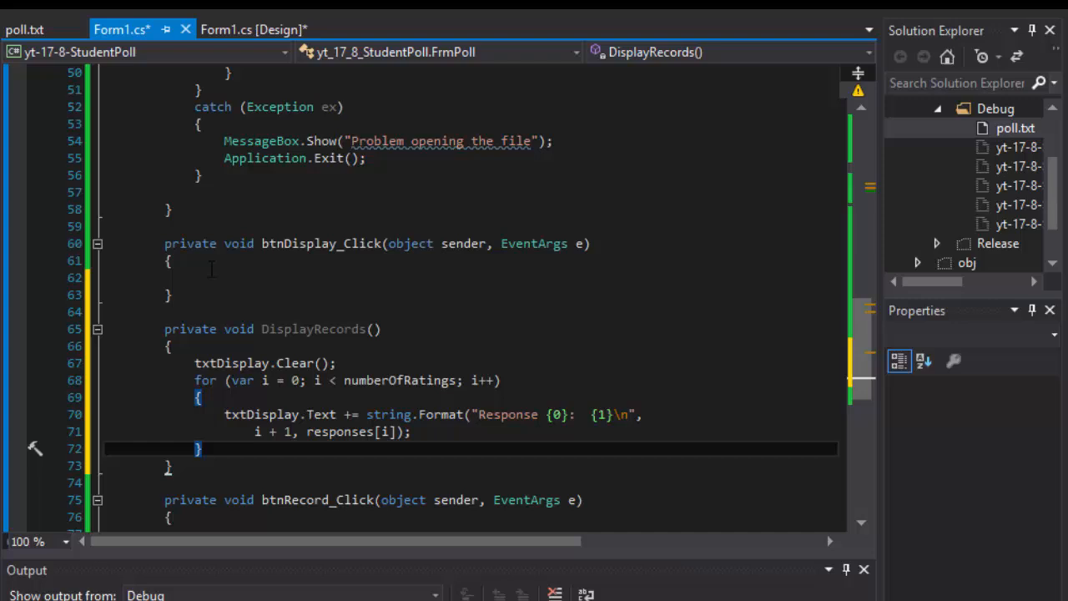
# Step: Call DisplayRecords() from btnDisplay_Click and launch the poll app
pyautogui.click(275, 277)
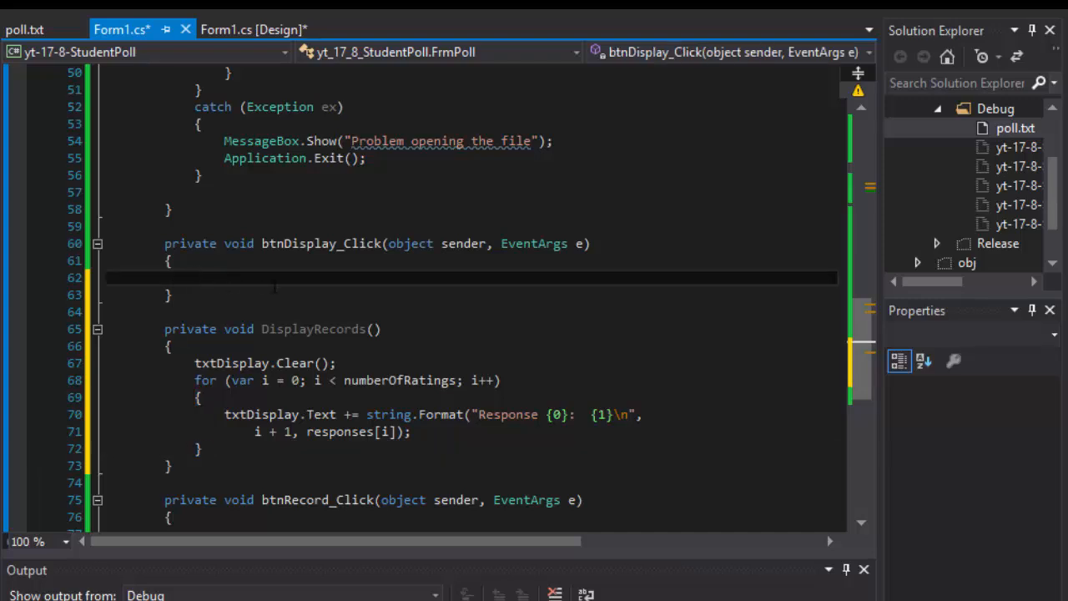
pyautogui.write('Dis')
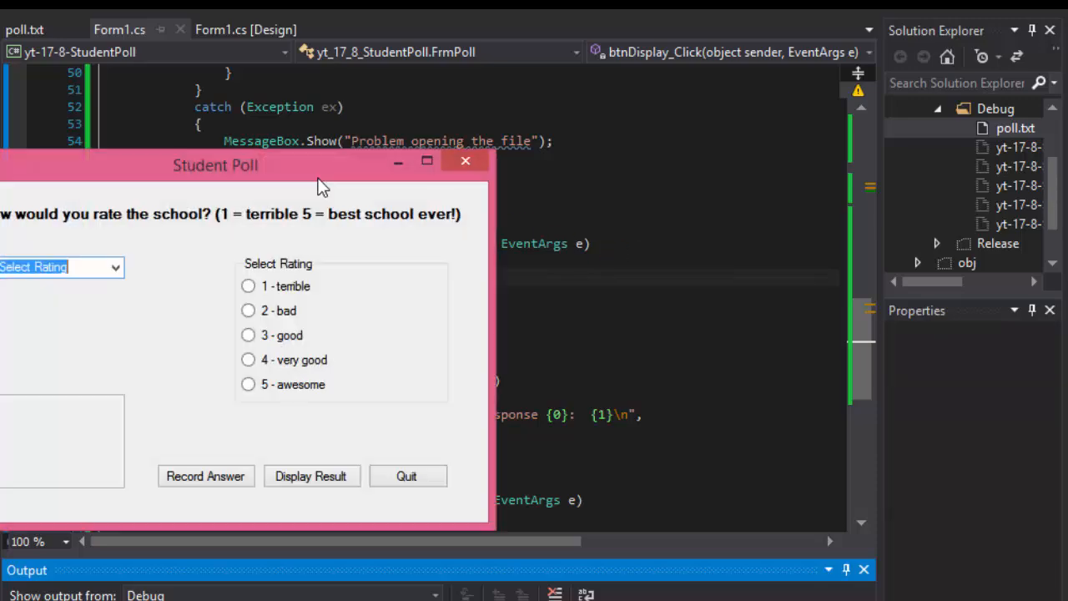
# Step: Close the running poll app and review DisplayRecords called from the display handler
pyautogui.click(310, 476)
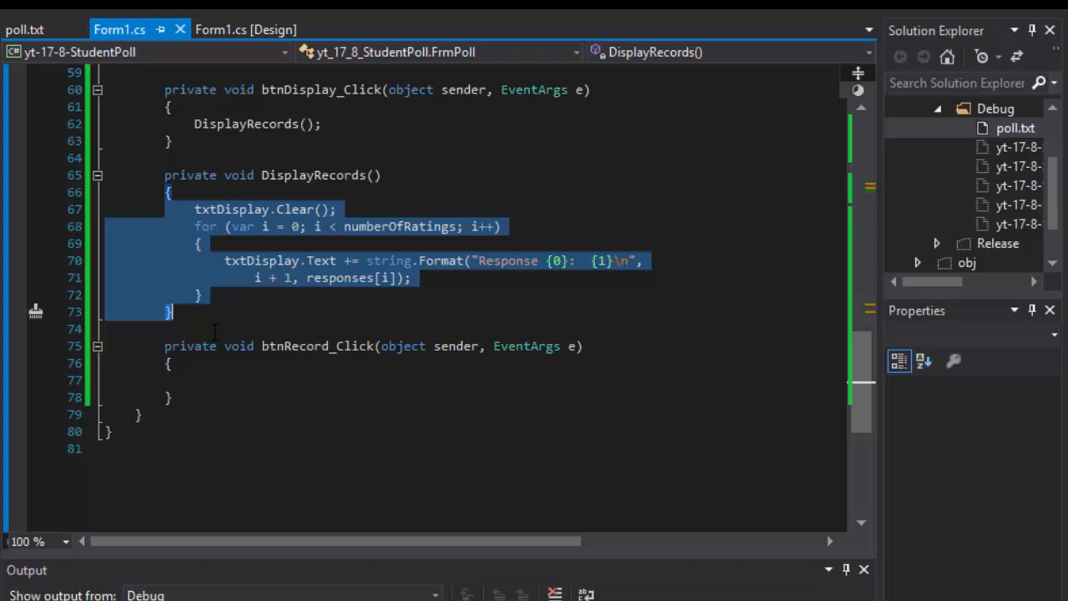
pyautogui.click(170, 312)
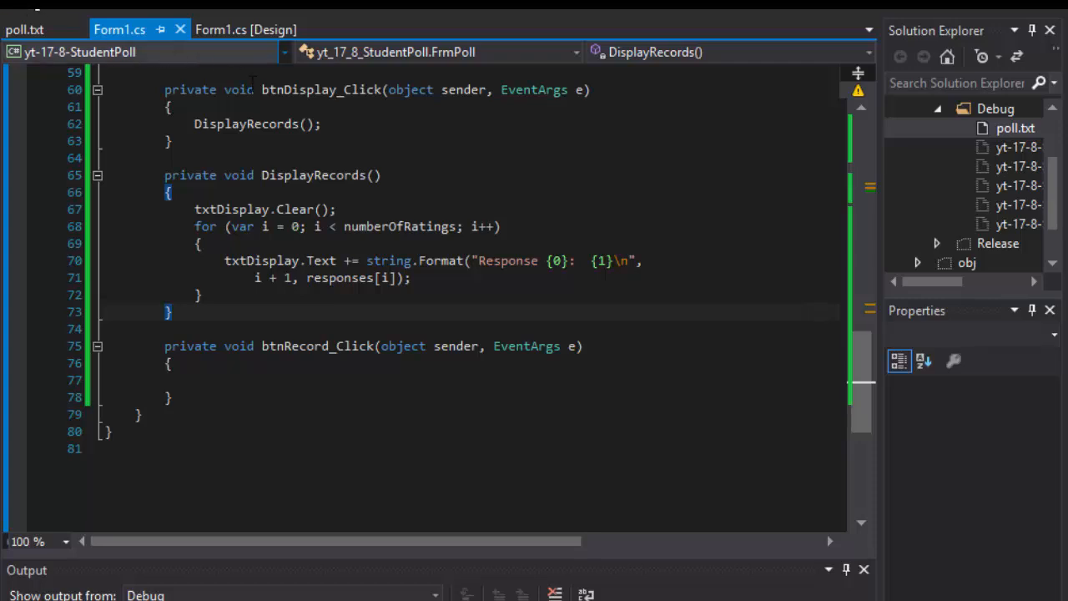
pyautogui.click(247, 30)
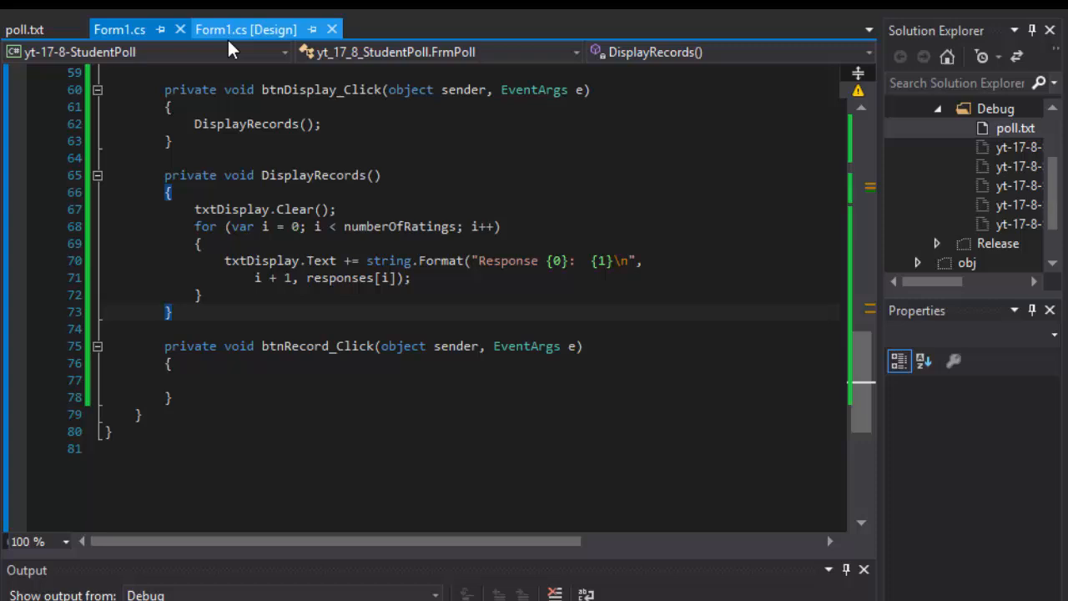
# Step: Run the app, choose '3 - good' in the combo box and check '4 - very good'
pyautogui.click(245, 30)
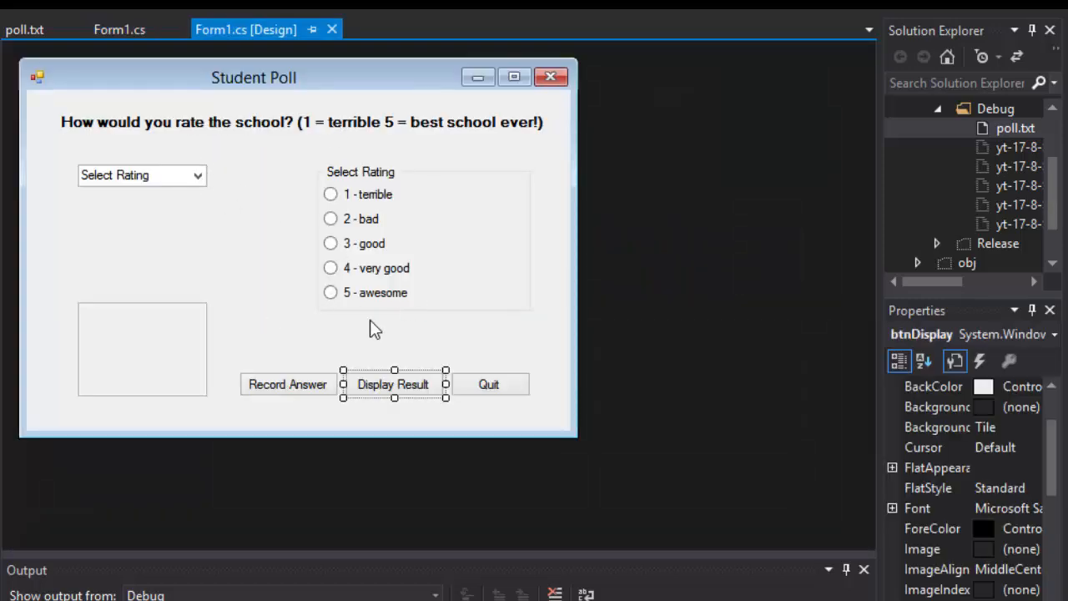
pyautogui.moveTo(369, 247)
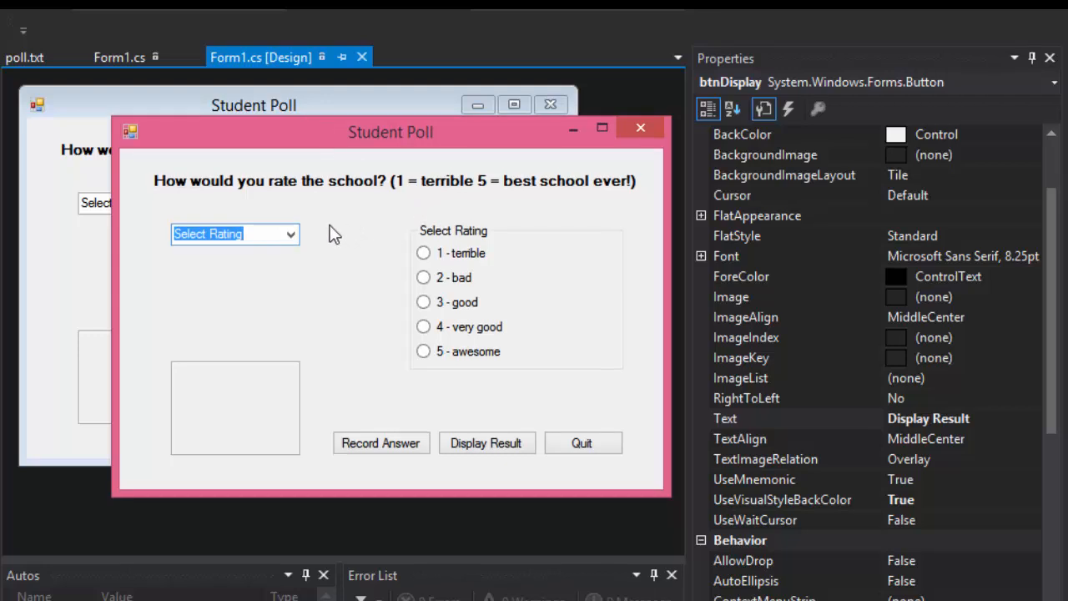
pyautogui.moveTo(487, 287)
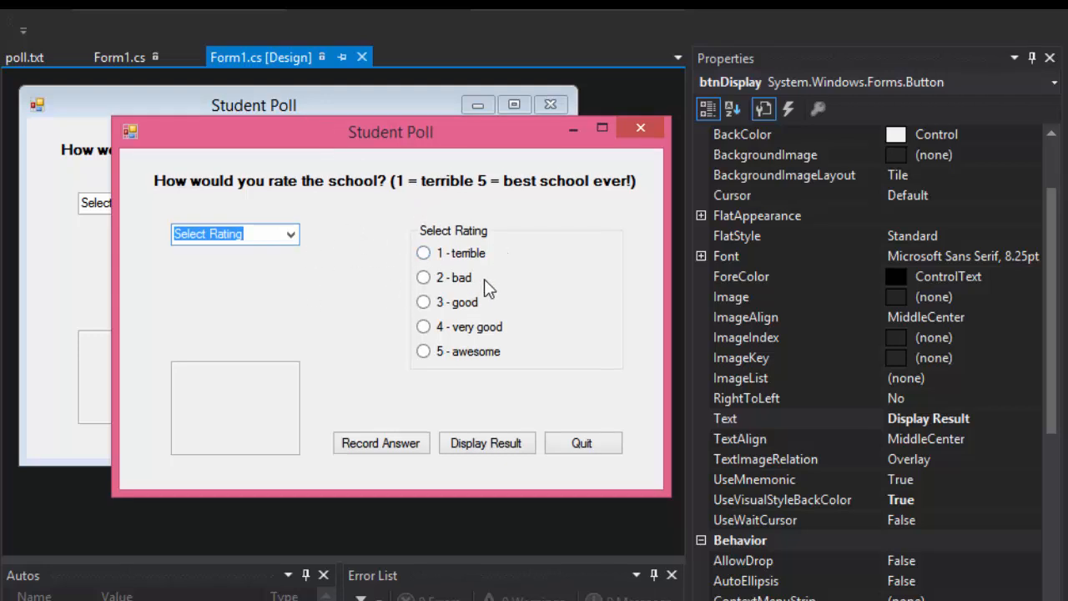
pyautogui.moveTo(384, 247)
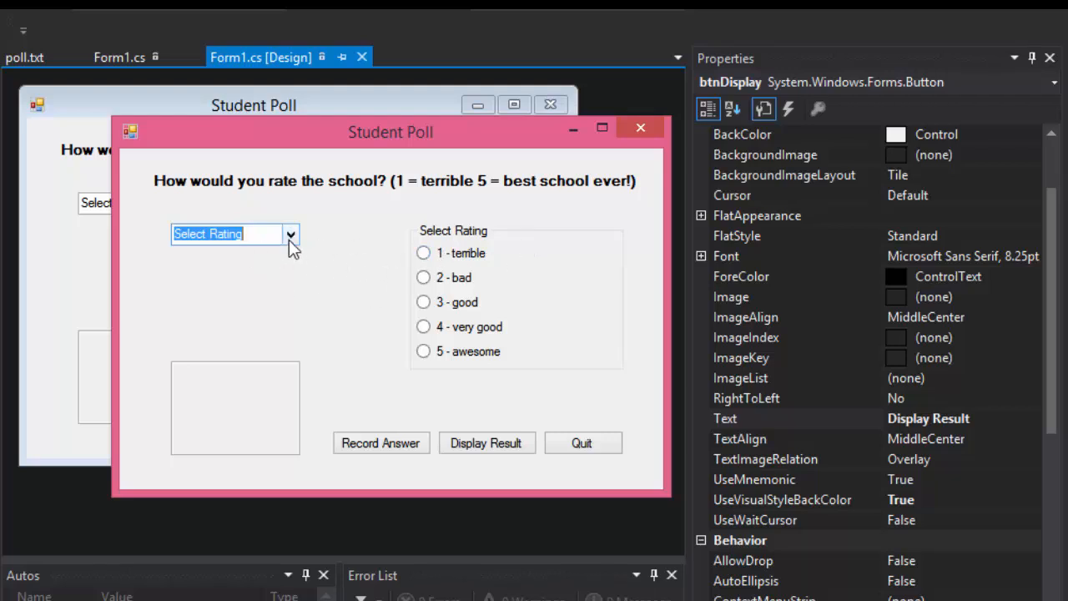
pyautogui.click(290, 234)
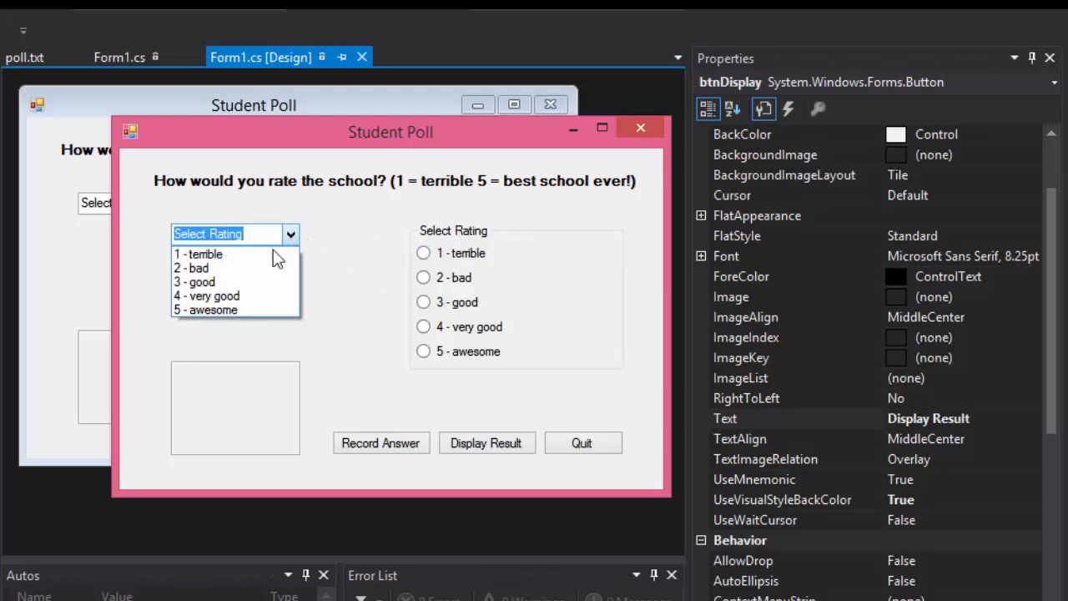
pyautogui.click(198, 282)
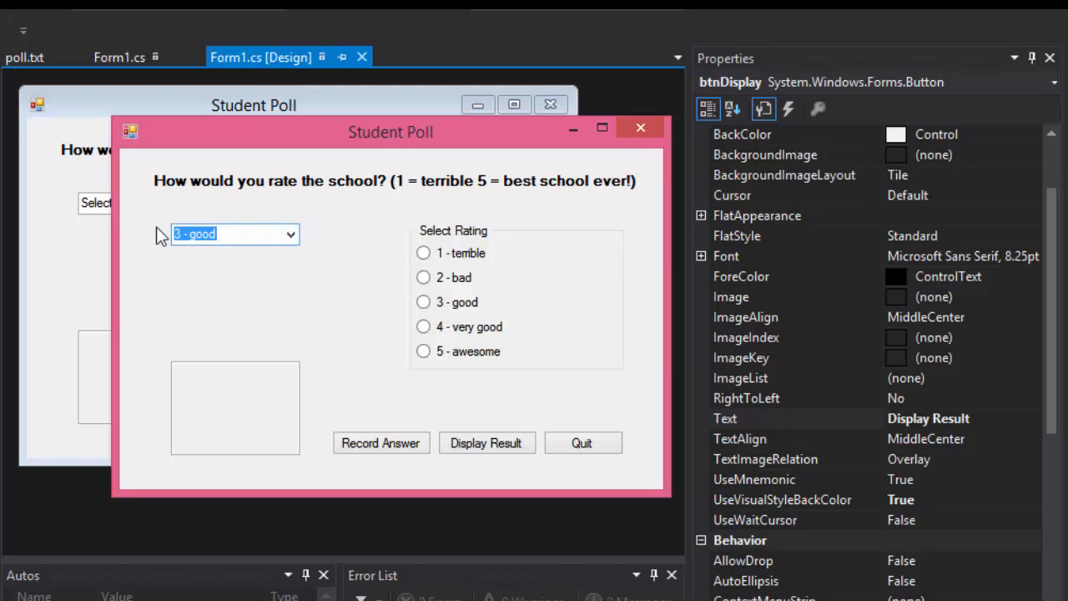
pyautogui.click(207, 234)
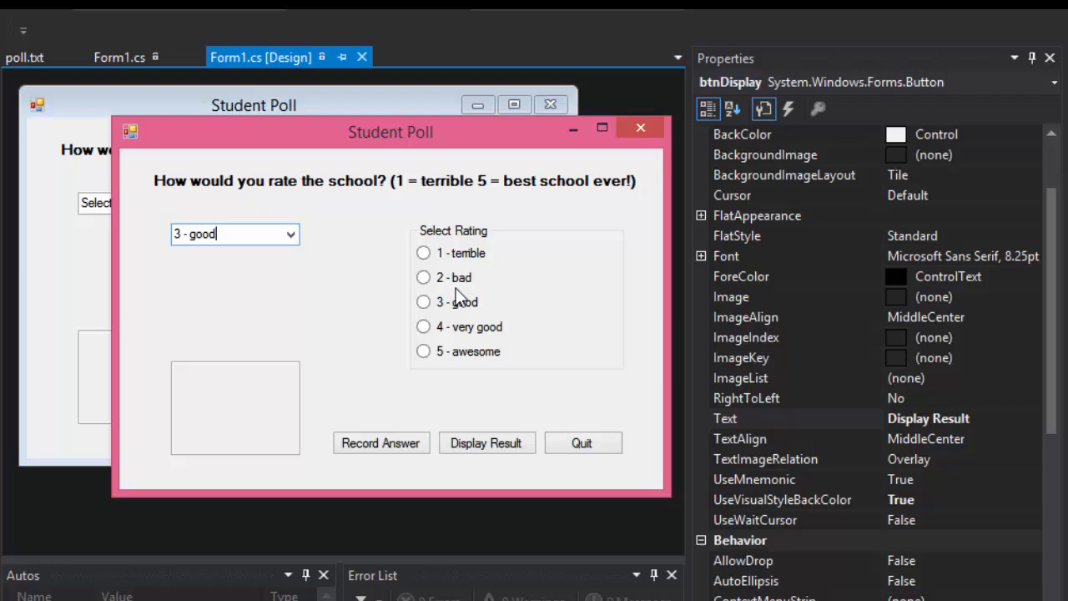
pyautogui.click(424, 325)
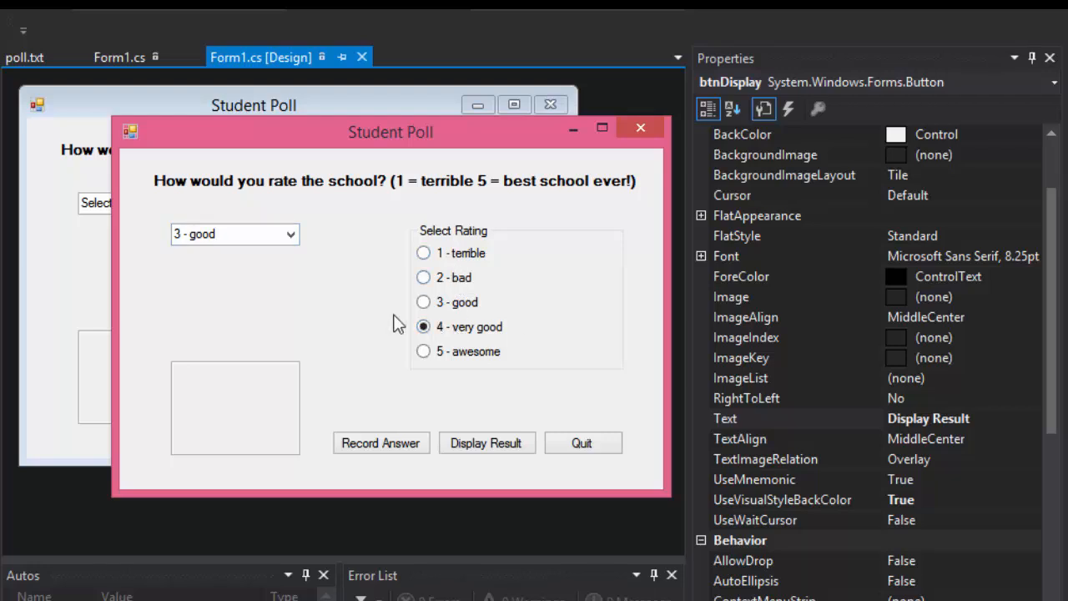
pyautogui.moveTo(423, 417)
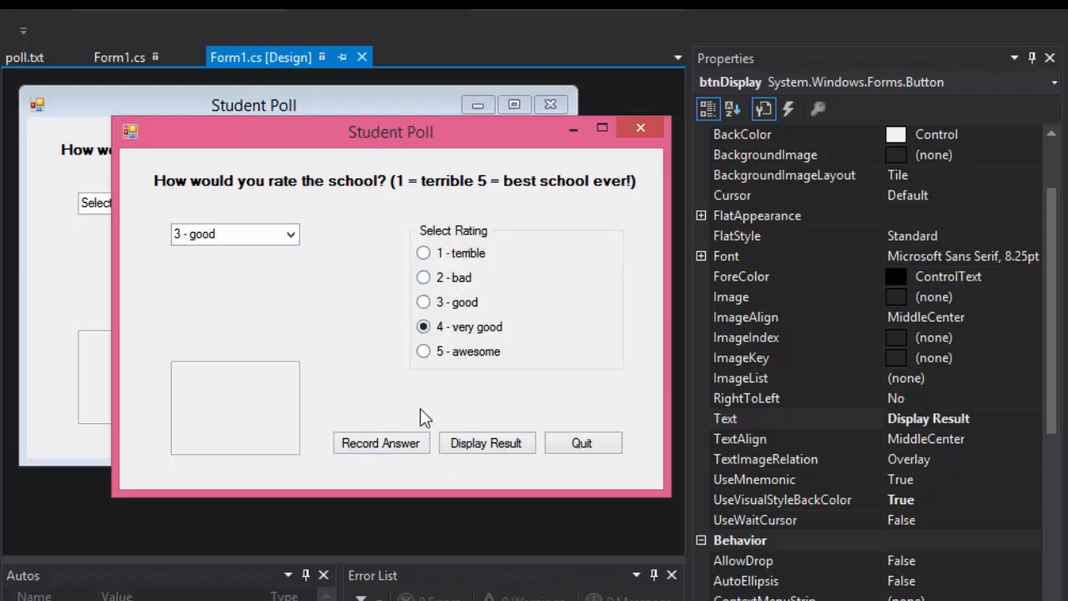
pyautogui.moveTo(414, 351)
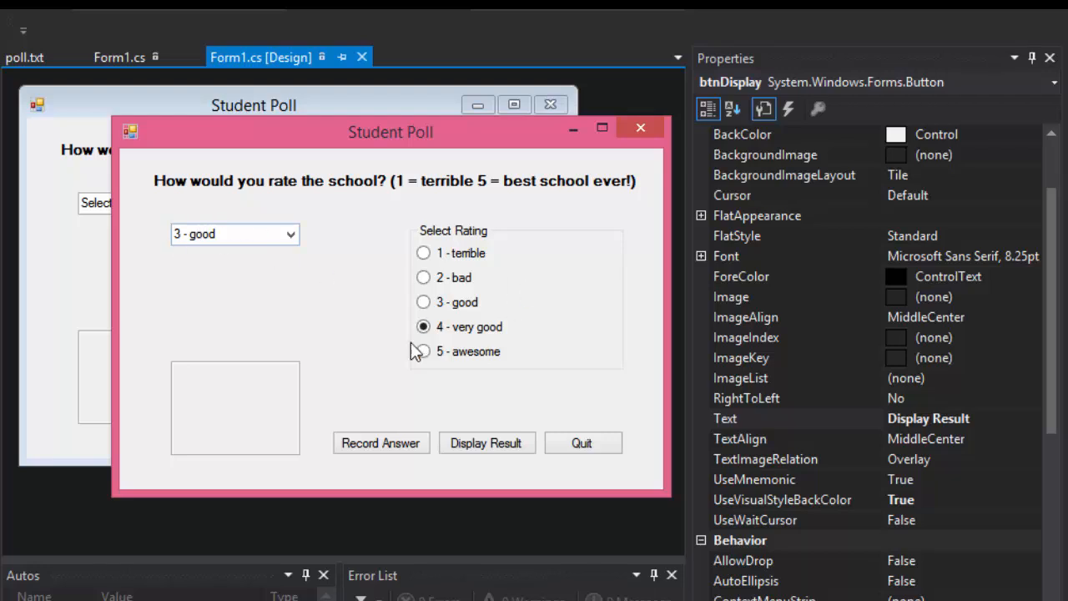
pyautogui.moveTo(464, 282)
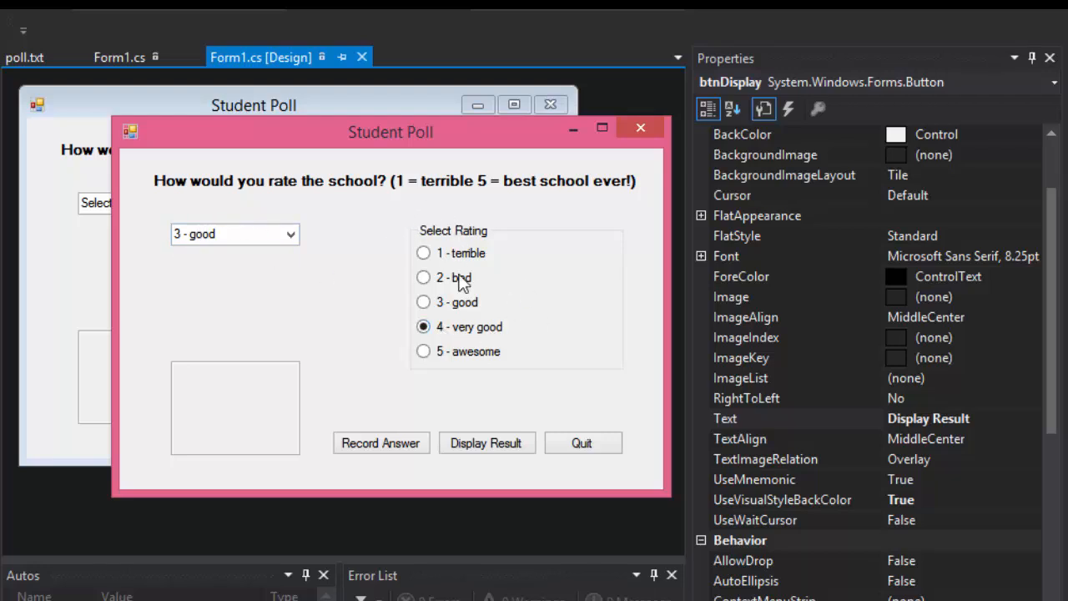
pyautogui.moveTo(373, 317)
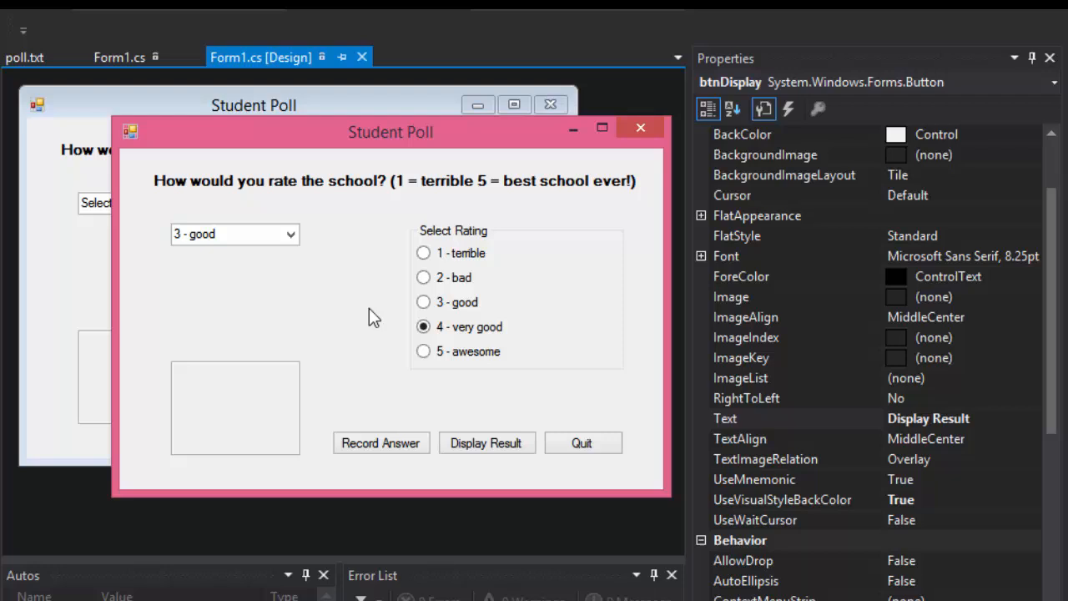
pyautogui.moveTo(409, 314)
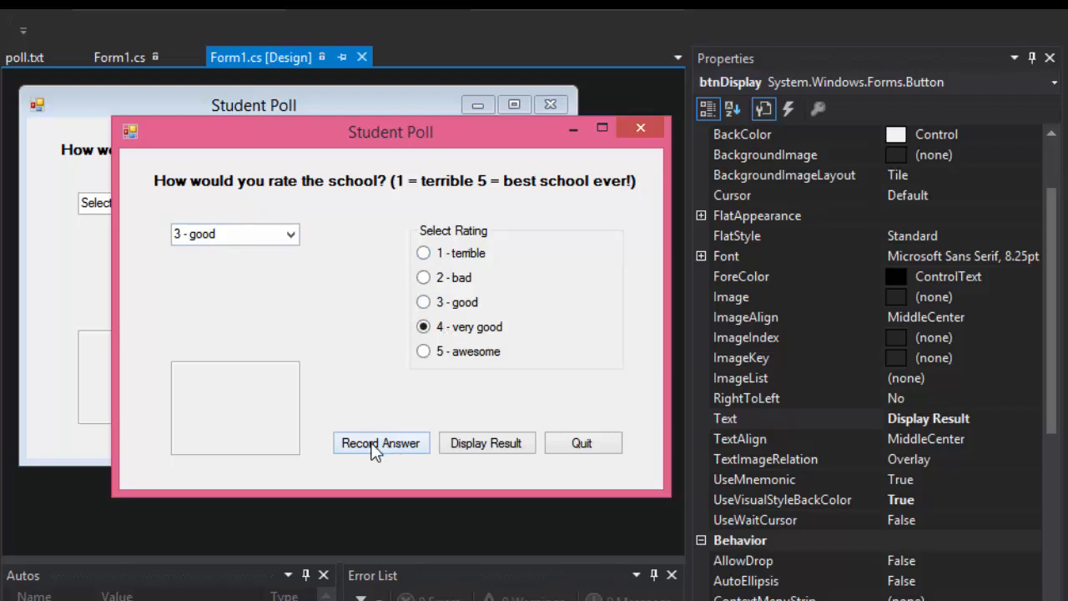
pyautogui.moveTo(261, 304)
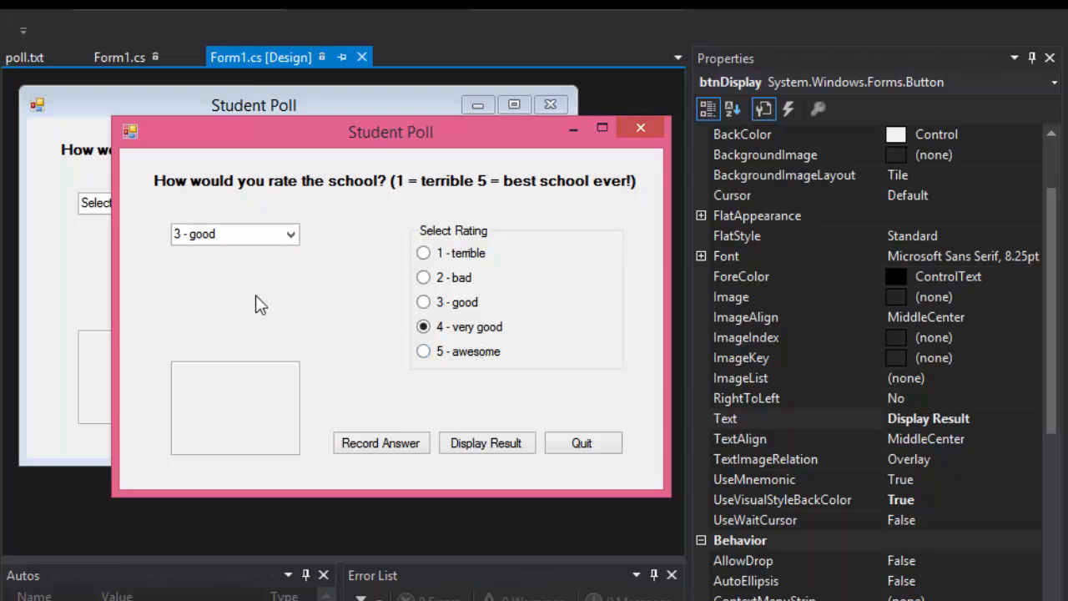
pyautogui.moveTo(534, 287)
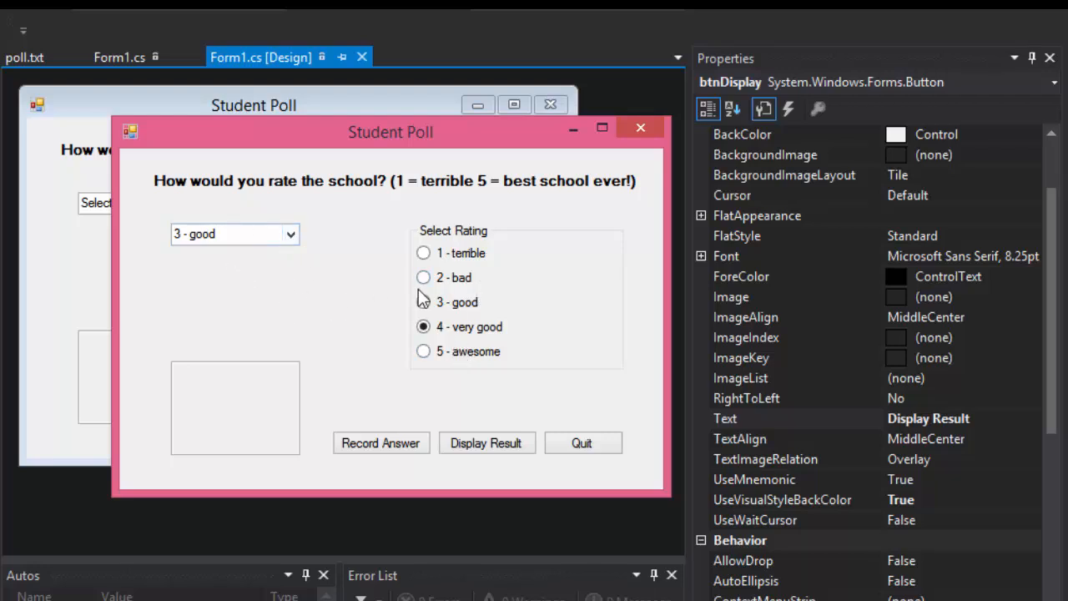
# Step: Quit the running app and place the caret in Form1.cs below DisplayRecords
pyautogui.click(290, 234)
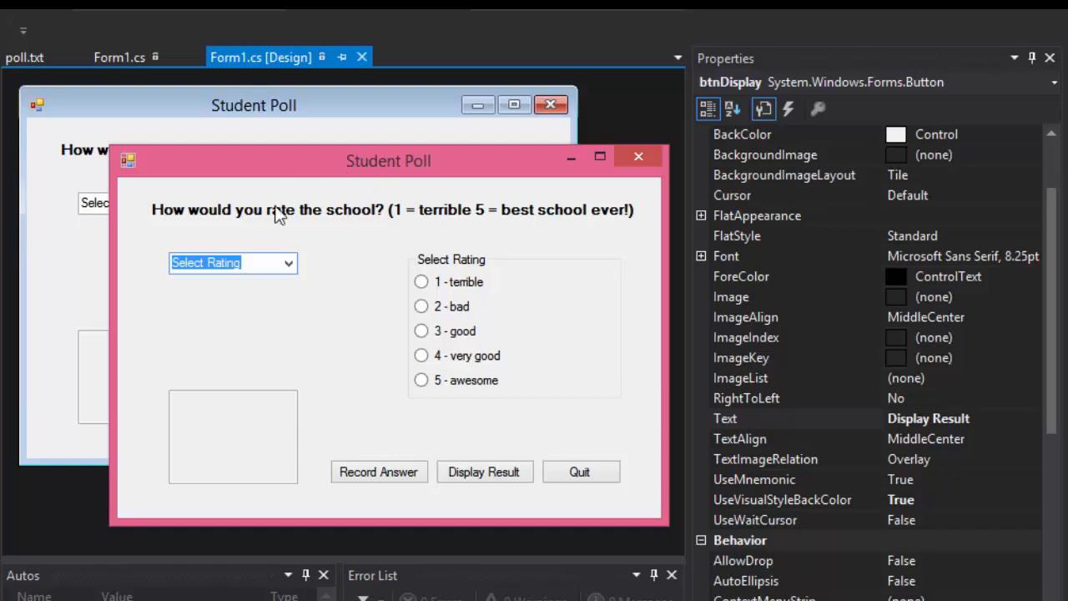
pyautogui.moveTo(150, 258)
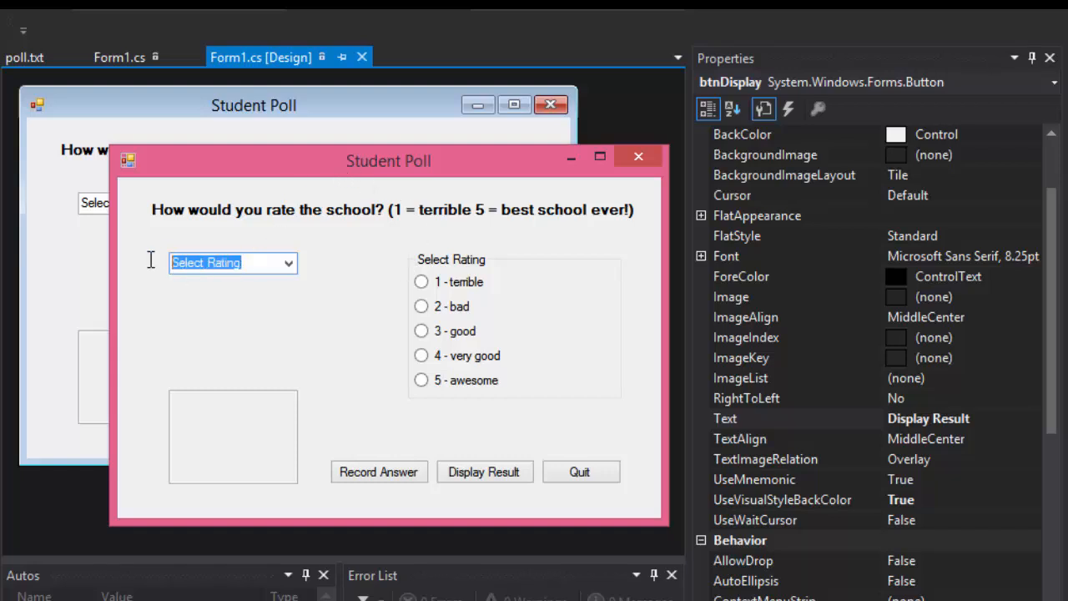
pyautogui.moveTo(492, 299)
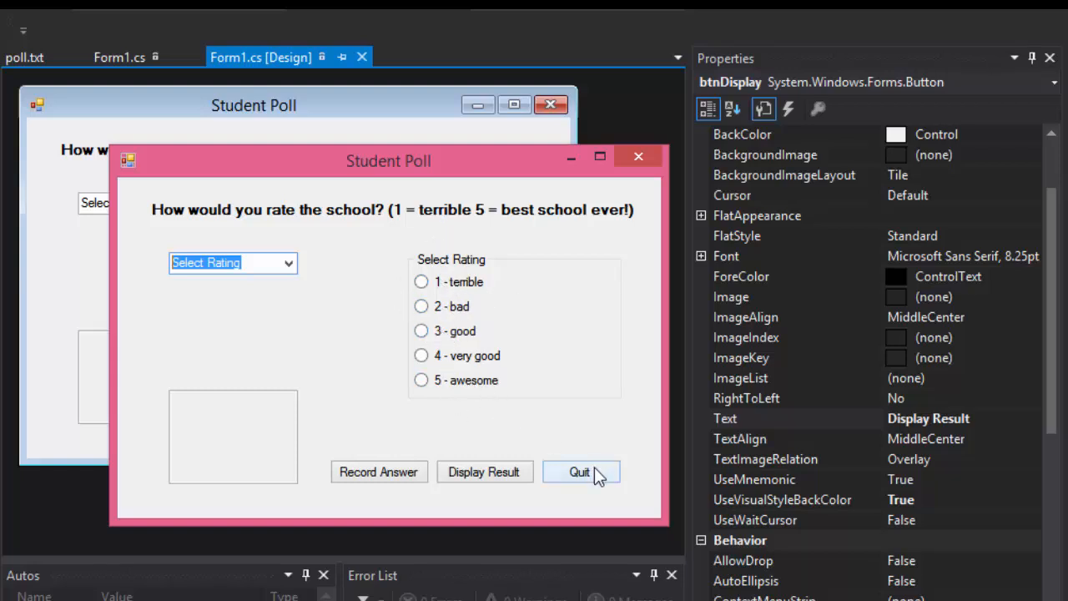
pyautogui.click(579, 470)
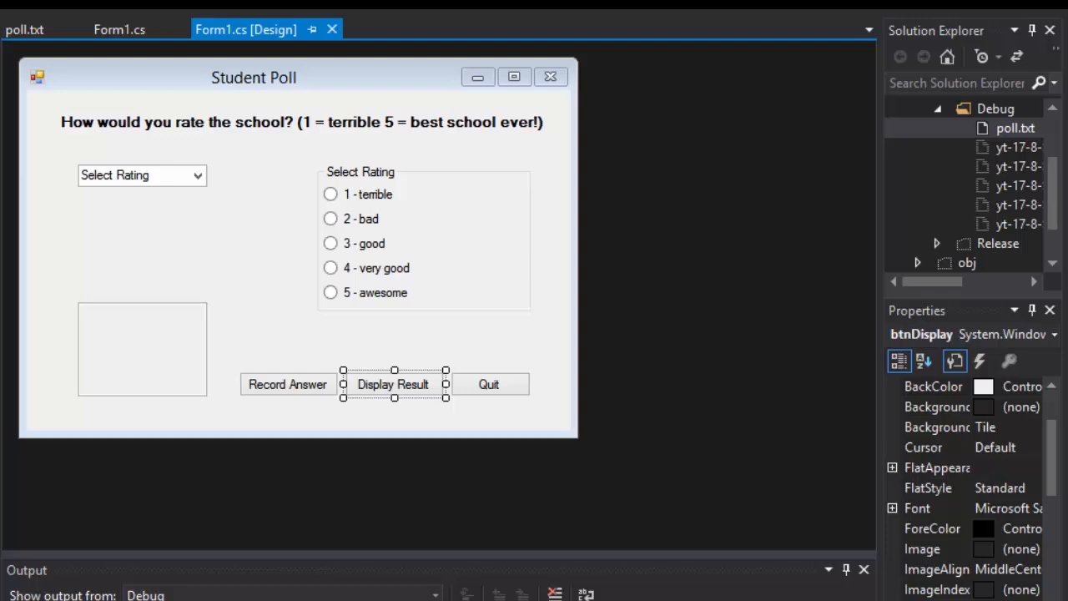
pyautogui.click(120, 30)
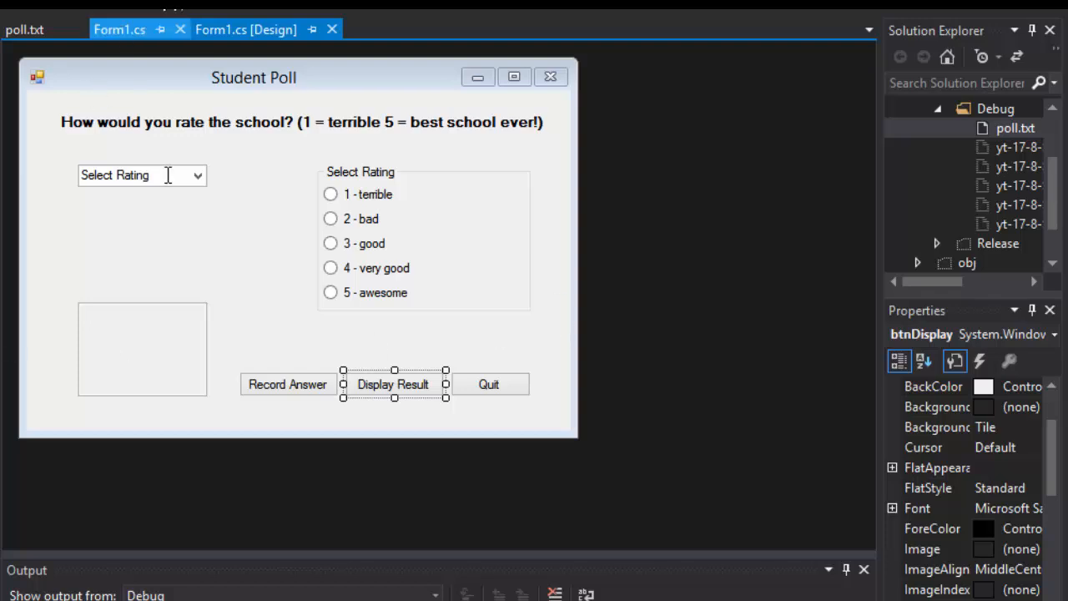
pyautogui.click(121, 30)
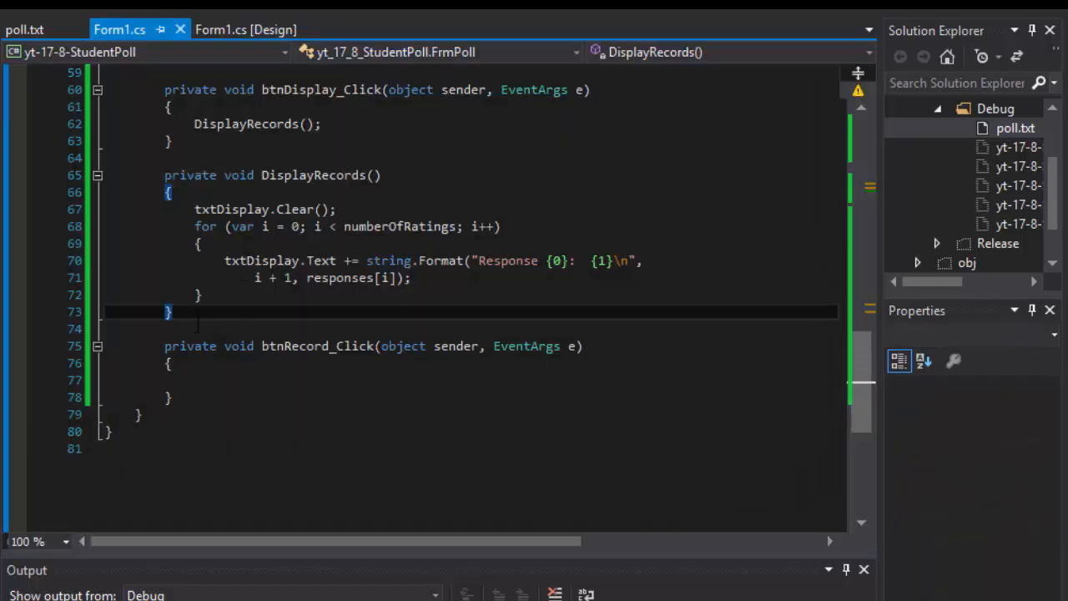
# Step: Add an empty private void InitialieControls() method below DisplayRecords
pyautogui.write('private void')
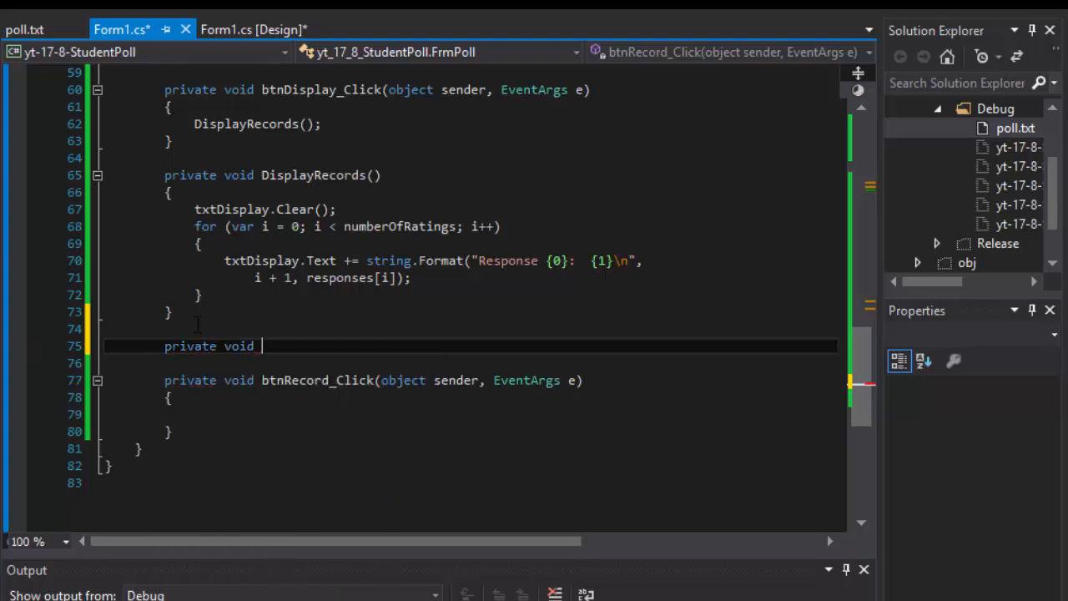
pyautogui.write('Initaliz')
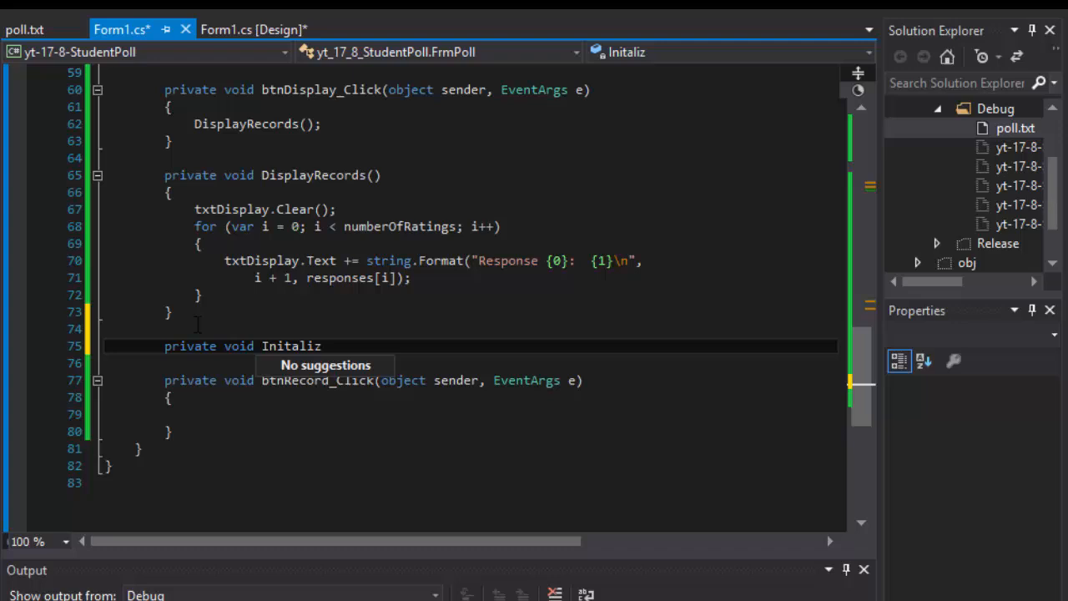
pyautogui.press('Backspace')
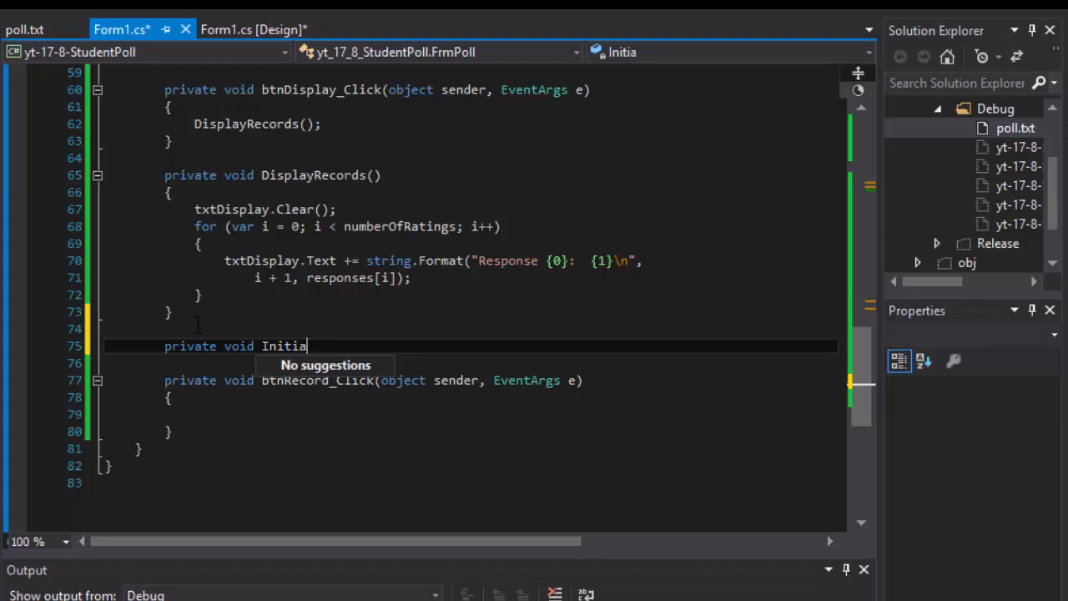
pyautogui.write('lieControls(')
pyautogui.click(469, 362)
pyautogui.write('{')
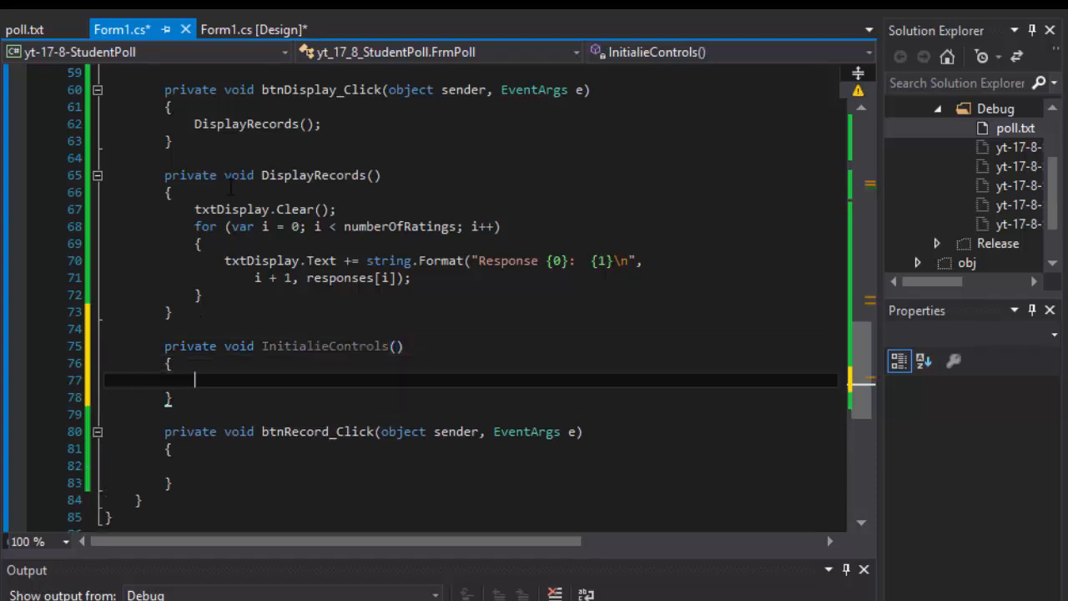
pyautogui.moveTo(254, 30)
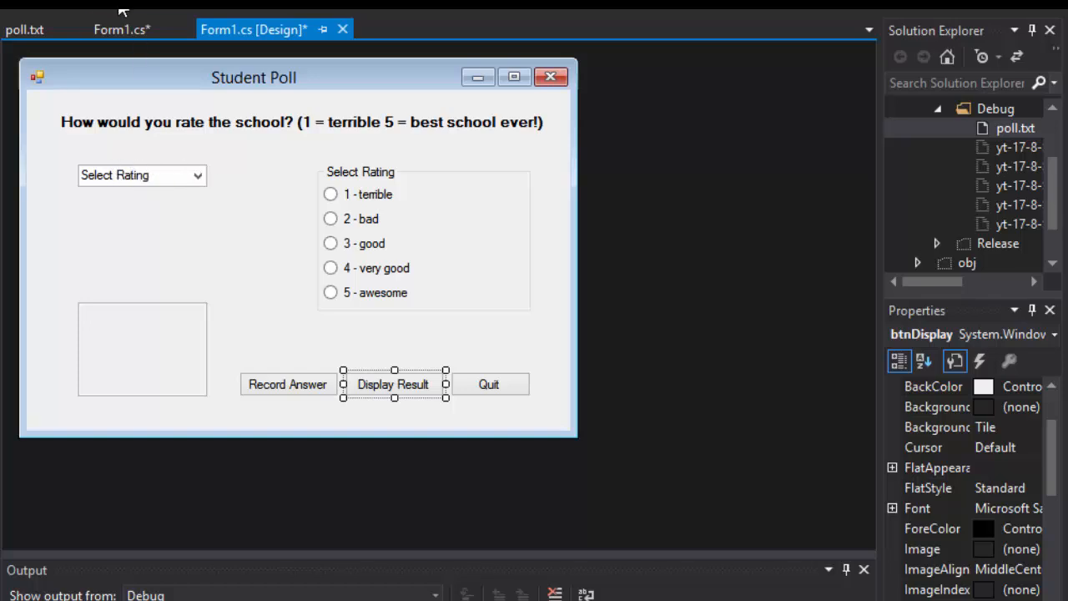
# Step: Write rad1.Checked = false; through rad5.Checked = false; inside InitialieControls
pyautogui.click(120, 30)
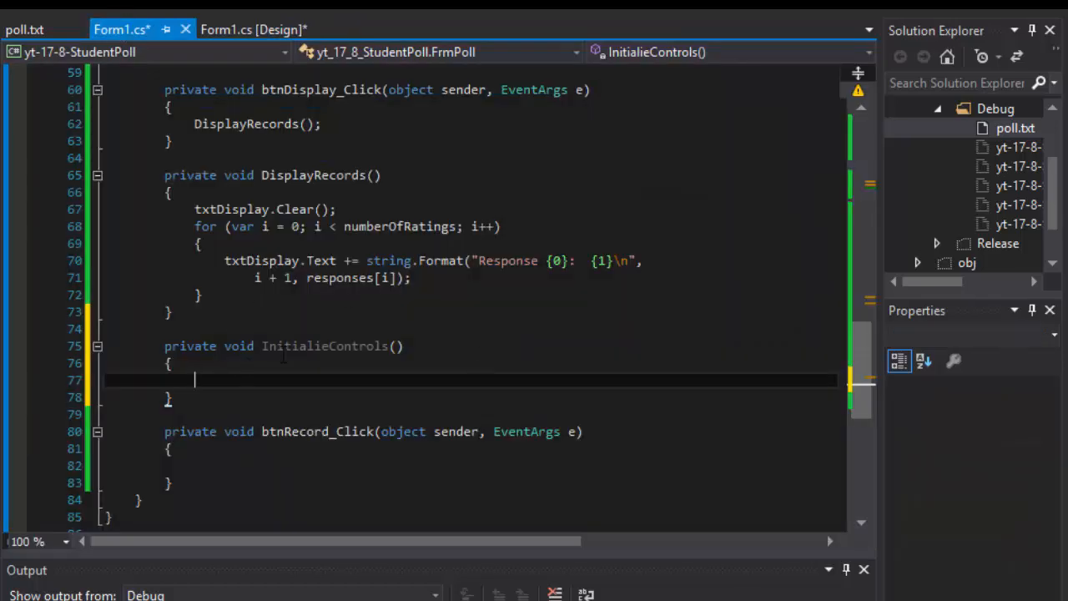
pyautogui.write('rad1.Checked')
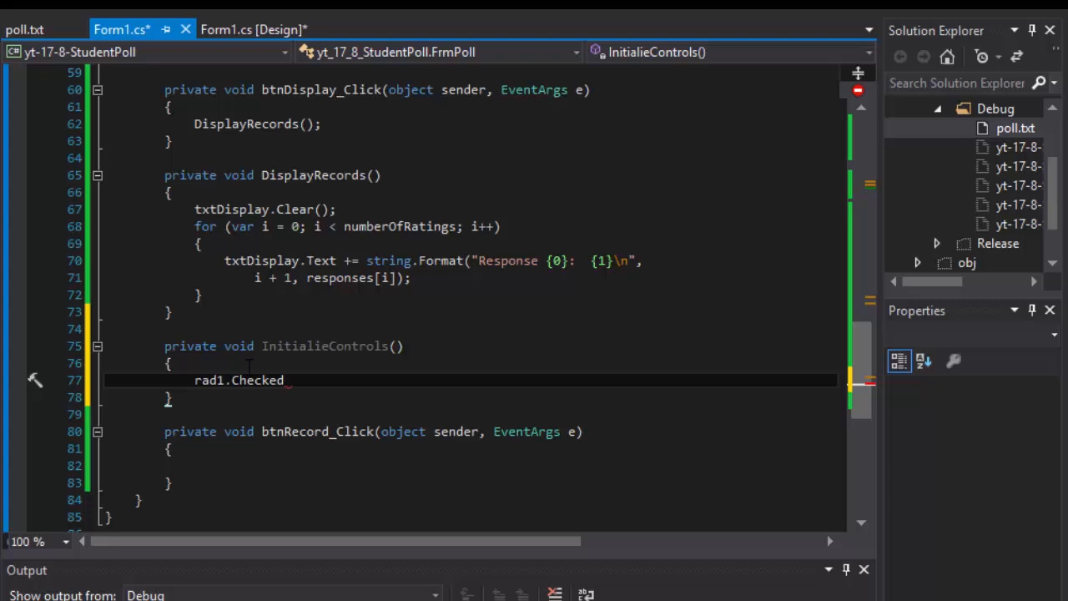
pyautogui.write('= false;')
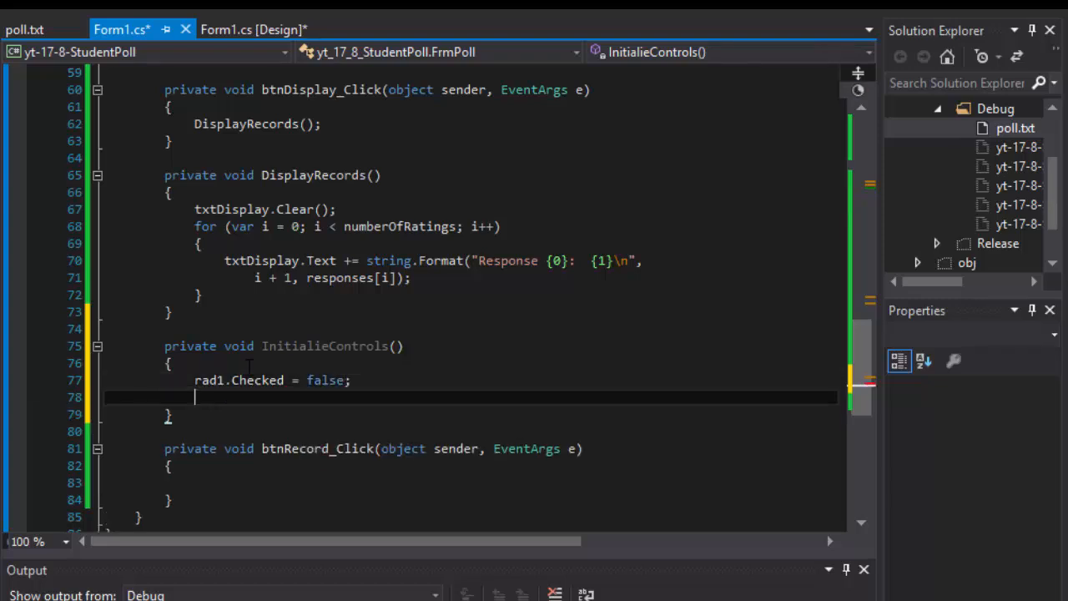
pyautogui.write('rad2.Checked')
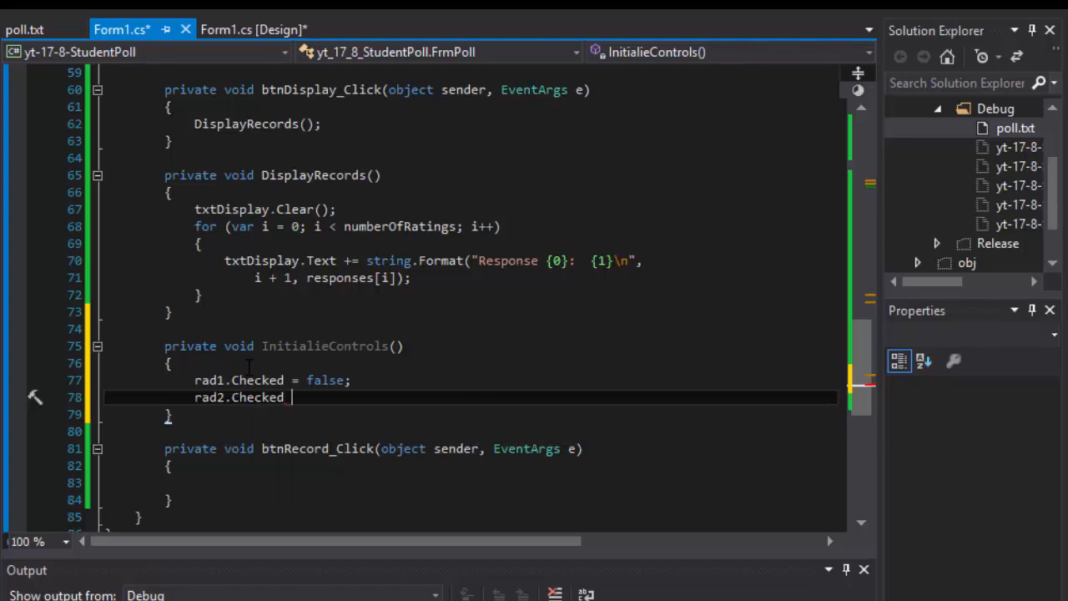
pyautogui.write('= false;')
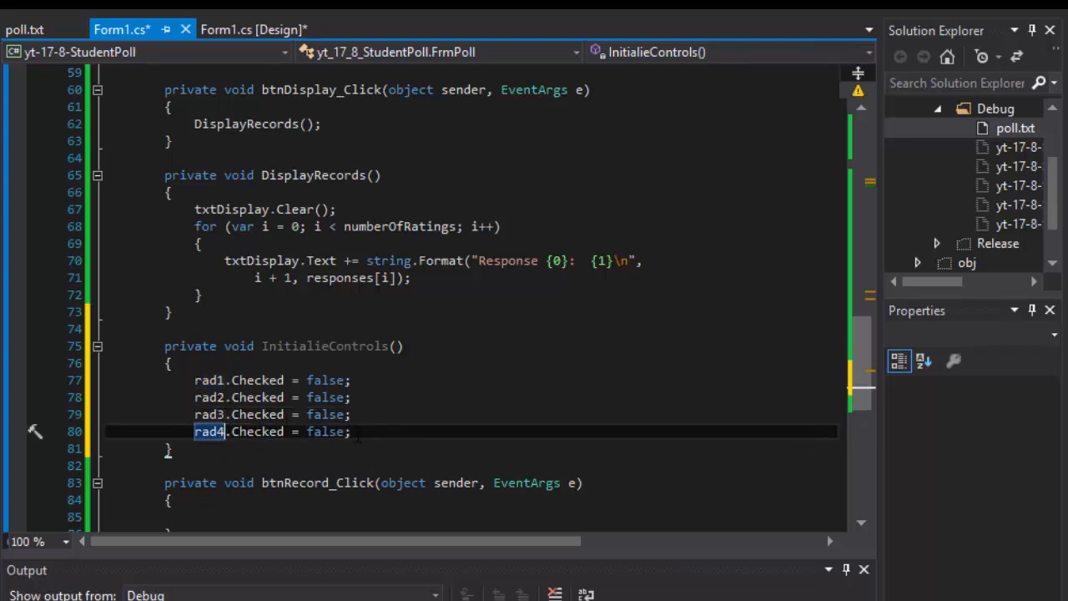
pyautogui.click(392, 431)
pyautogui.write('rad5.Checked = false;')
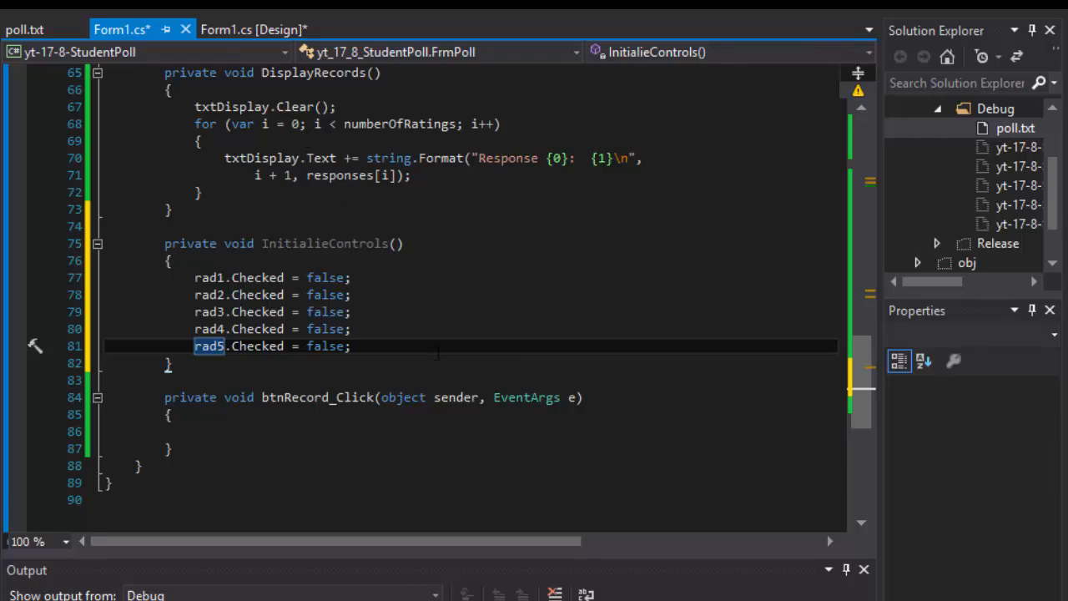
# Step: Scroll through Form1.cs to review the file-loading routine and btnDisplay_Click handler
pyautogui.scroll(3)
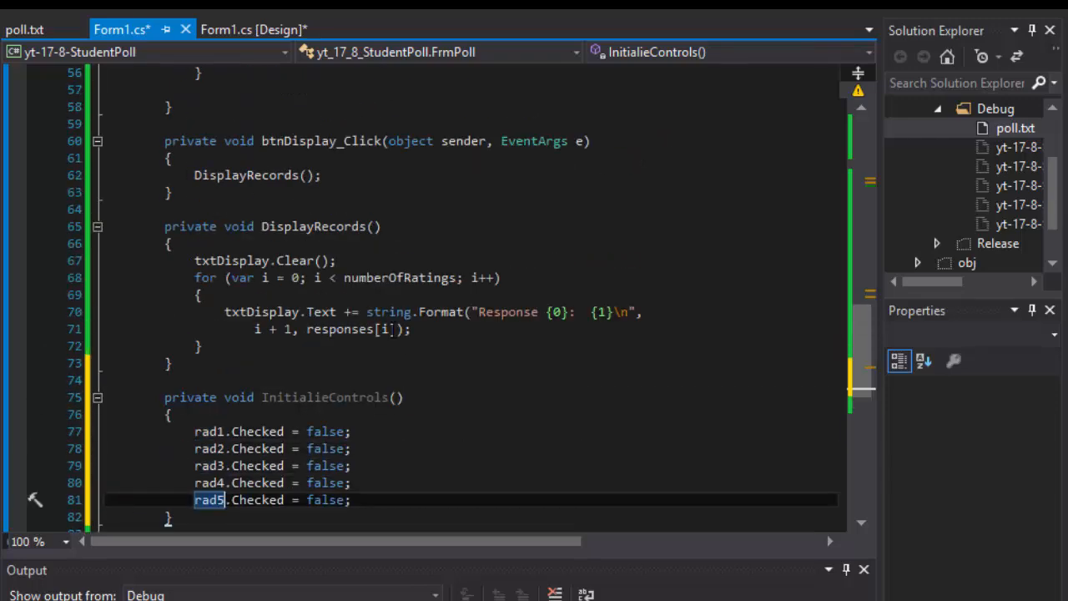
pyautogui.scroll(3)
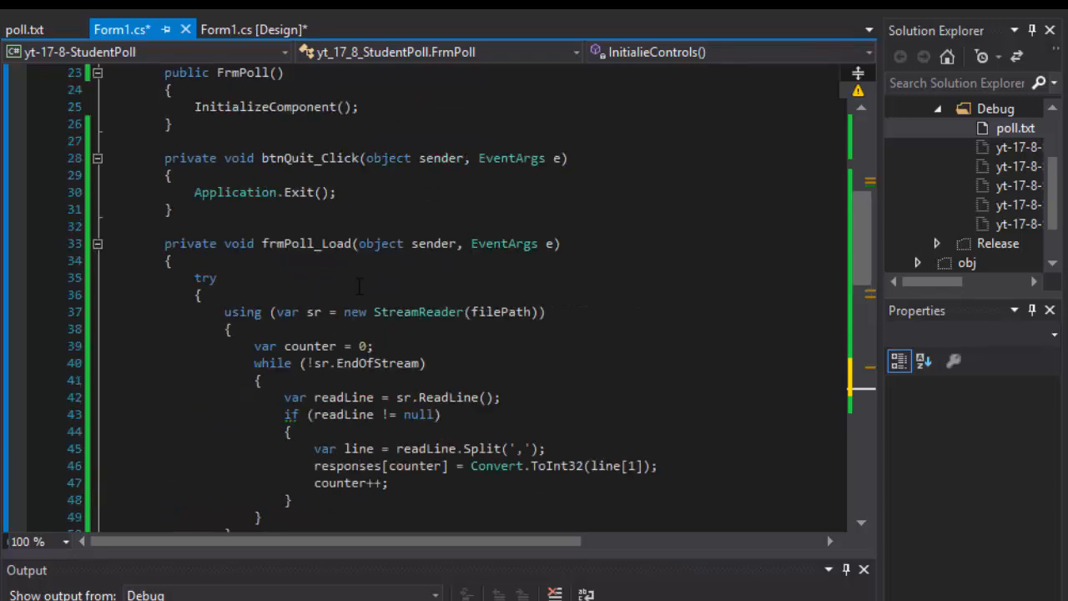
pyautogui.scroll(-3)
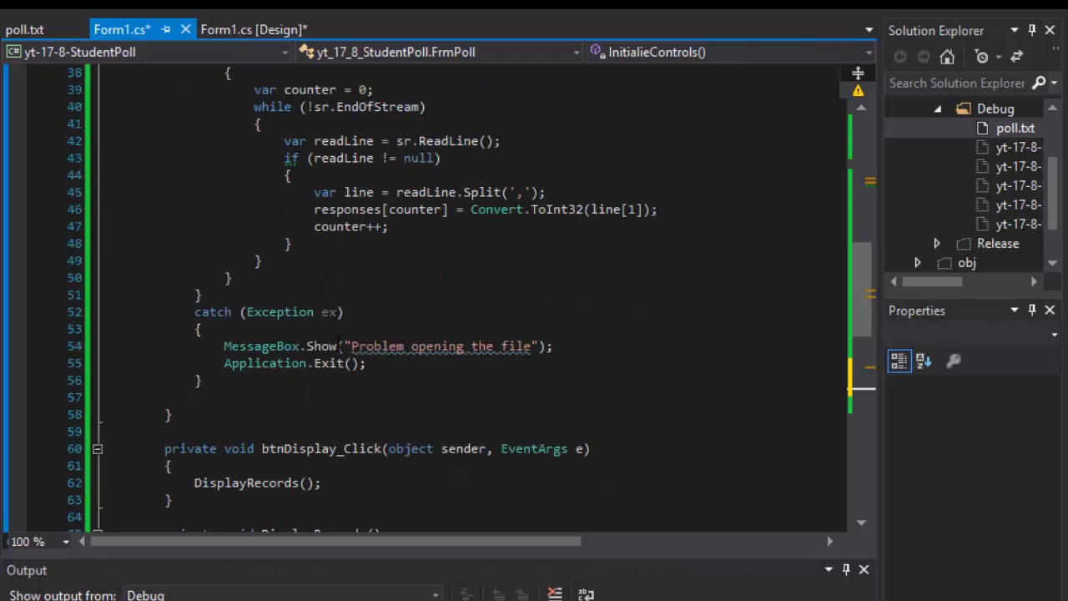
pyautogui.scroll(-3)
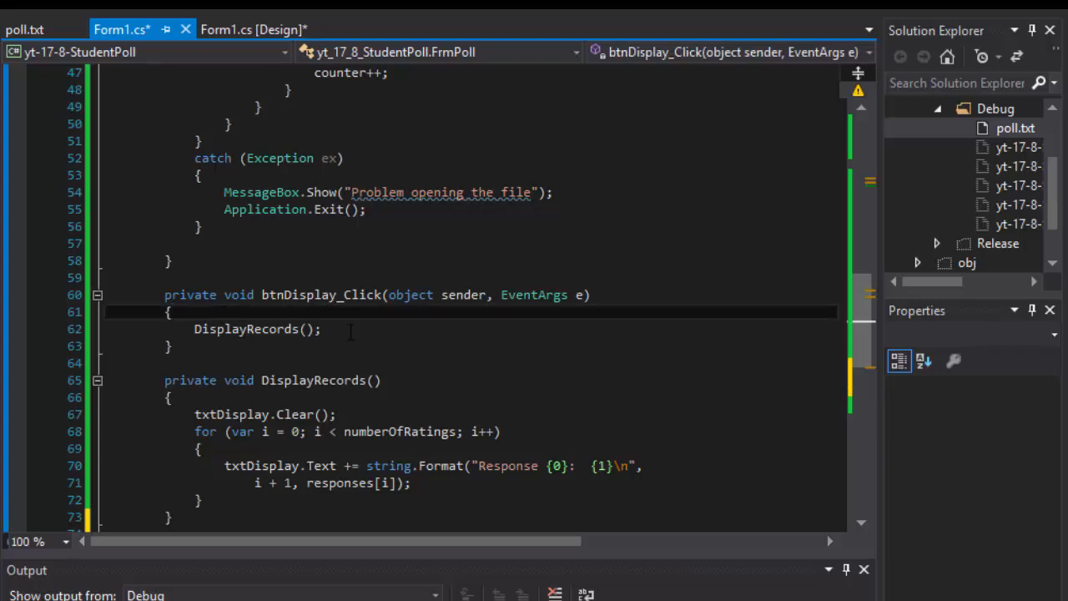
# Step: Add MessageBox.Show(cmbRating.SelectedIndex.ToString()); above DisplayRecords(); in btnDisplay_Click
pyautogui.write('MessageBox')
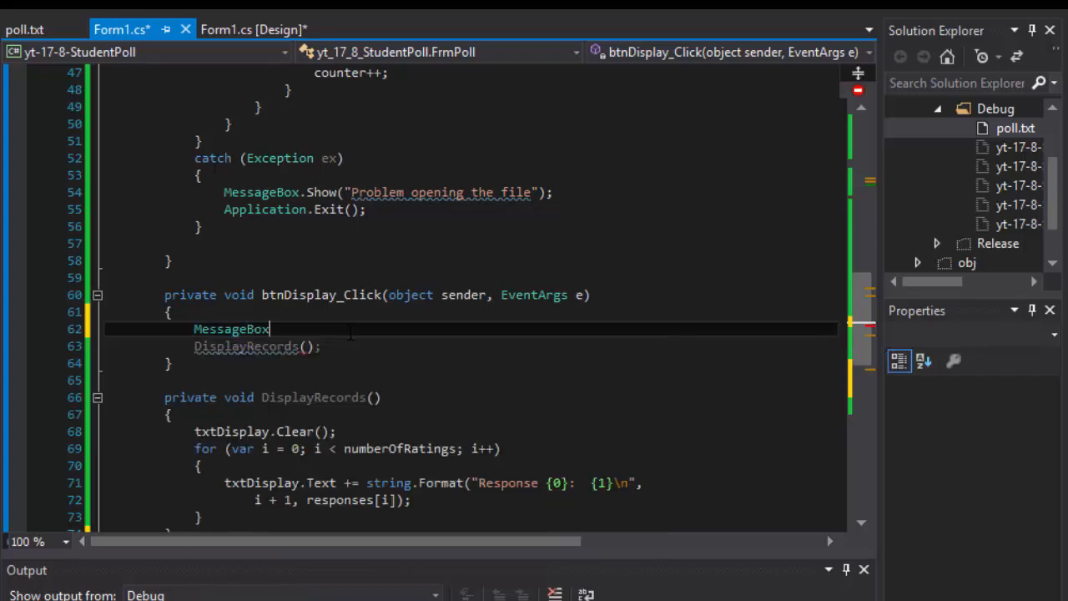
pyautogui.write('.Show(')
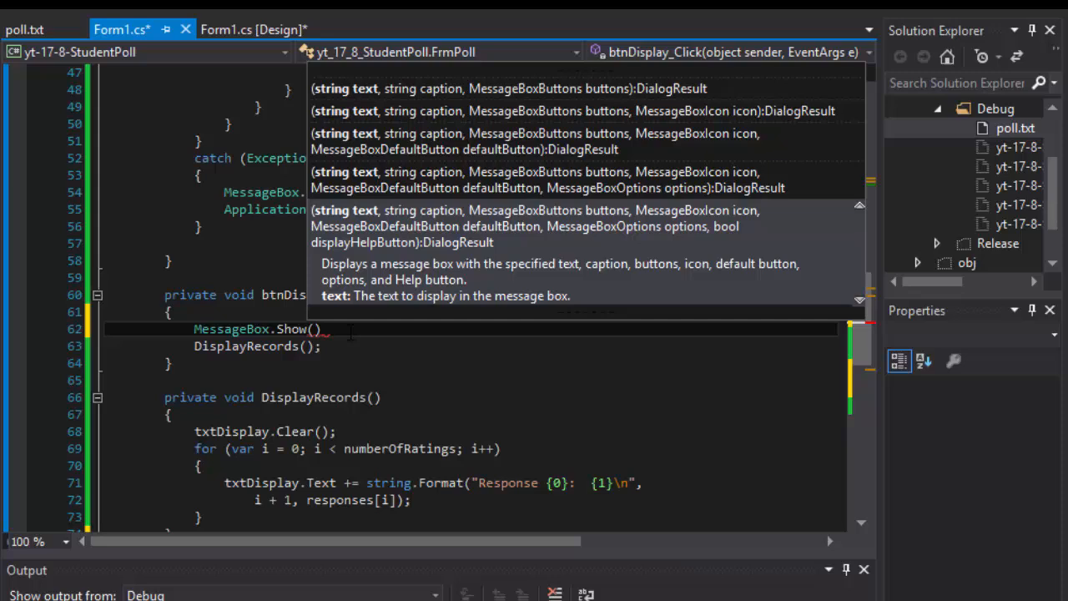
pyautogui.write('cmbRating')
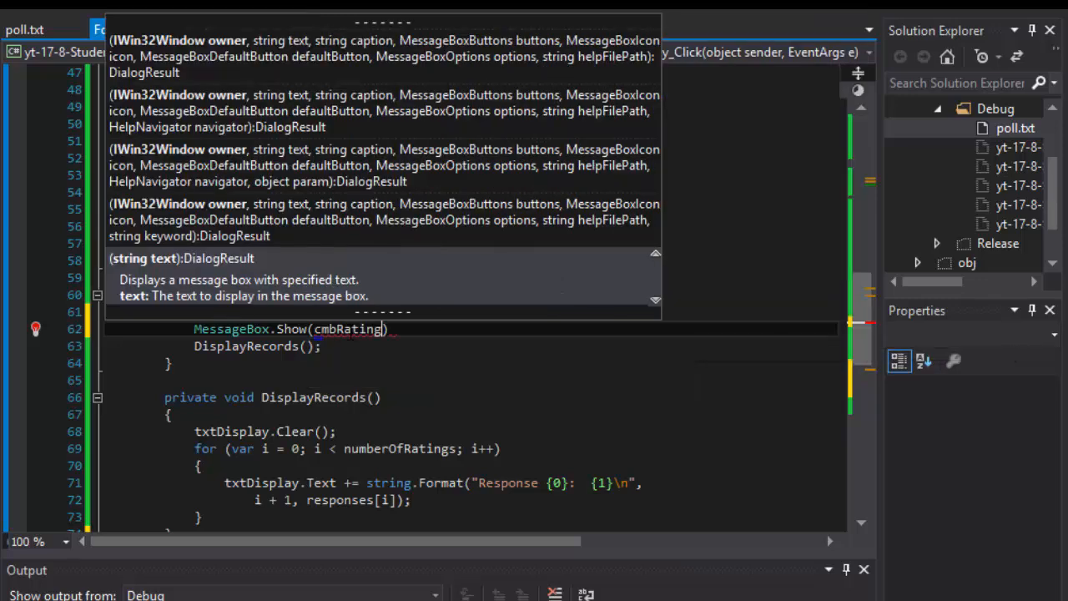
pyautogui.write('.')
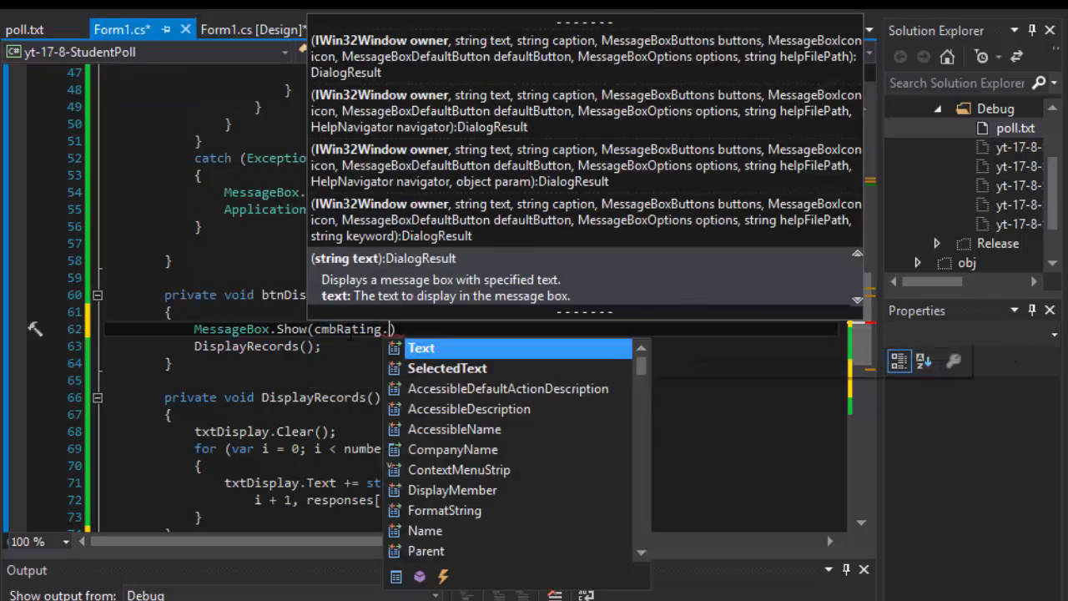
pyautogui.write('se')
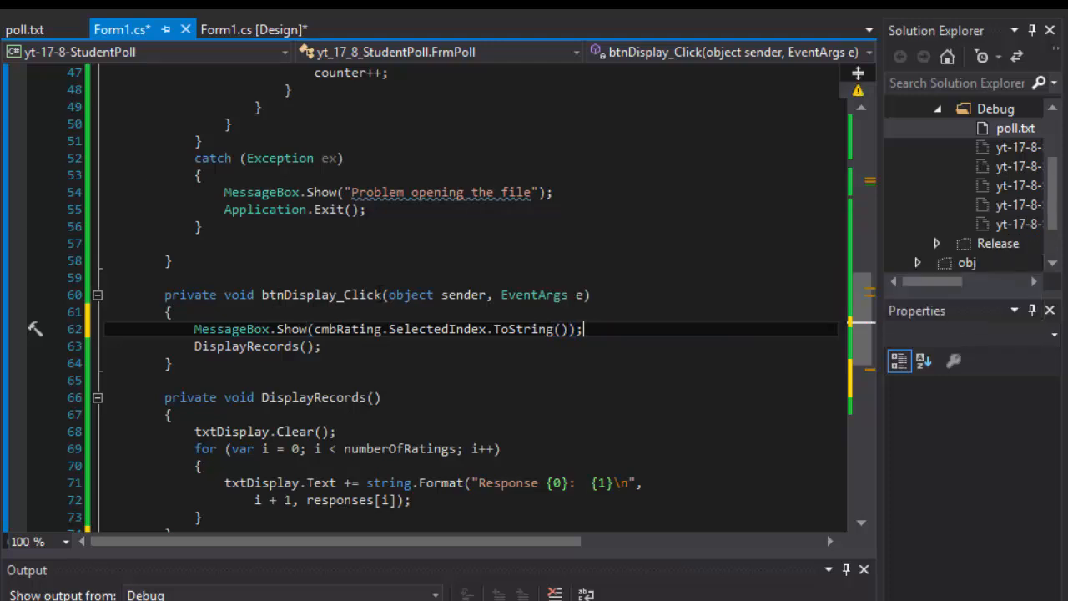
pyautogui.moveTo(254, 30)
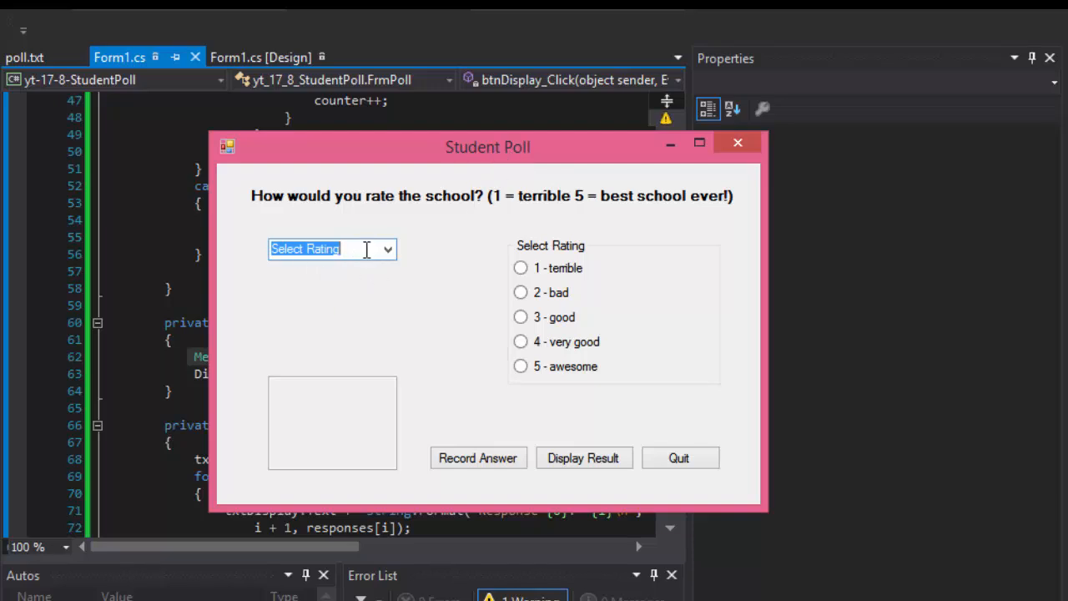
pyautogui.moveTo(814, 247)
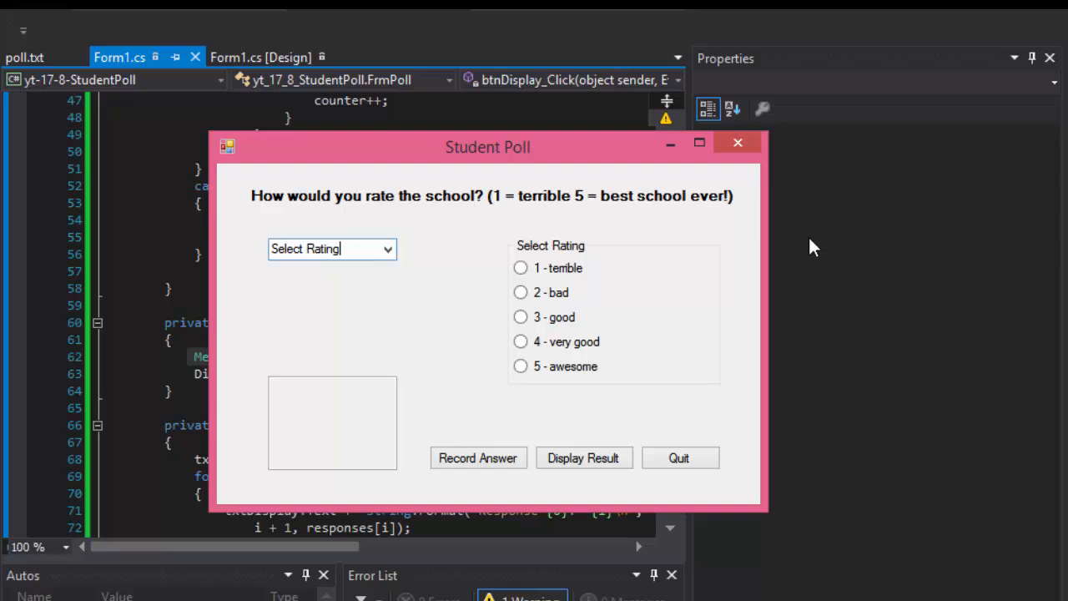
pyautogui.moveTo(341, 210)
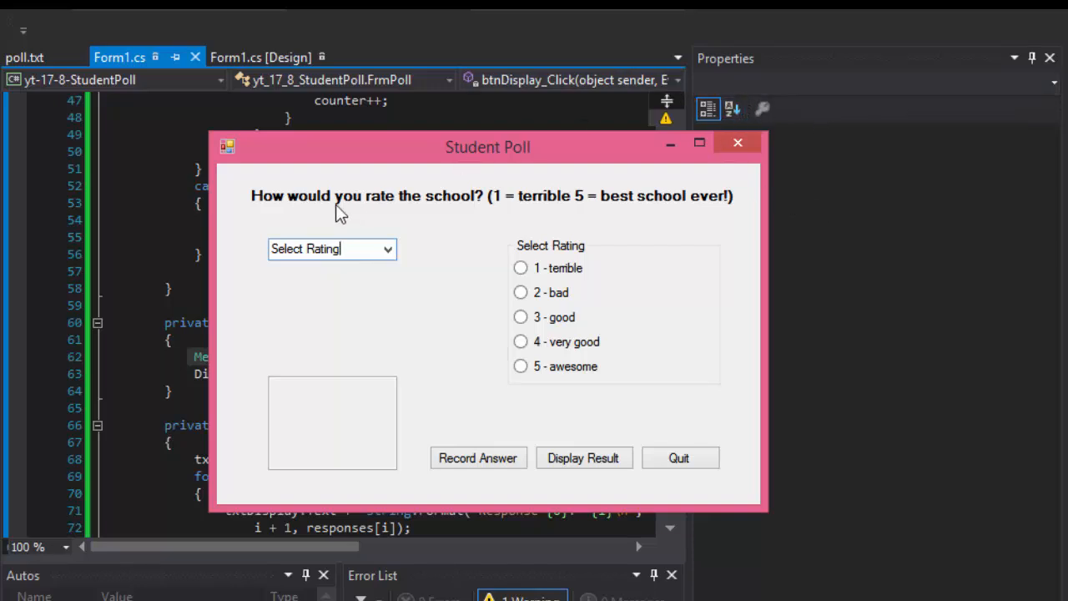
pyautogui.moveTo(397, 267)
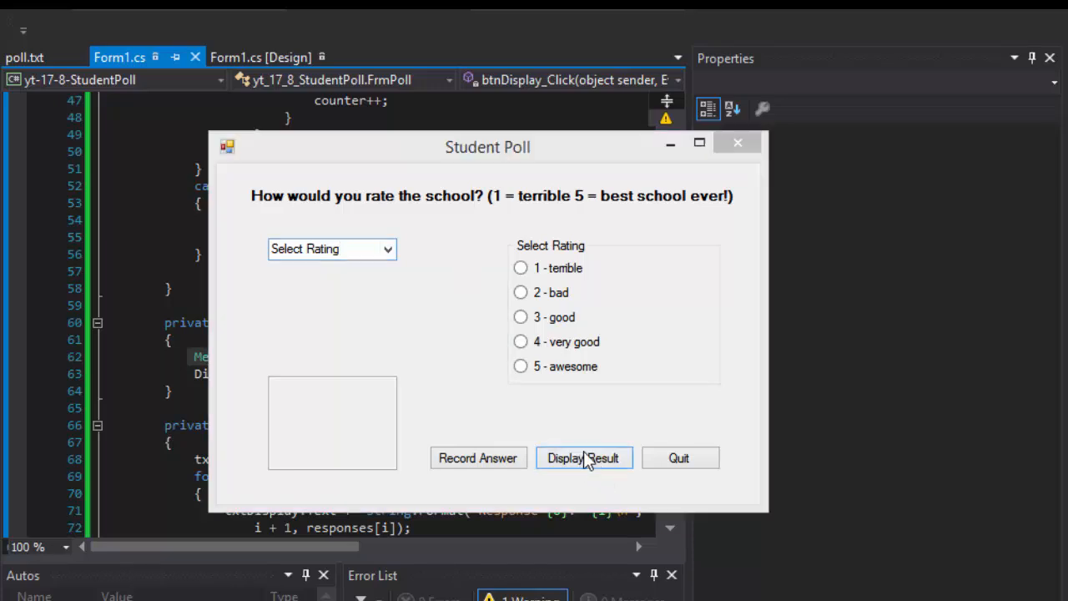
# Step: Confirm Display Result reports index -1 with no rating and 3 after choosing 4 - very good
pyautogui.click(582, 458)
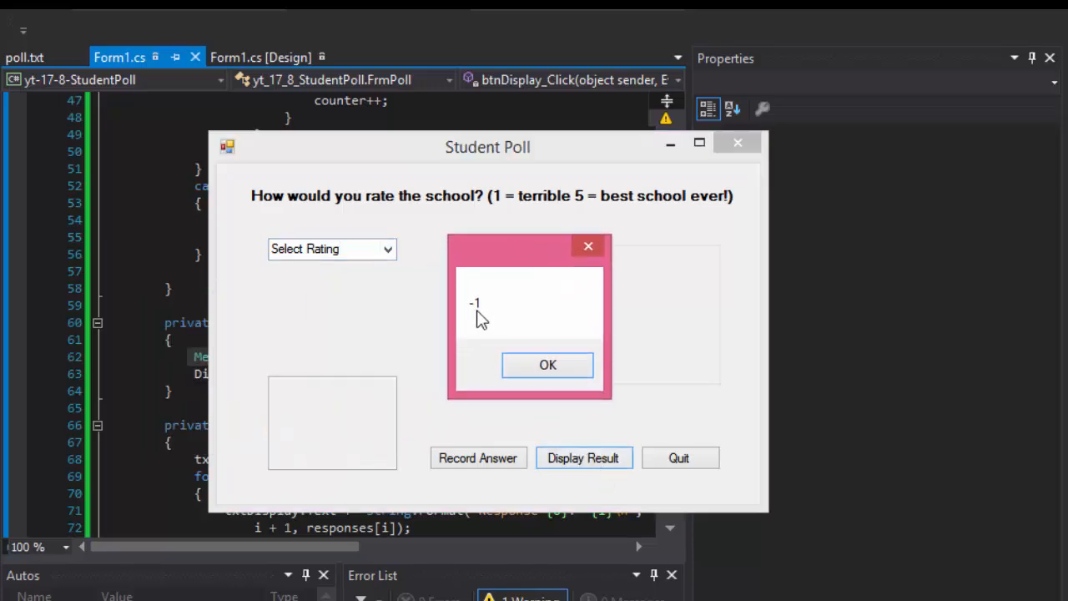
pyautogui.moveTo(477, 320)
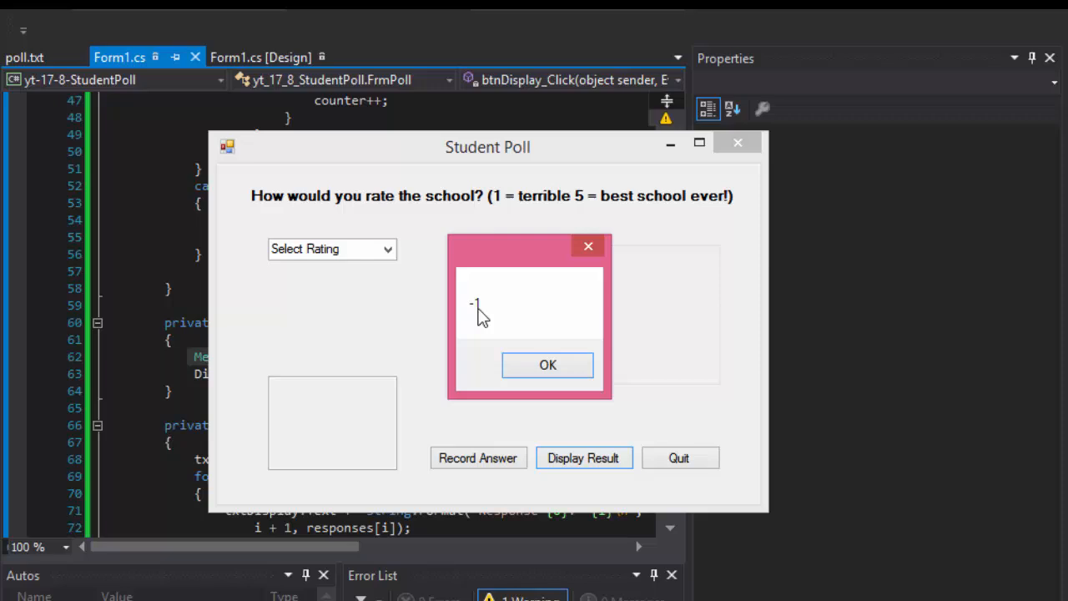
pyautogui.moveTo(504, 315)
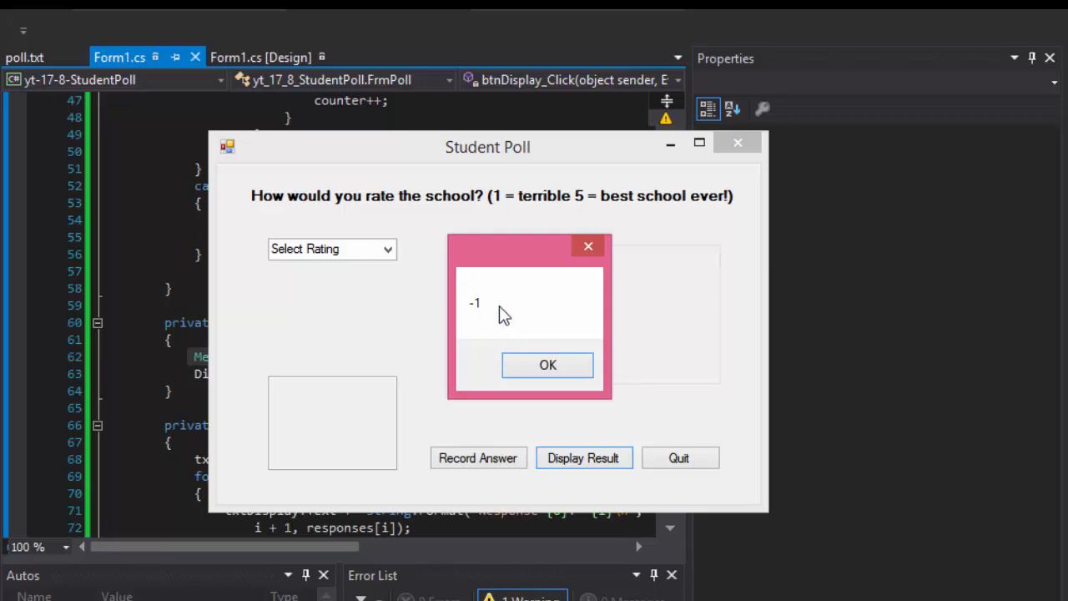
pyautogui.click(582, 458)
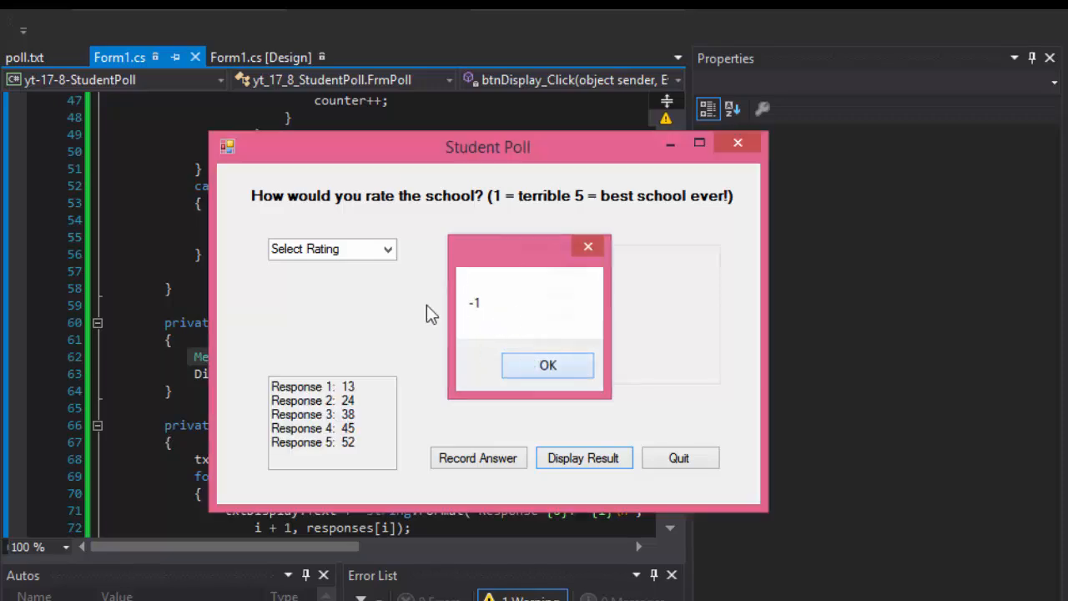
pyautogui.click(547, 364)
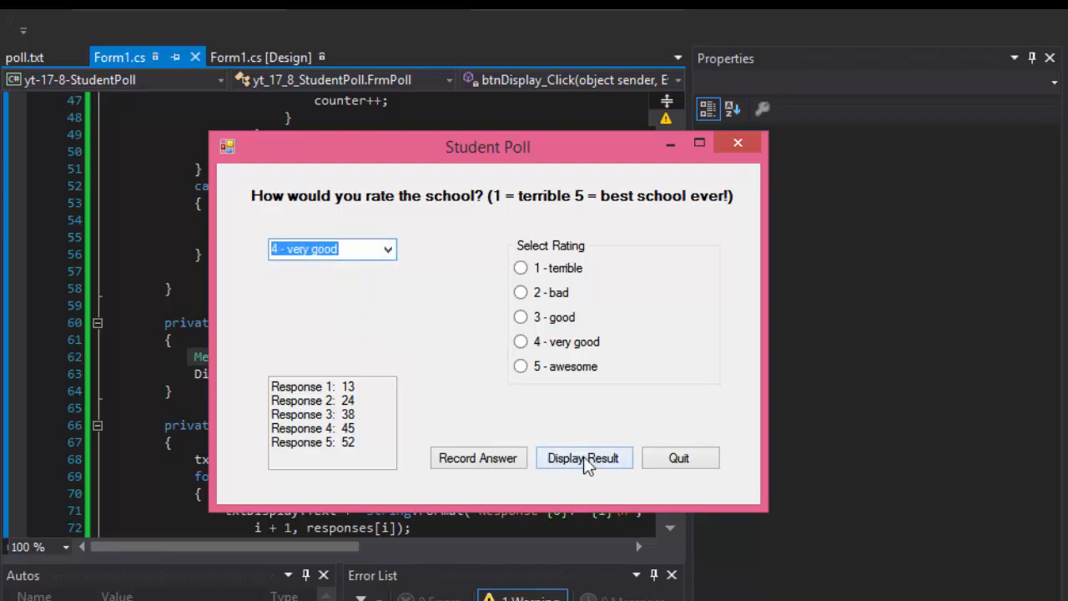
pyautogui.click(582, 457)
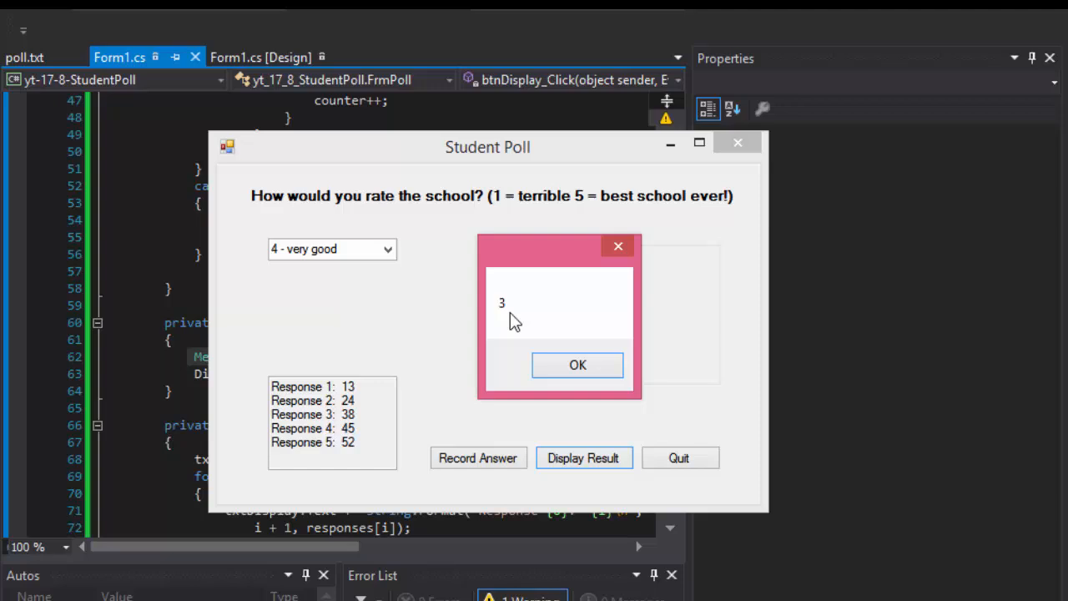
pyautogui.moveTo(518, 282)
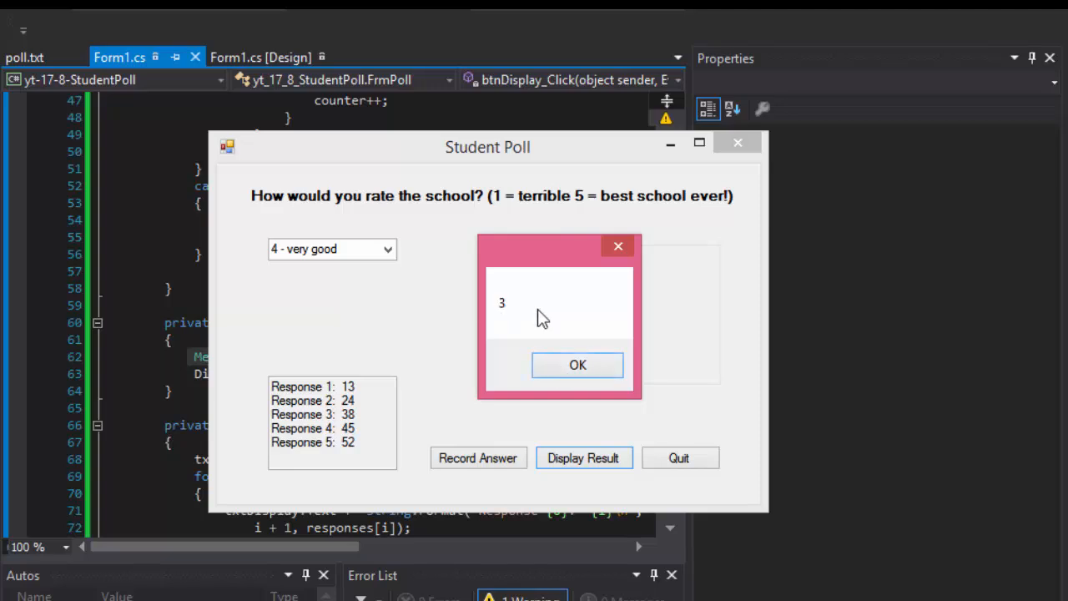
pyautogui.click(577, 364)
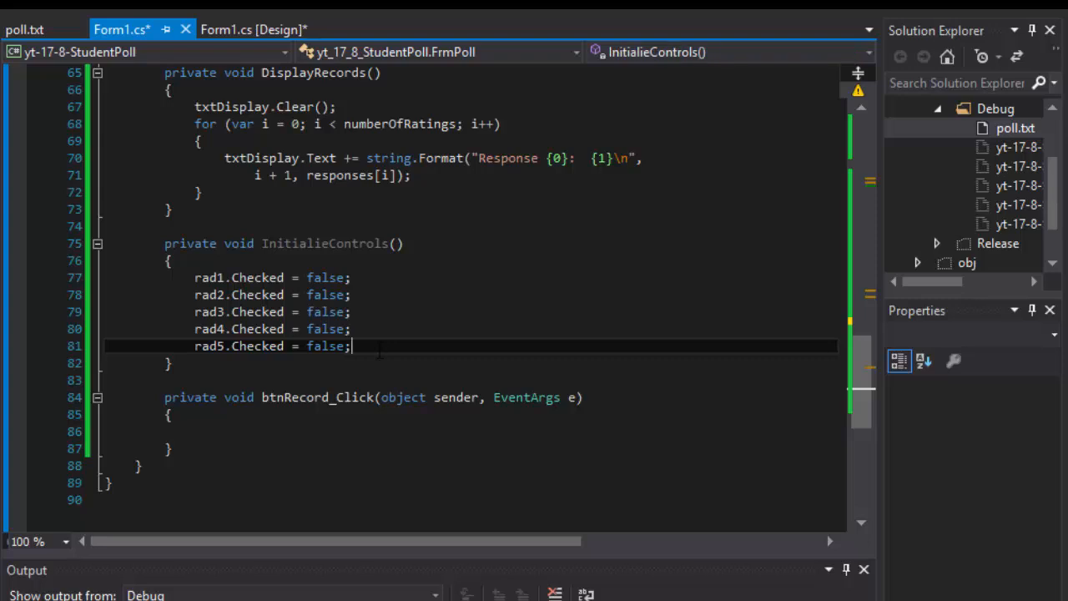
# Step: Add cmbRating.SelectedIndex = -1; below the radio button resets in InitialieControls
pyautogui.press('Return')
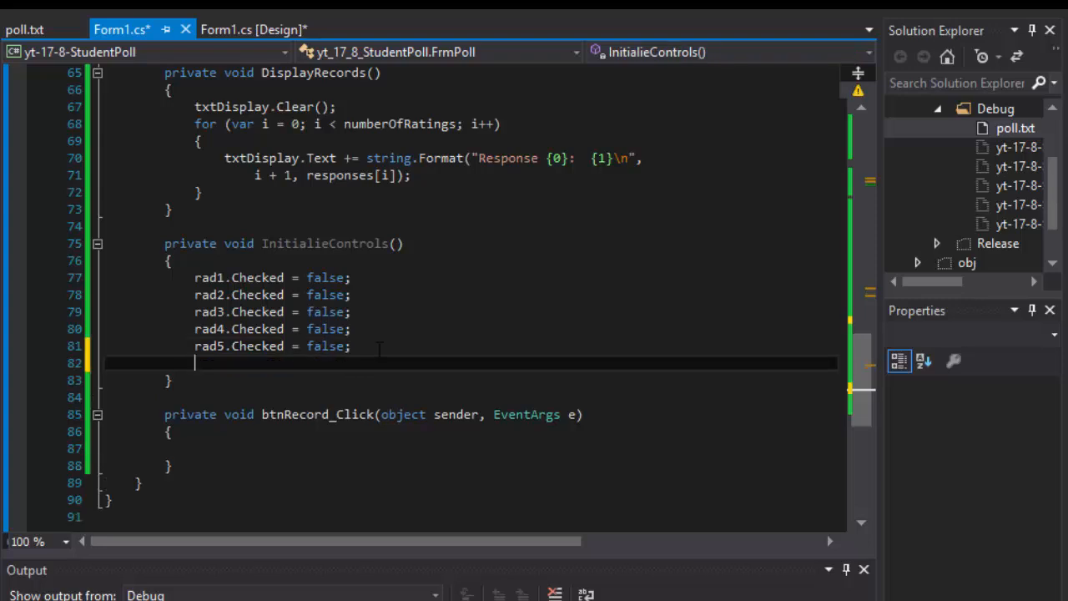
pyautogui.write('cmb')
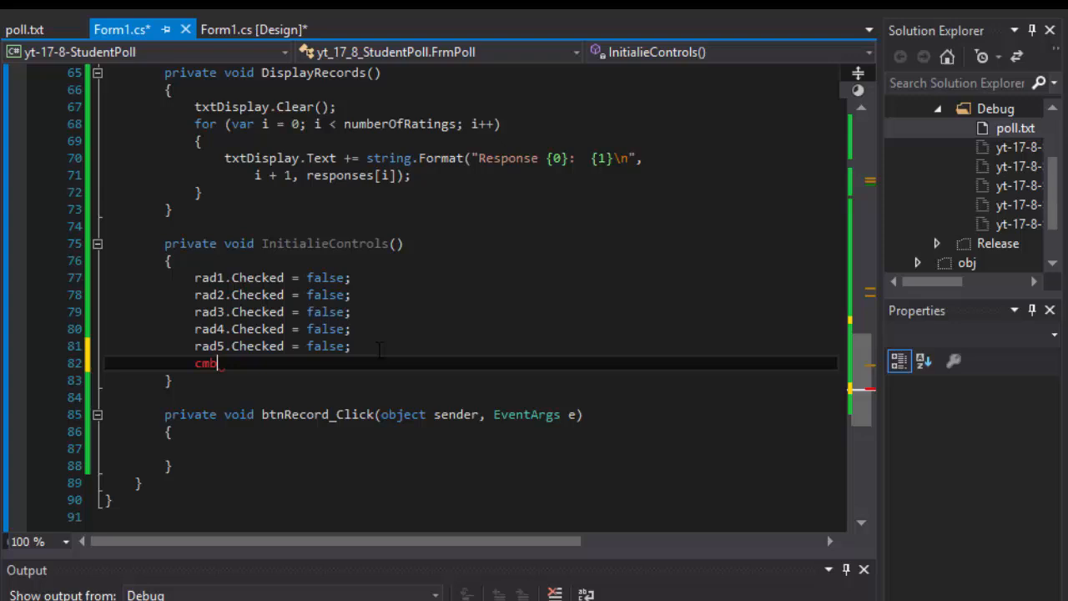
pyautogui.write('Rating')
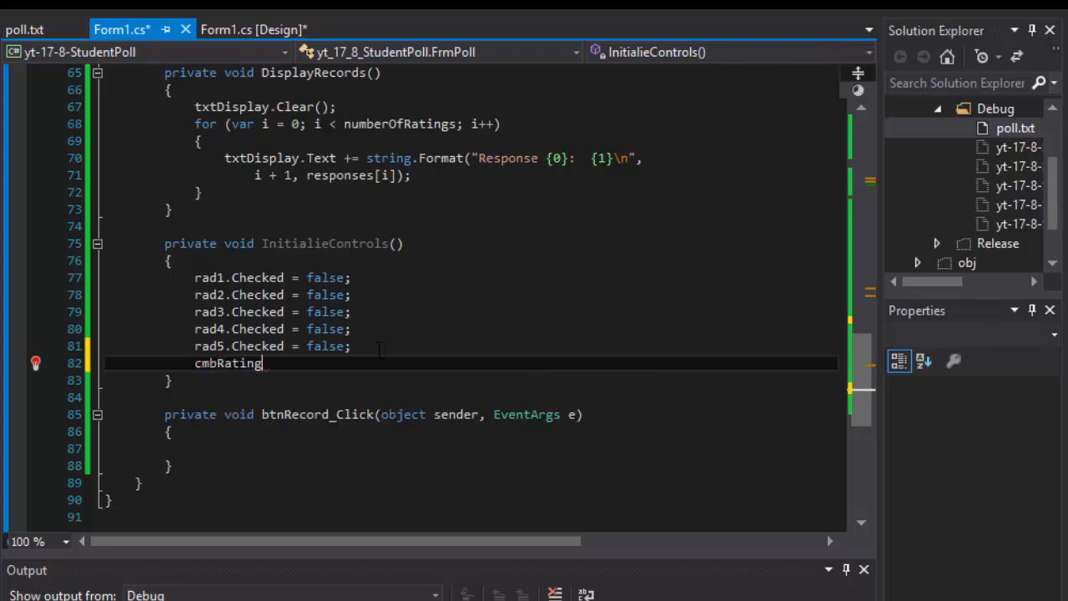
pyautogui.write('.SelectedIndex')
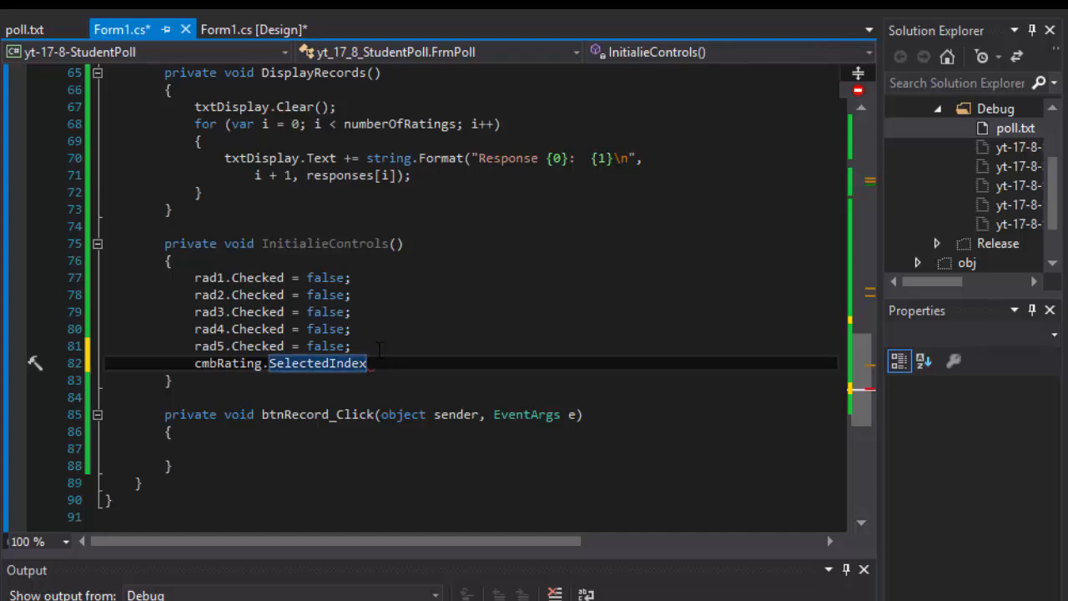
pyautogui.write('= -1')
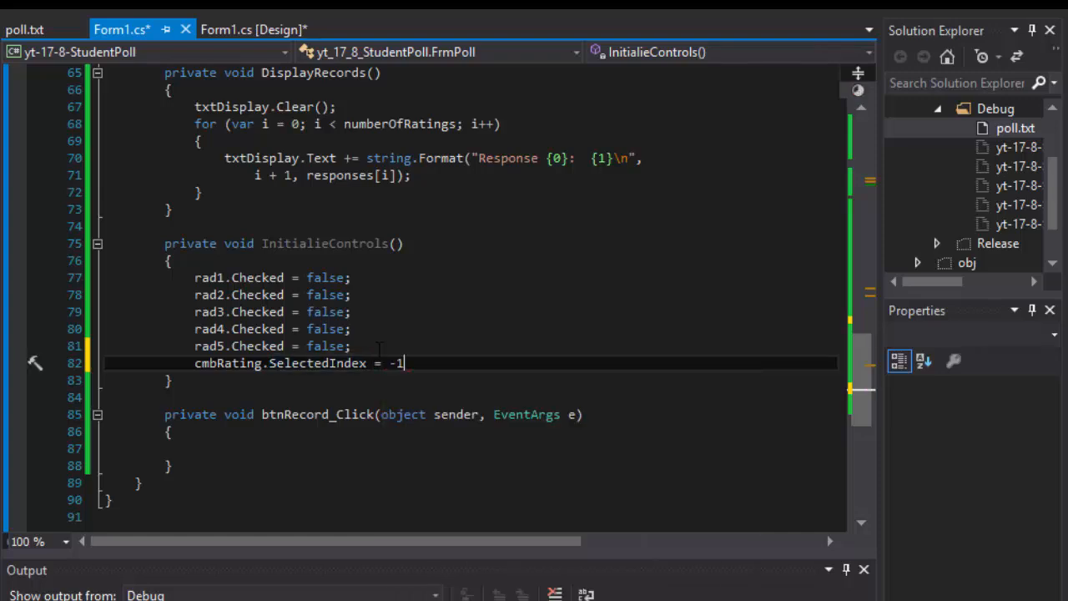
pyautogui.press('enter')
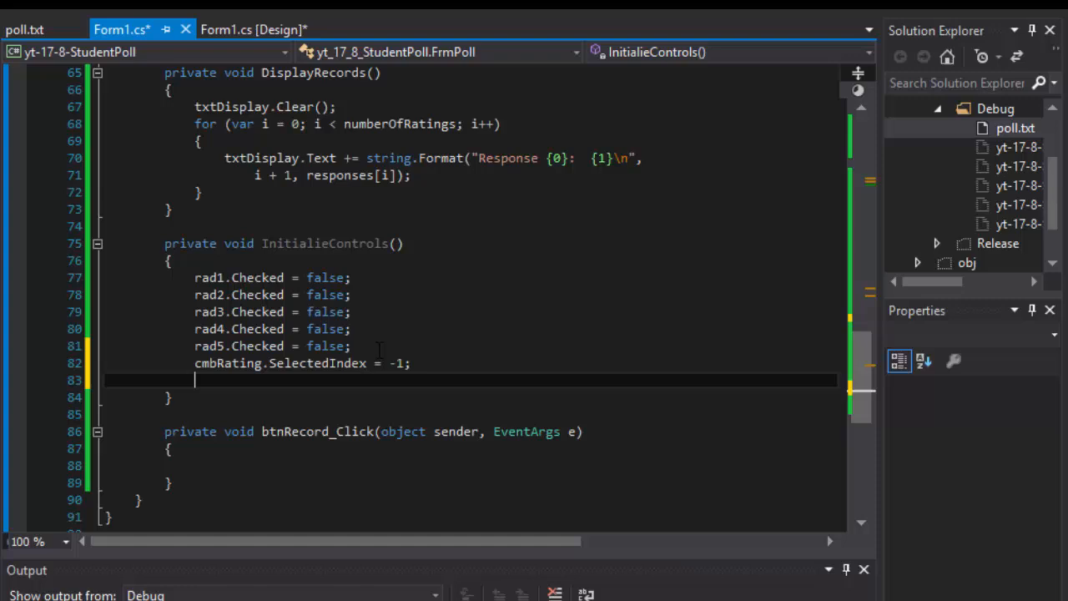
# Step: Add cmbRating.Text = "Select Rating"; after checking the rating box on the form design
pyautogui.write('cmb')
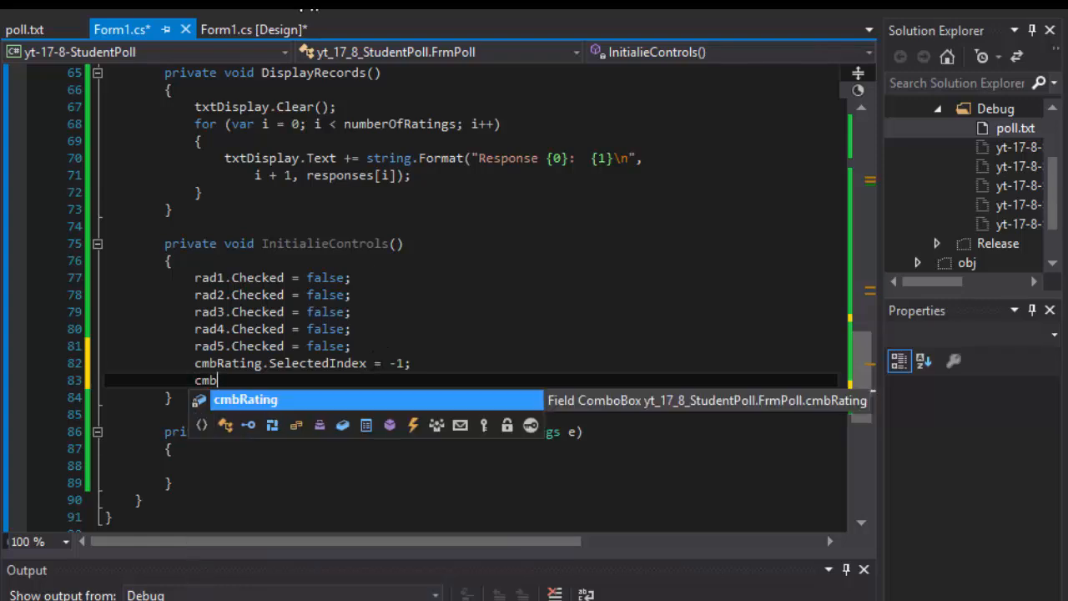
pyautogui.click(254, 30)
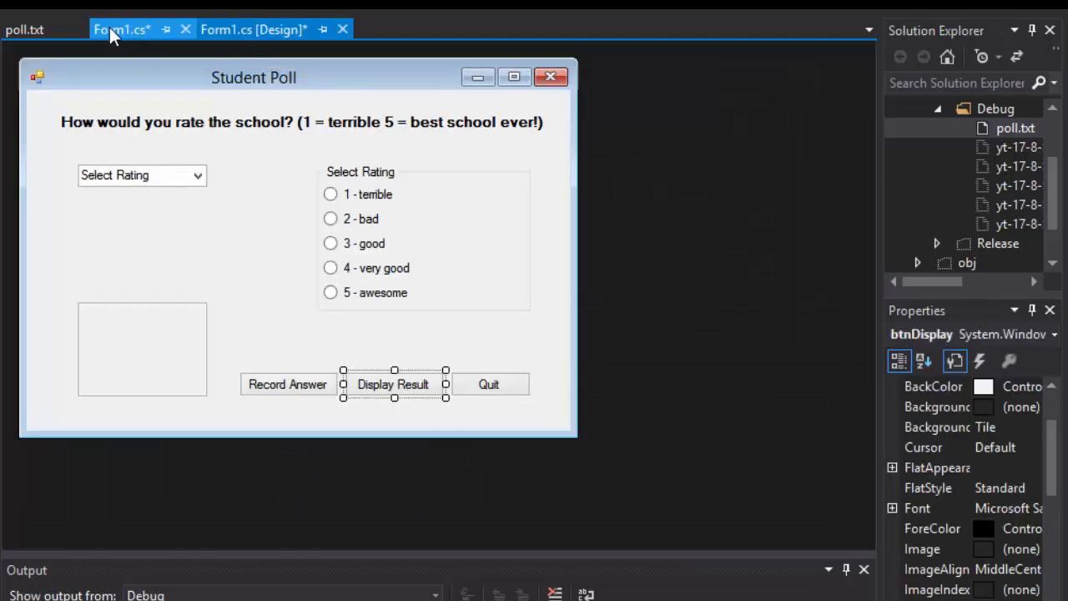
pyautogui.moveTo(122, 30)
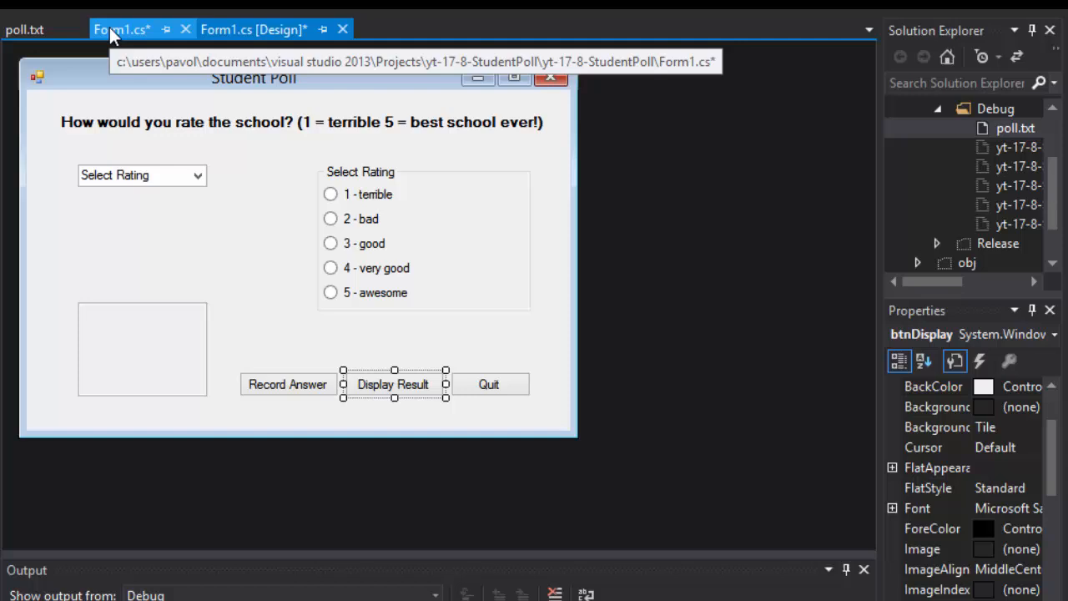
pyautogui.click(121, 30)
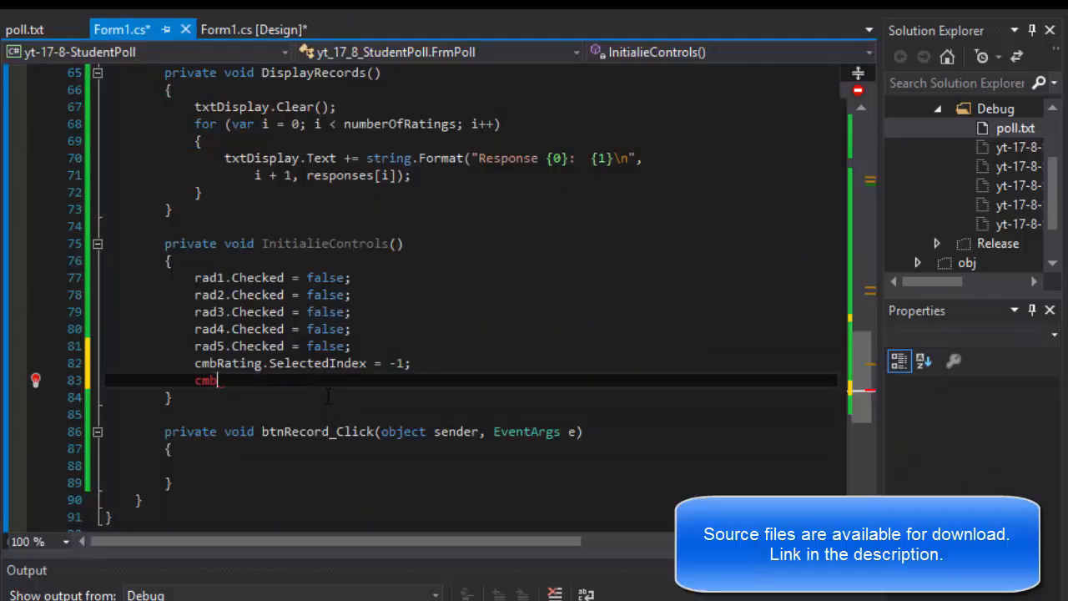
pyautogui.write('.Text =')
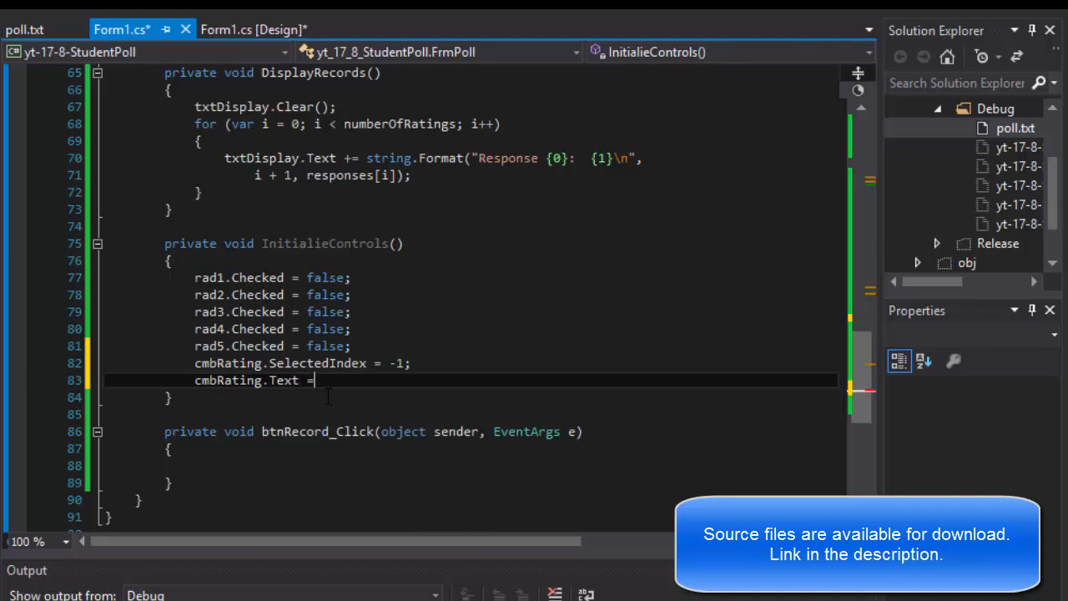
pyautogui.write('"Select Rating')
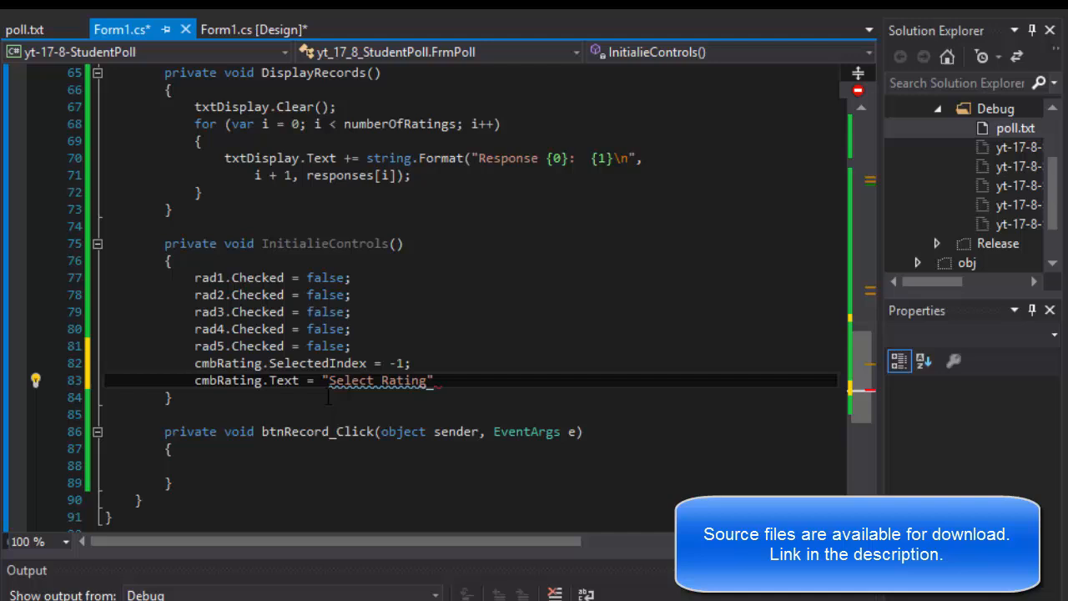
pyautogui.write(';')
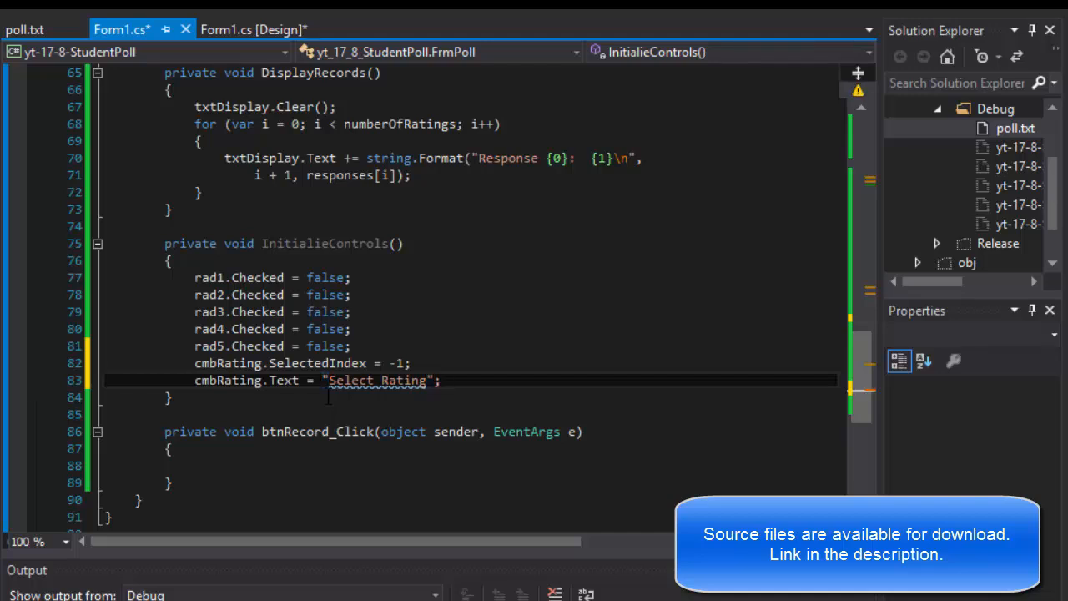